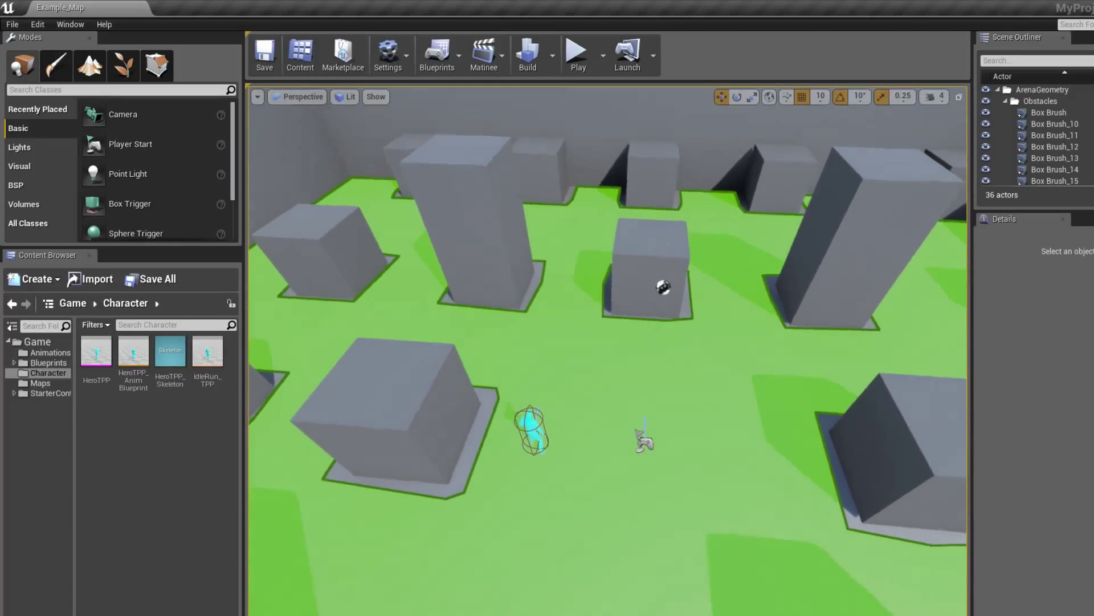
Select the arena Floor brush to display its additive box Brush Settings
left_click(531, 429)
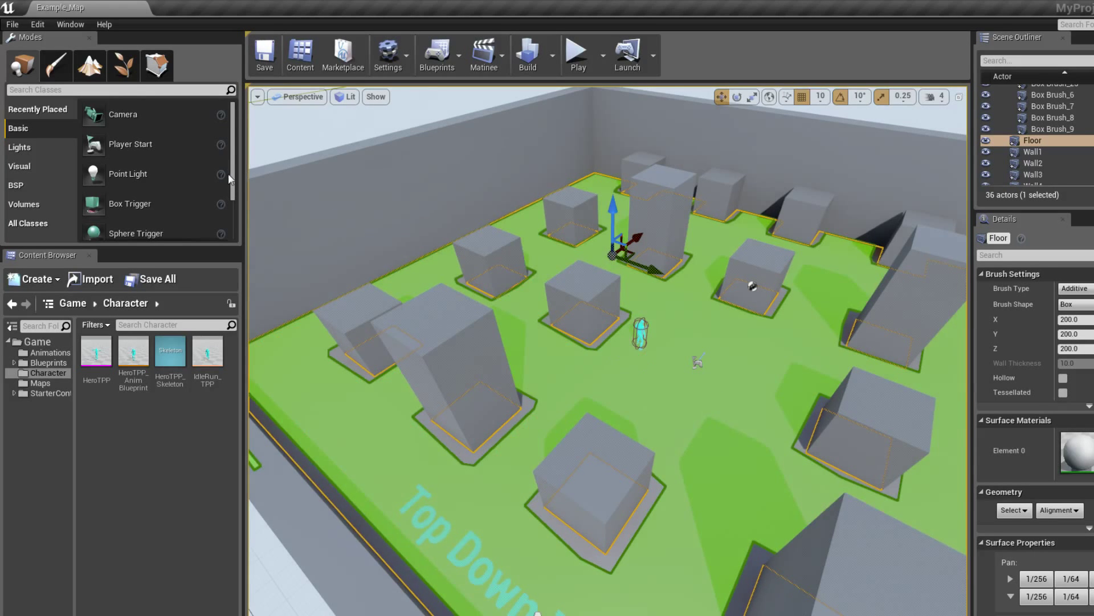
Browse the Volumes placement category down to Nav Mesh Bounds Volume
left_click(24, 204)
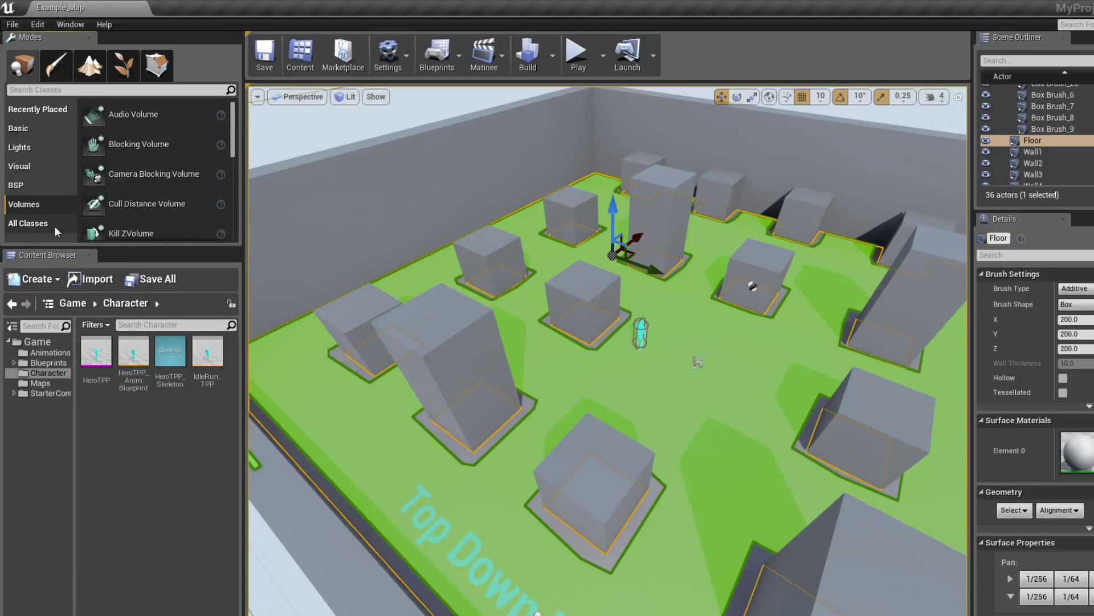
scroll("down", 3)
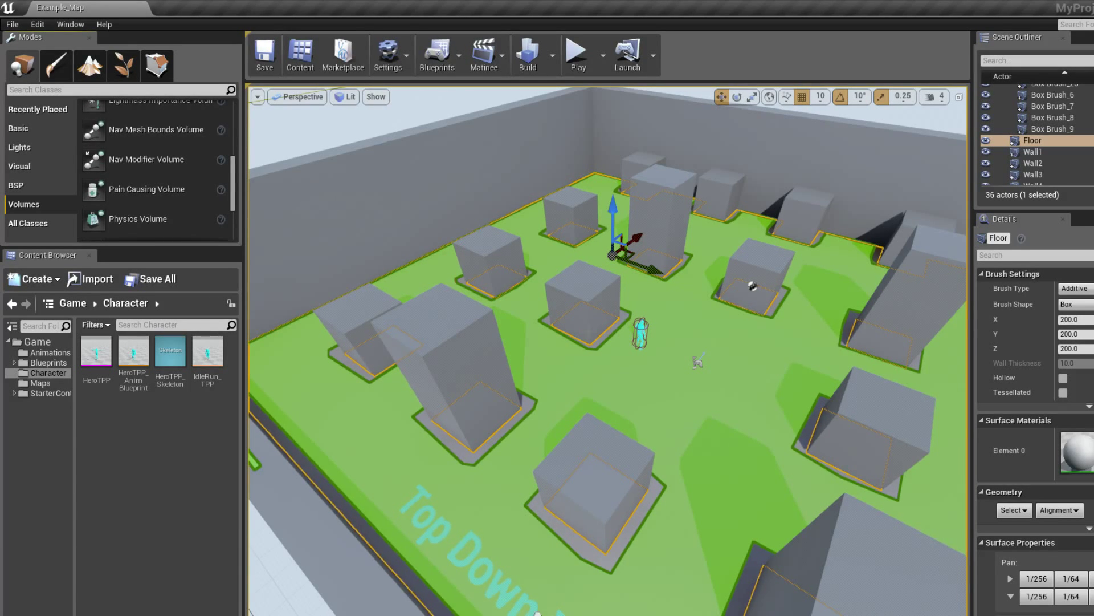
mouse_move(814, 376)
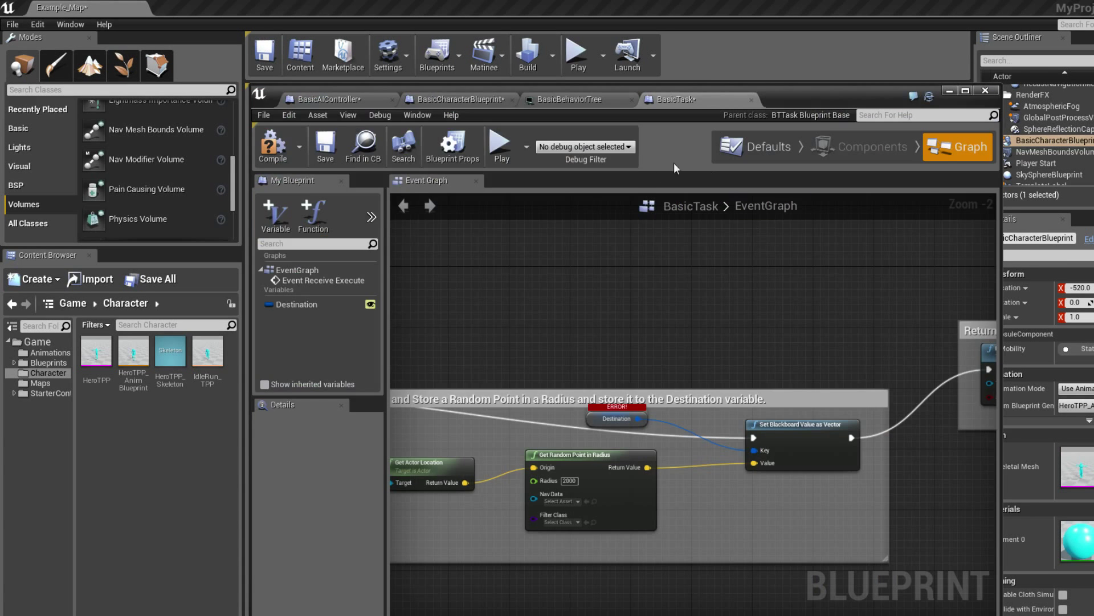
scroll("down", 3)
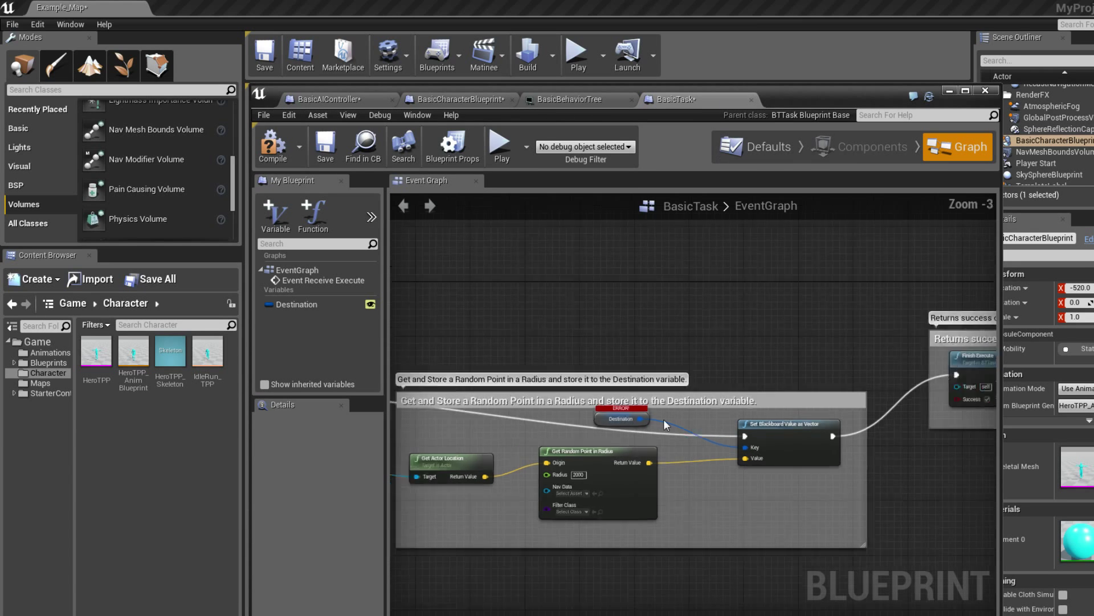
scroll("down", 3)
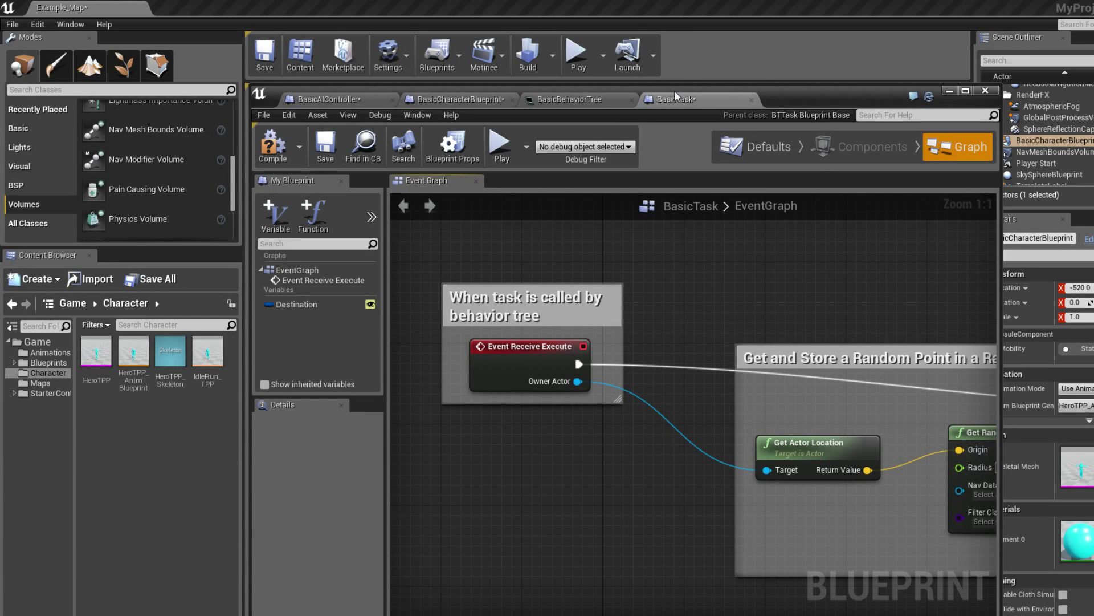
mouse_move(532, 488)
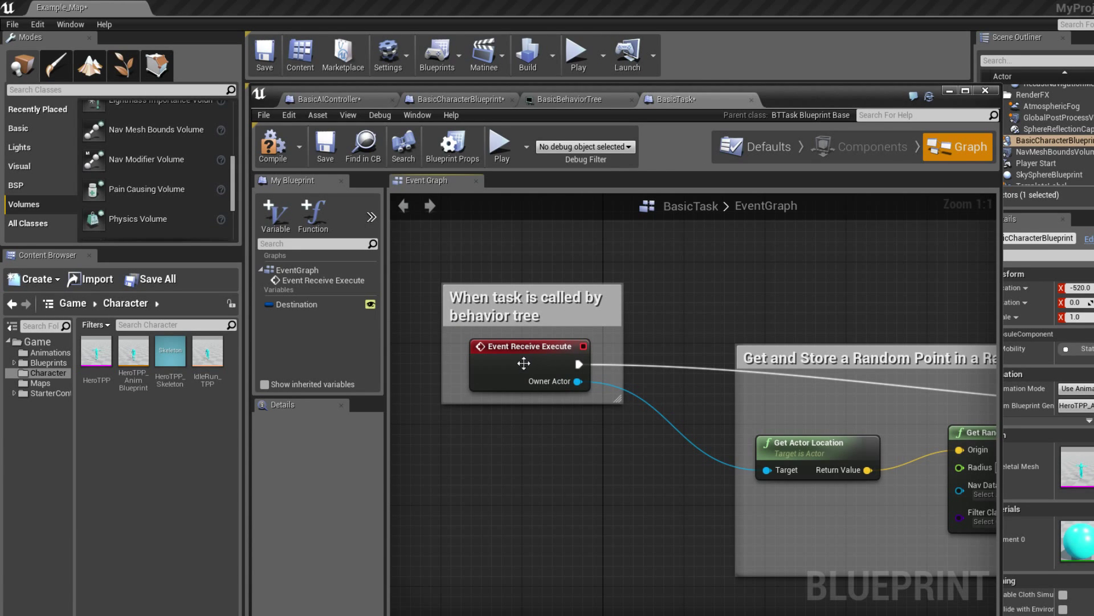
mouse_move(541, 361)
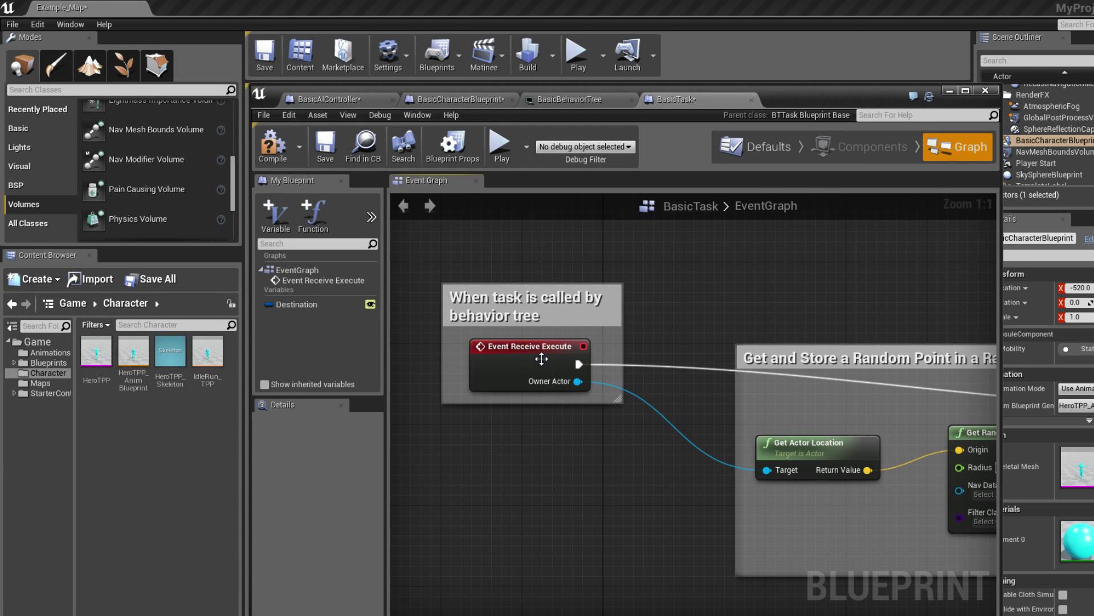
mouse_move(568, 310)
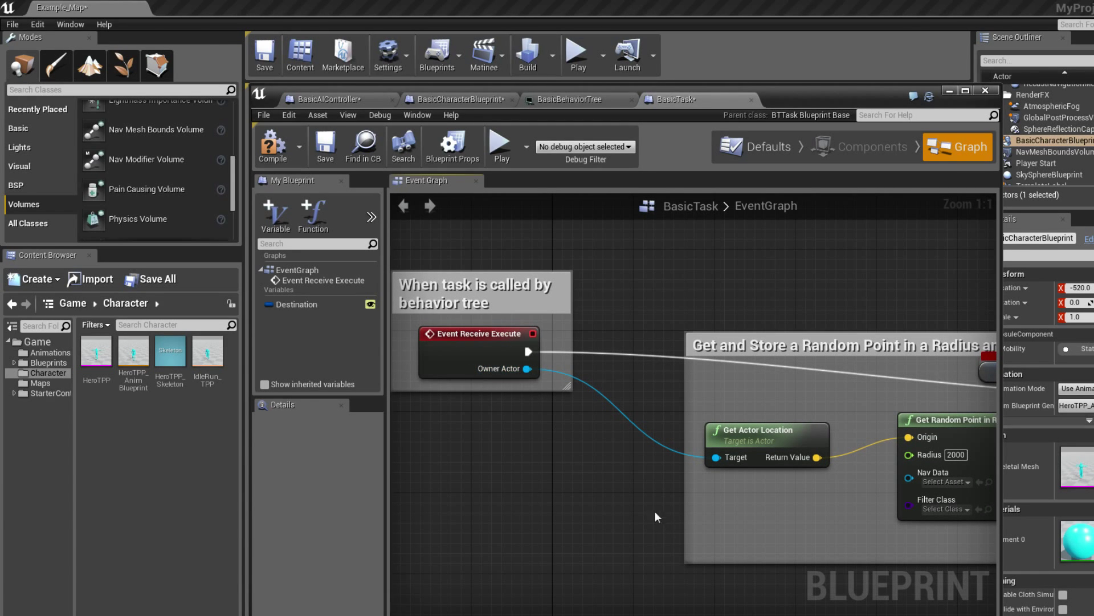
mouse_move(659, 519)
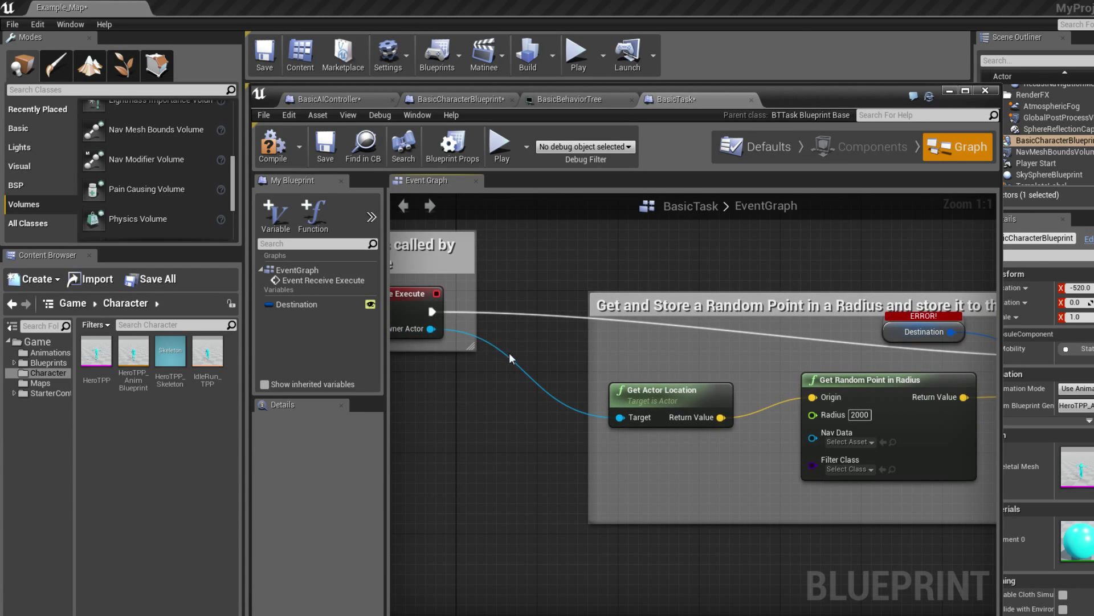
mouse_move(571, 411)
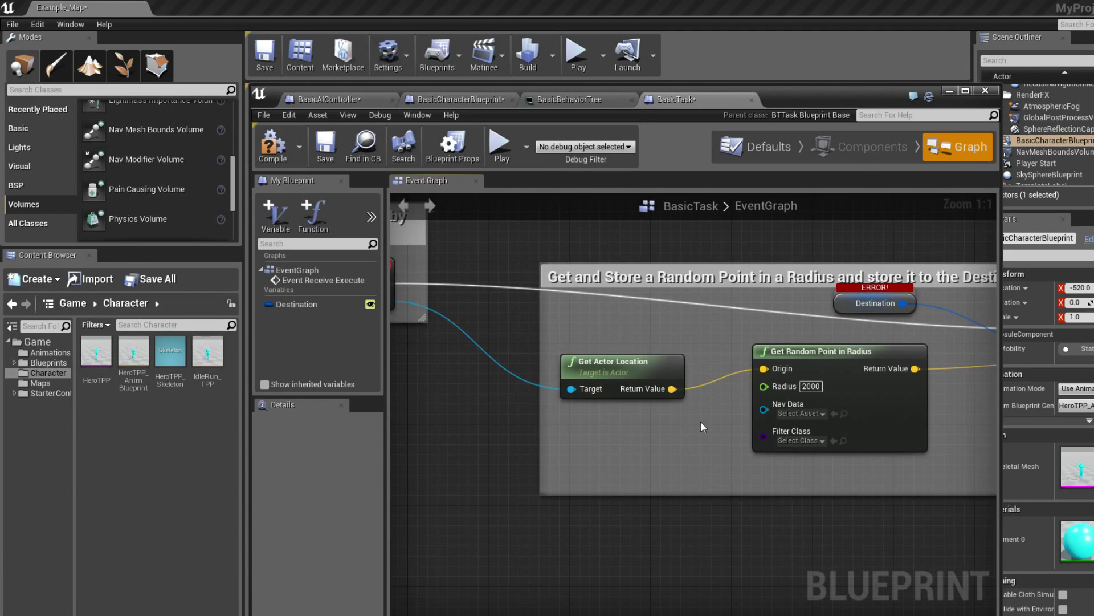
mouse_move(646, 382)
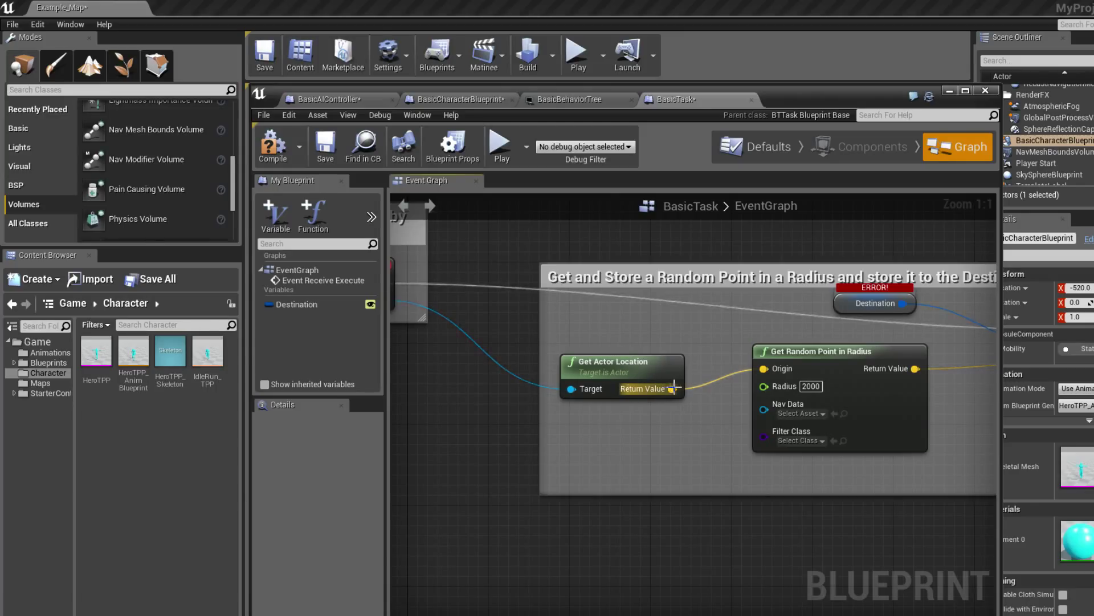
mouse_move(899, 536)
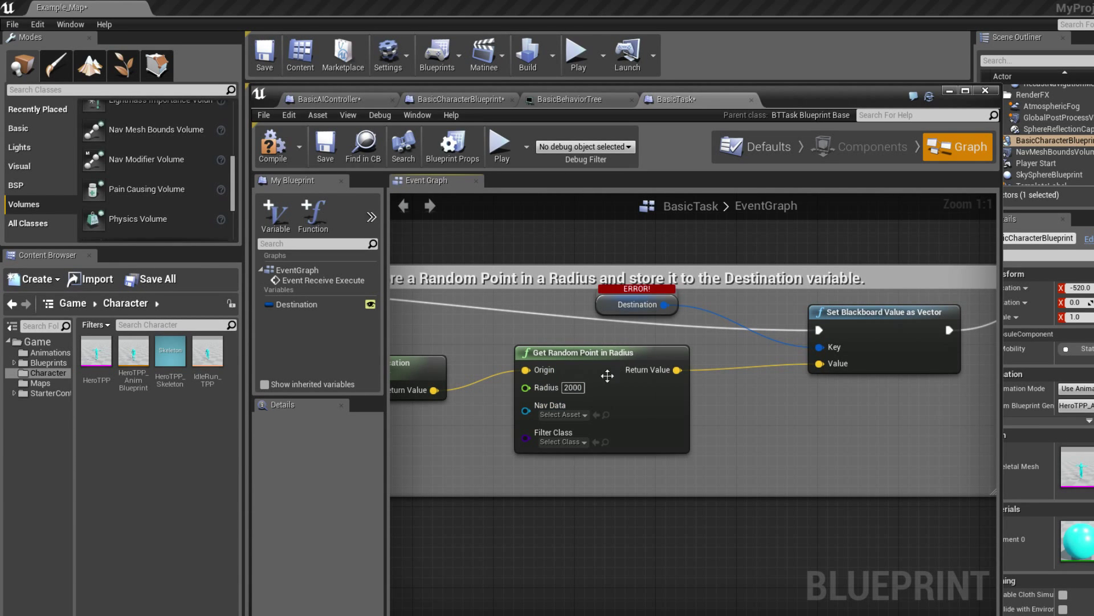
mouse_move(657, 380)
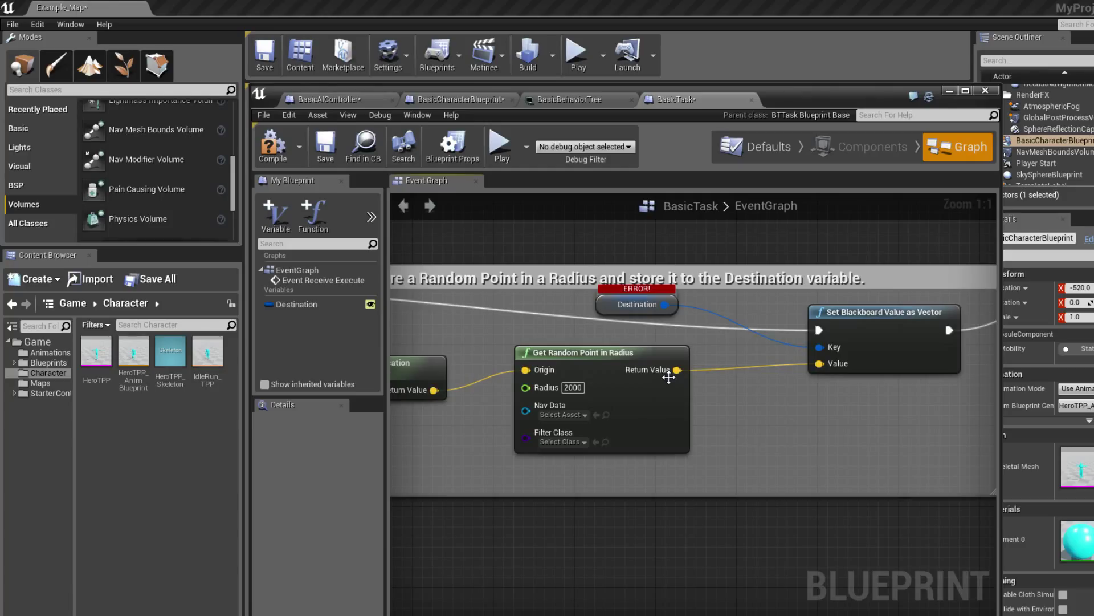
mouse_move(673, 370)
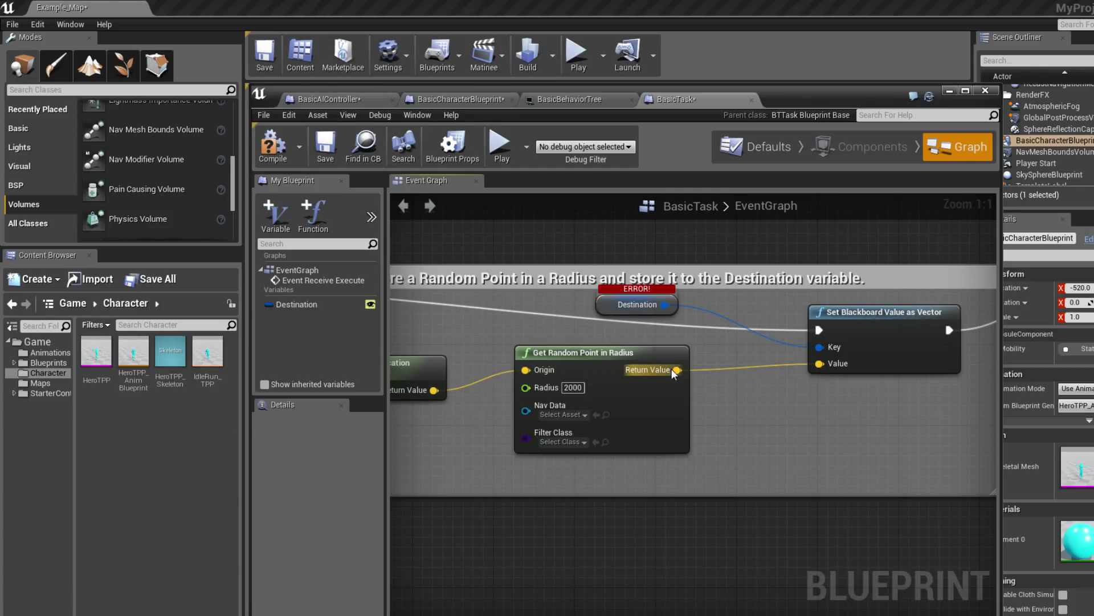
Add a NewVar variable and filter its type list for BlackboardKeySelector
left_click(295, 304)
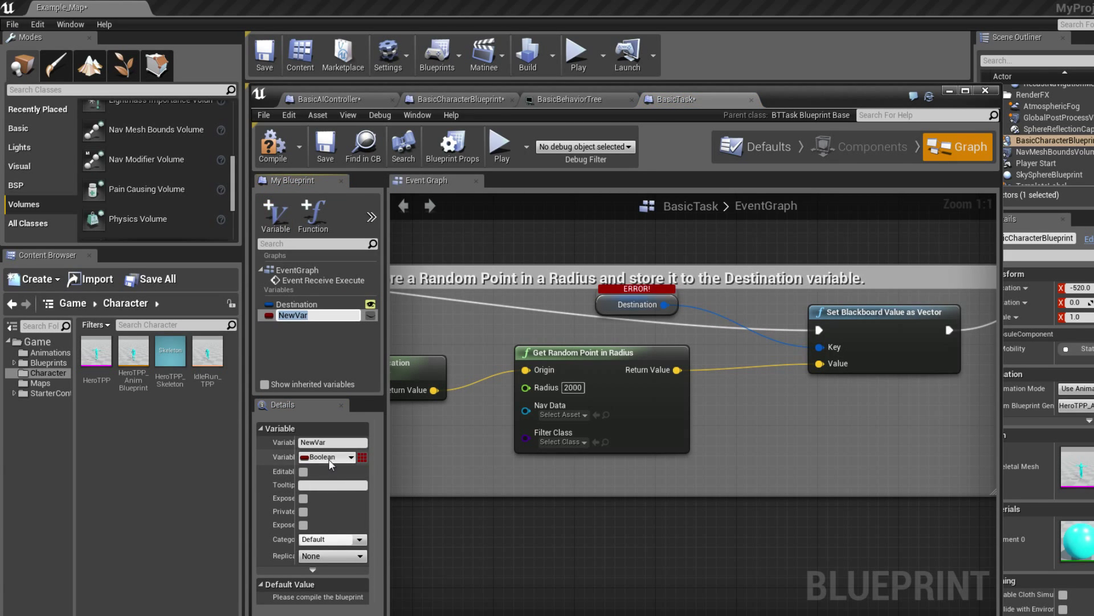
left_click(328, 457)
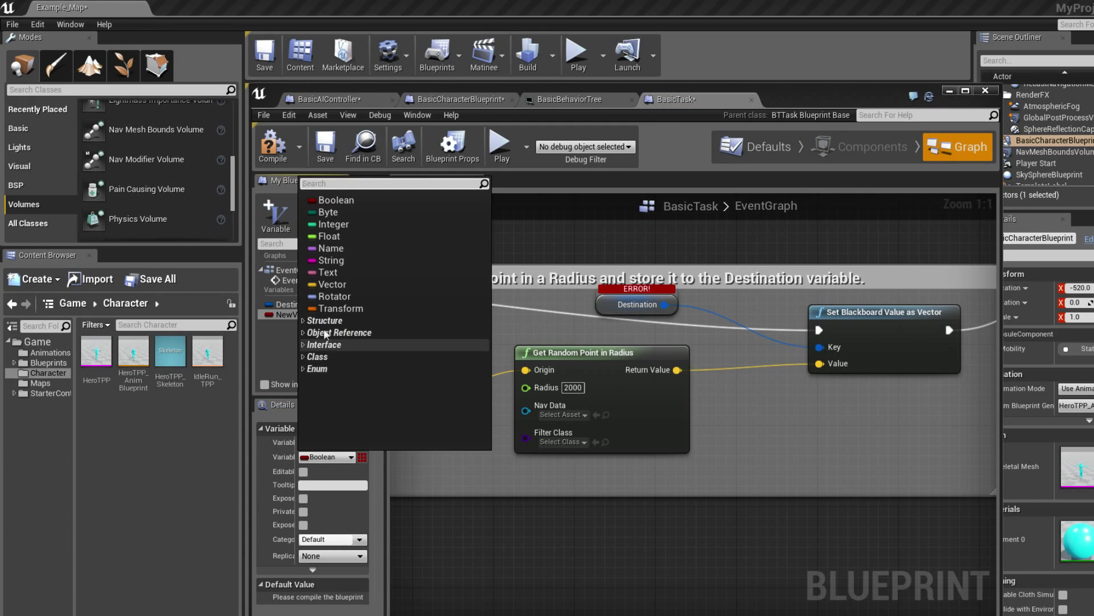
type("black")
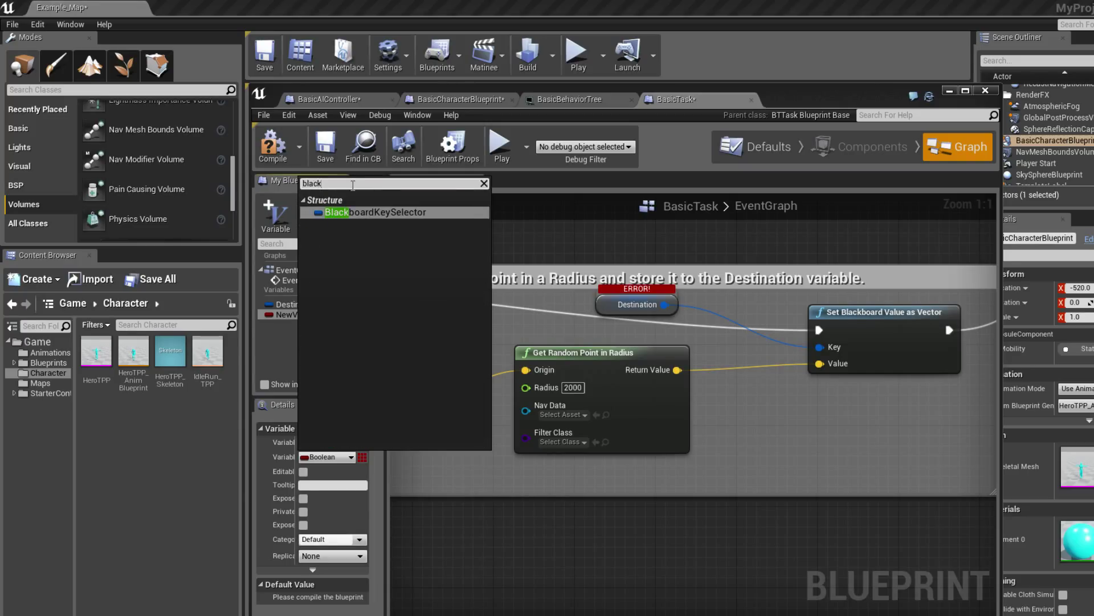
mouse_move(356, 288)
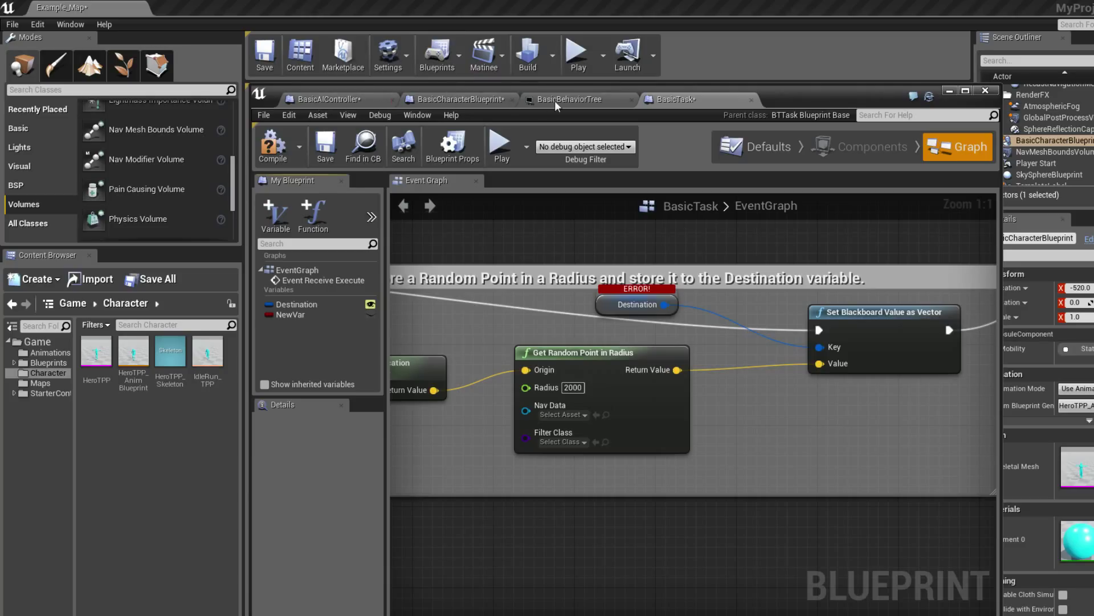
mouse_move(669, 122)
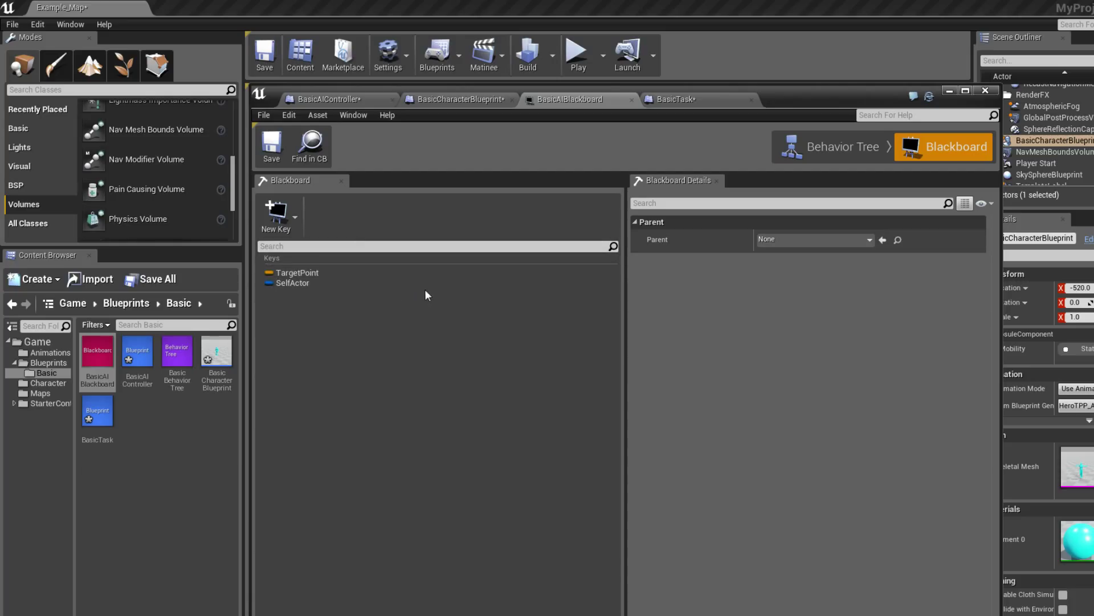
mouse_move(339, 287)
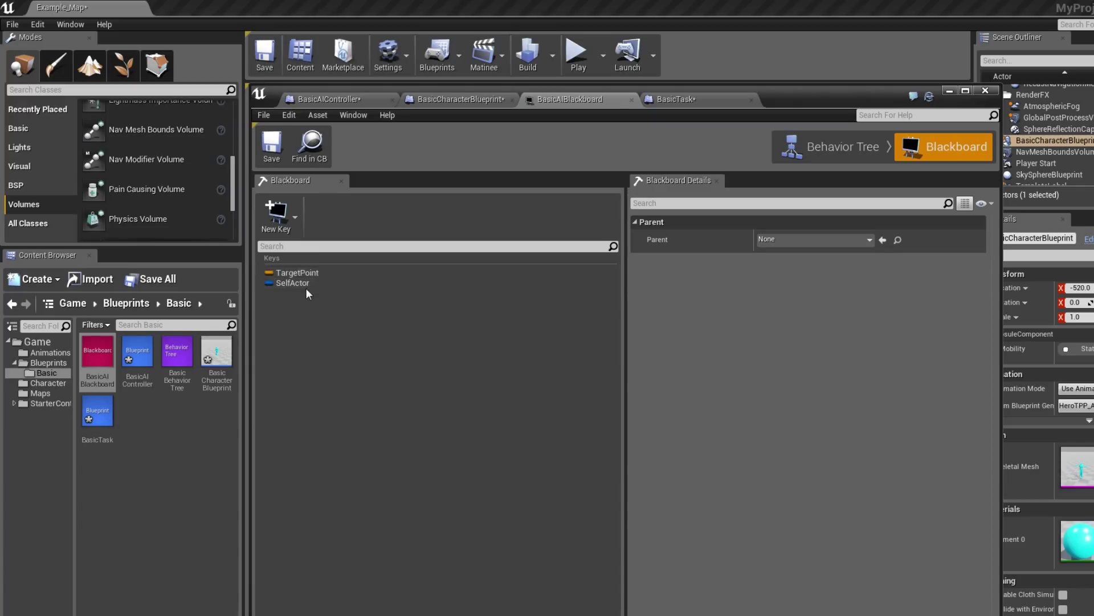
Select the SelfActor key, moving between the BasicTask blueprint, blackboard and behavior tree
left_click(292, 282)
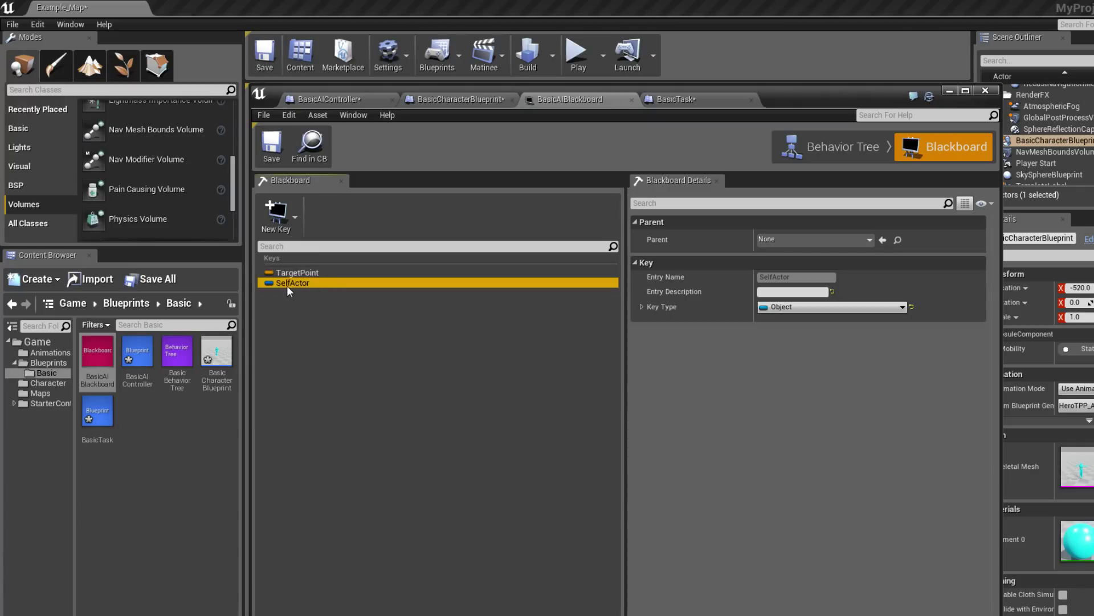
left_click(675, 99)
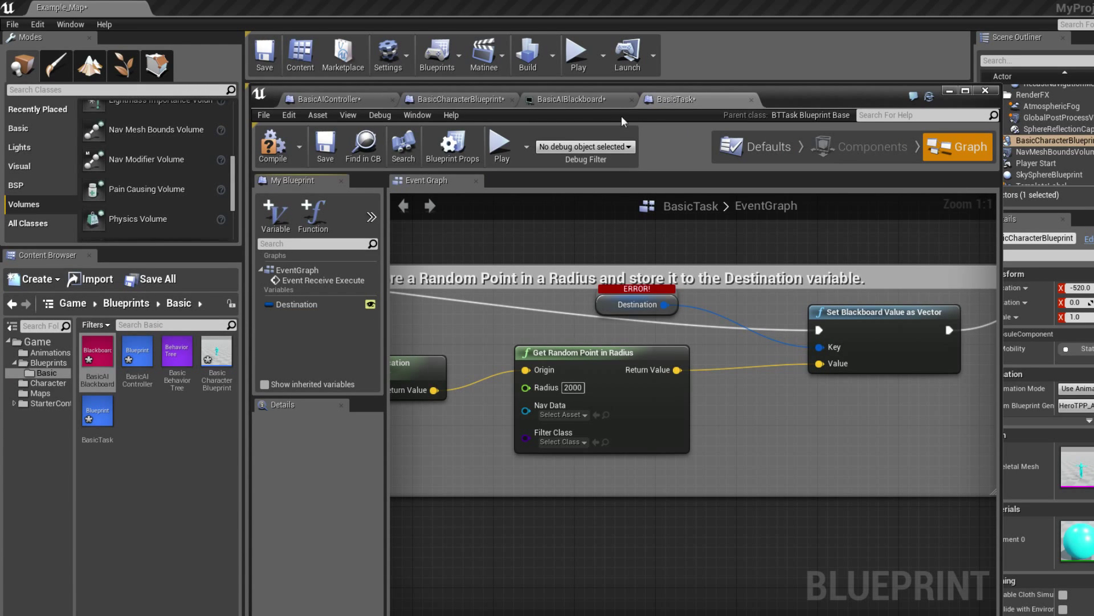
left_click(574, 99)
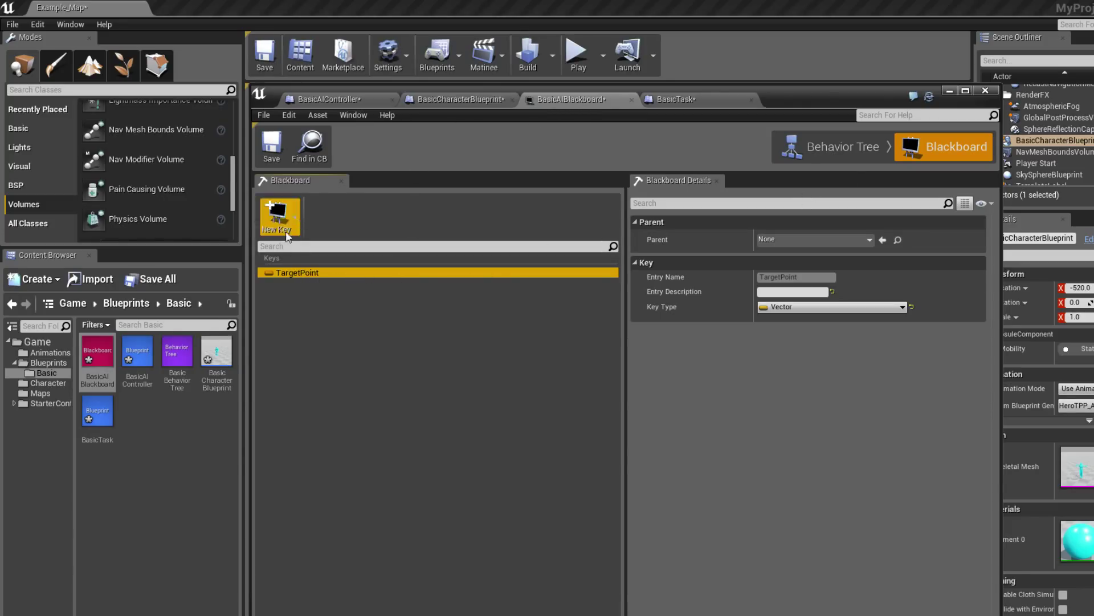
mouse_move(507, 186)
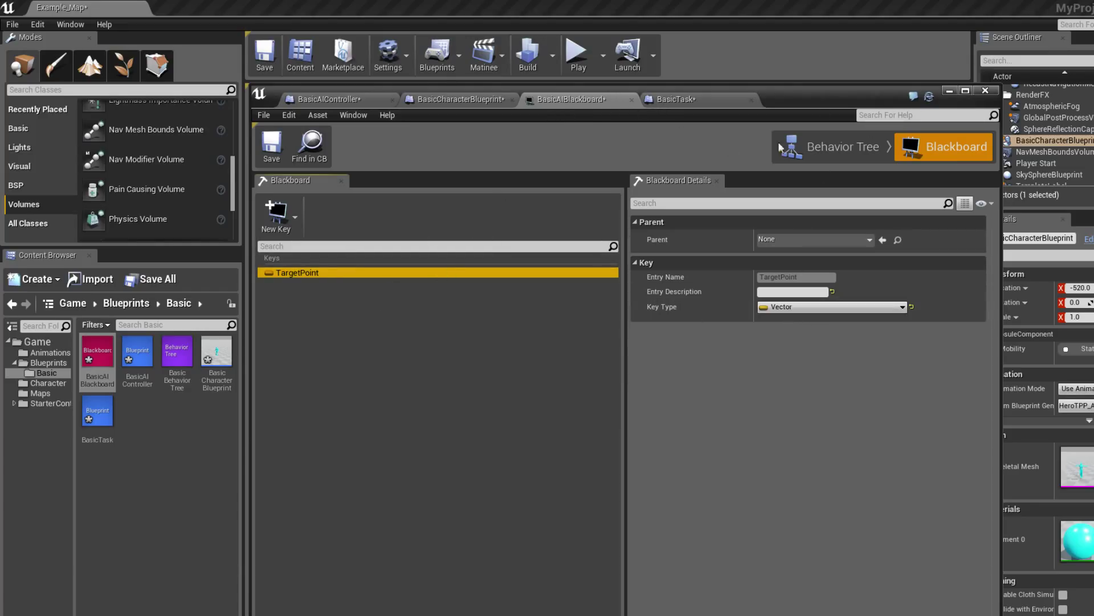
left_click(674, 99)
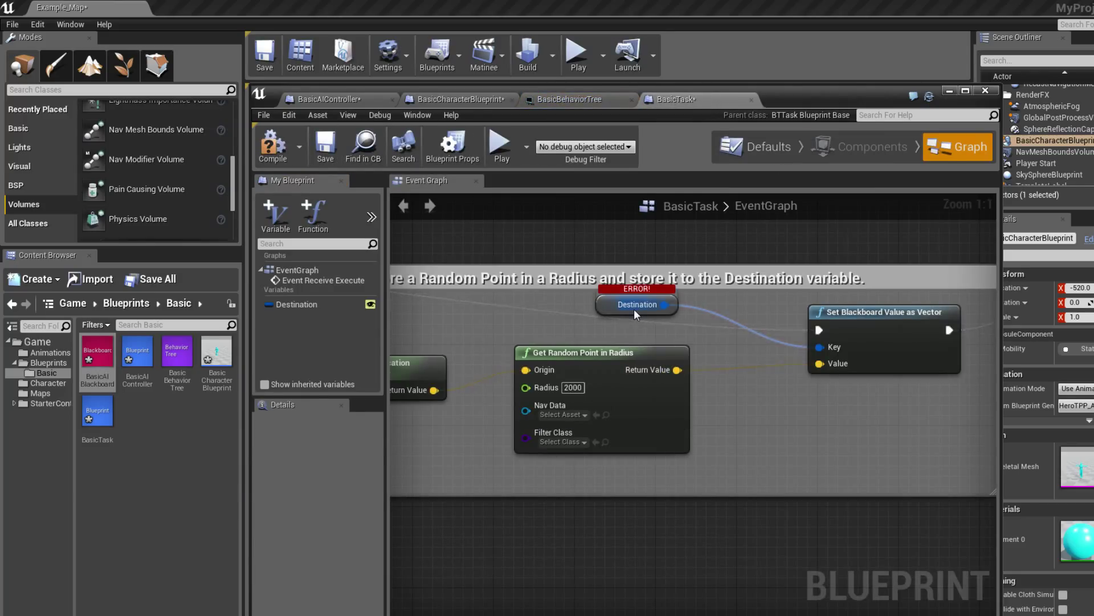
left_click(570, 99)
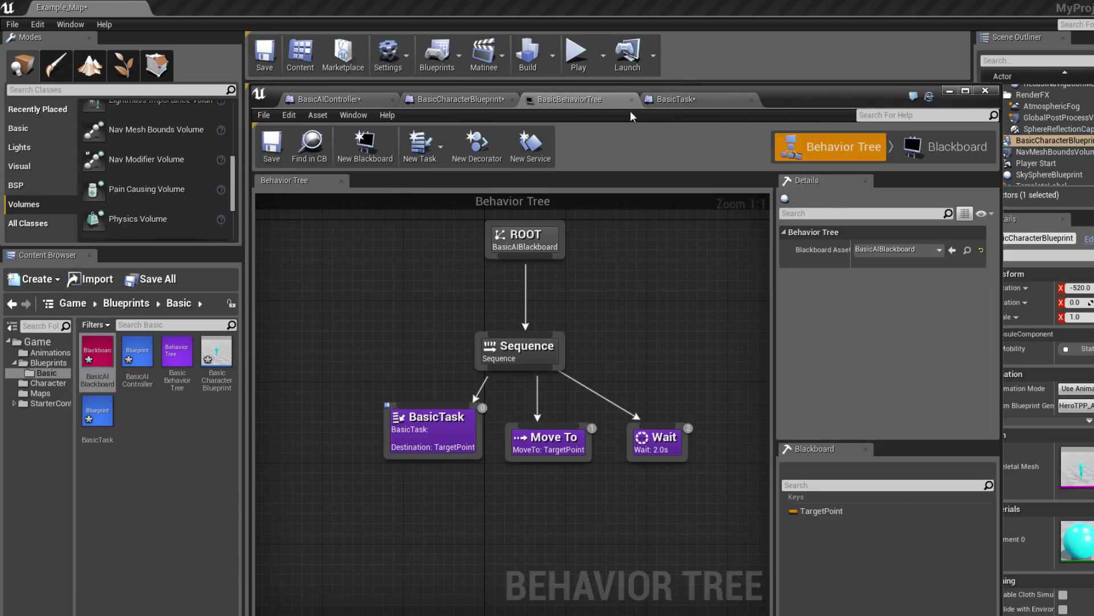
left_click(951, 146)
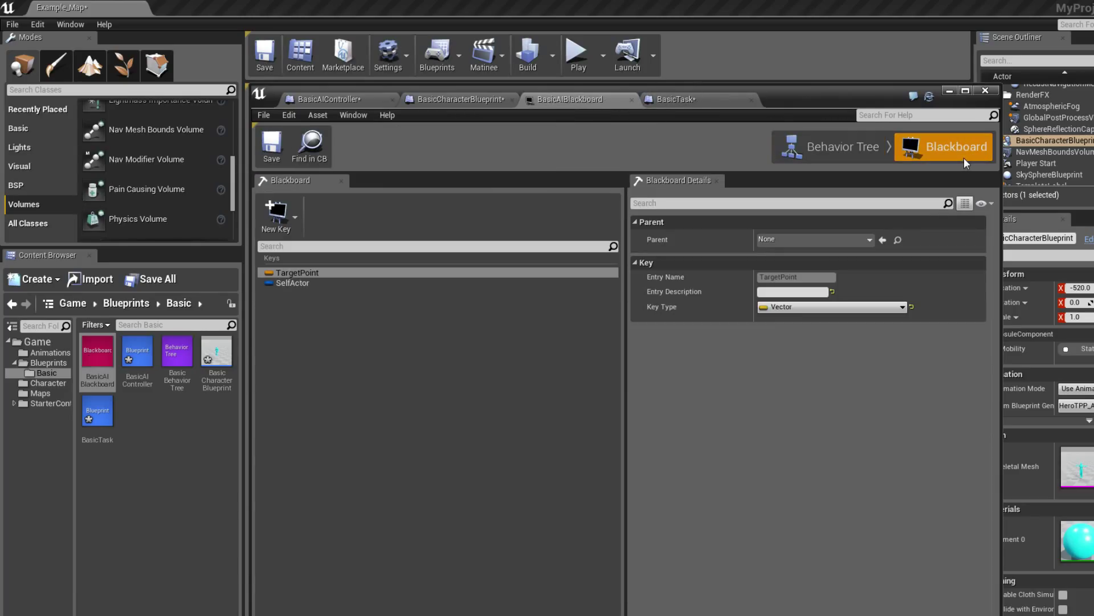
left_click(673, 99)
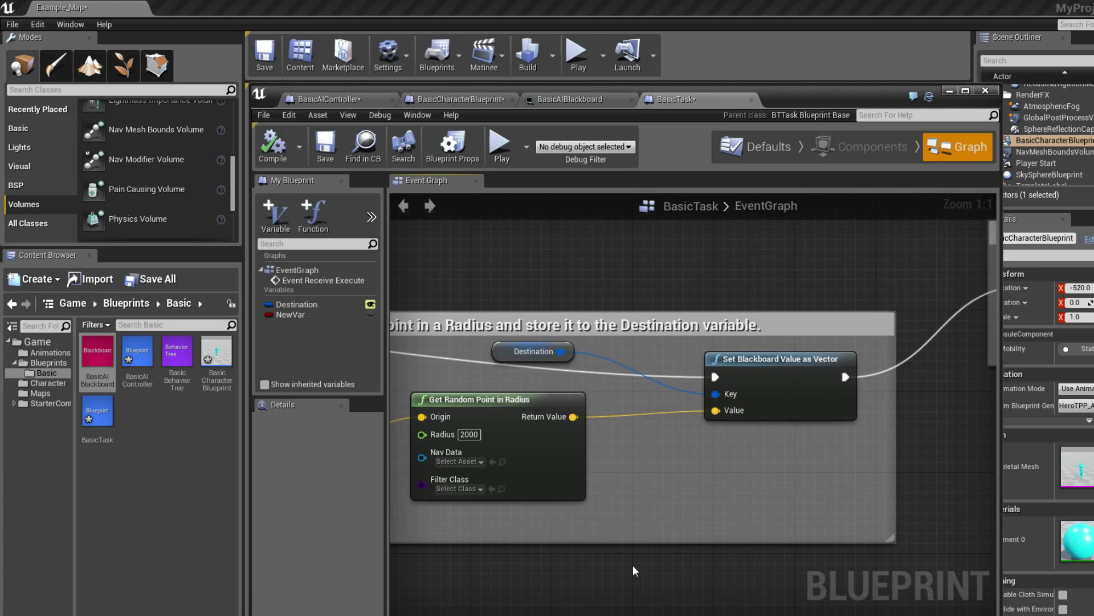
left_click(532, 351)
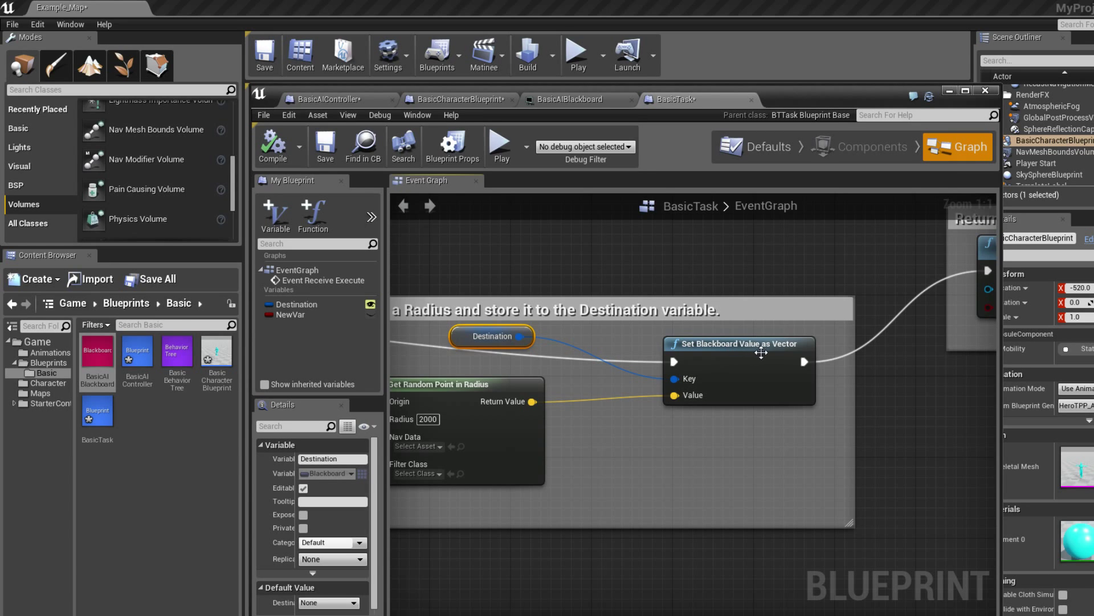
mouse_move(355, 335)
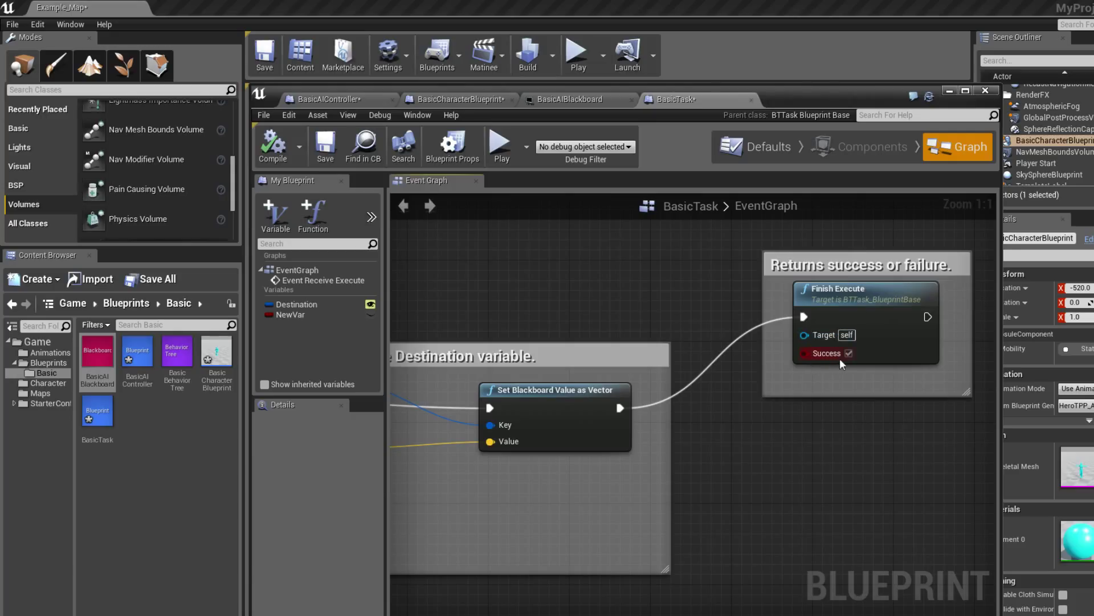
mouse_move(848, 366)
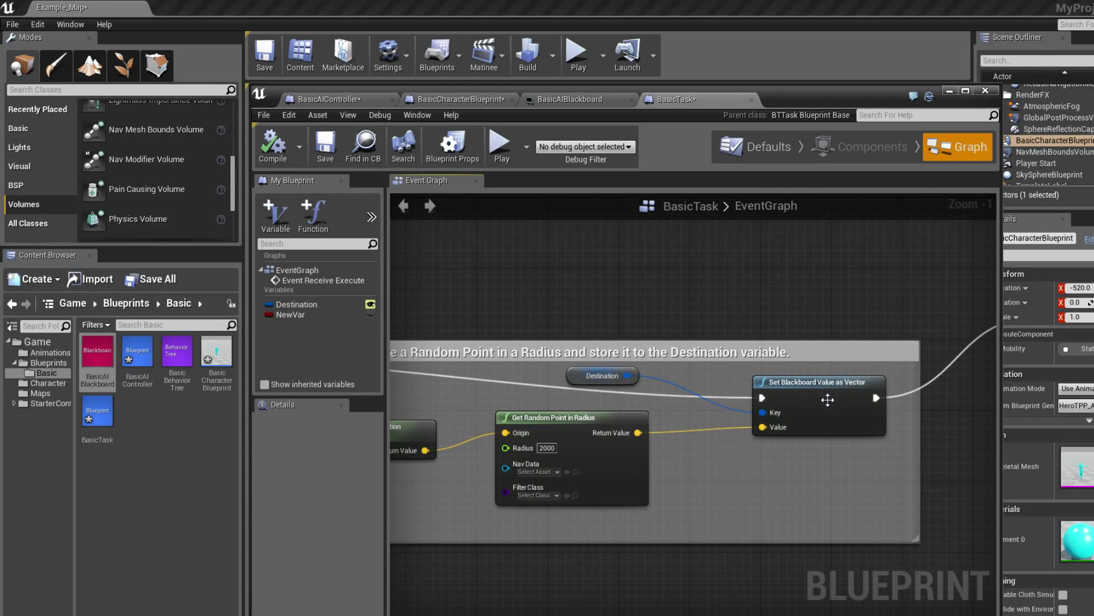
mouse_move(808, 342)
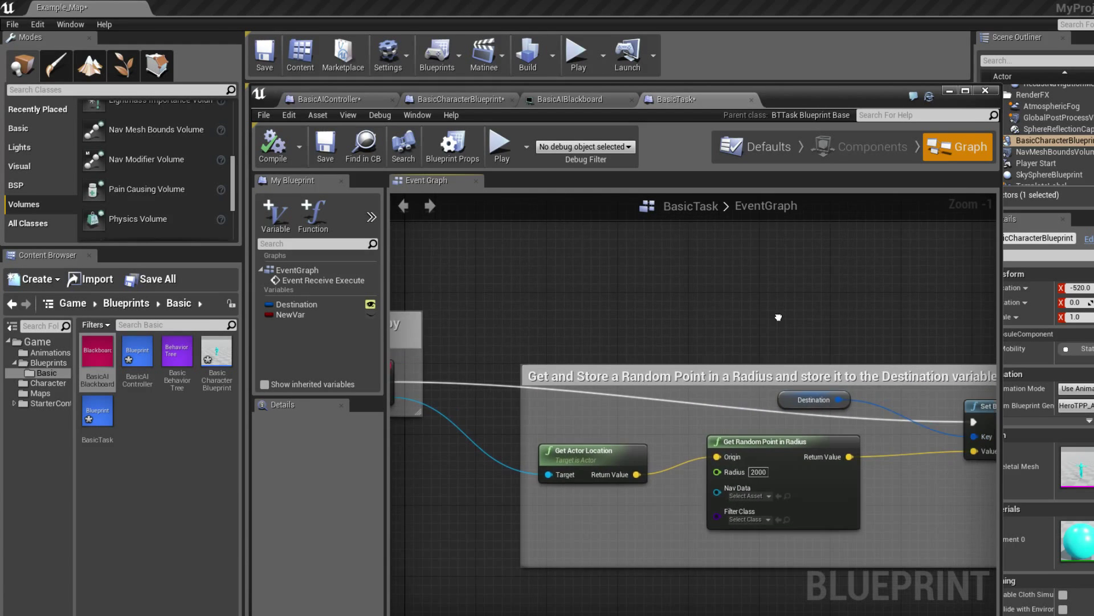
mouse_move(688, 408)
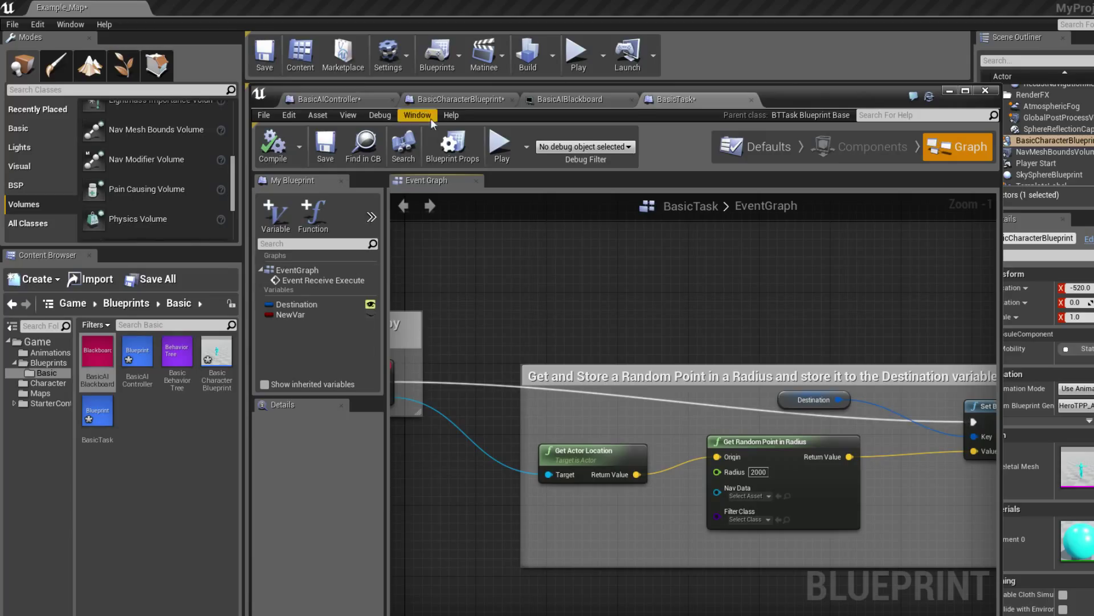
Review the blackboard keys, AI controller graph and character blueprint defaults
left_click(573, 98)
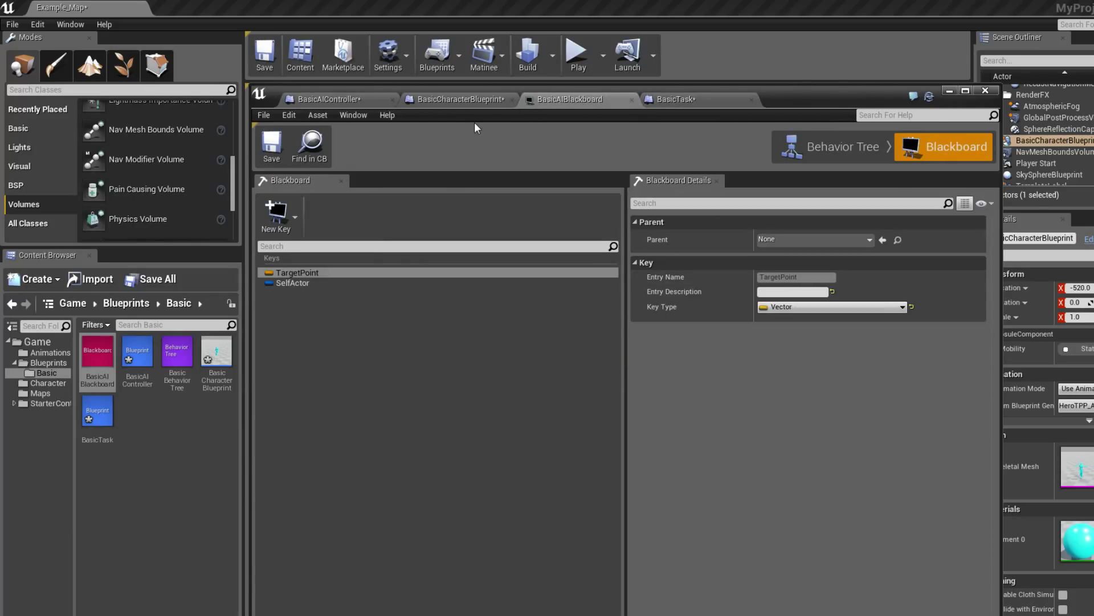
left_click(328, 99)
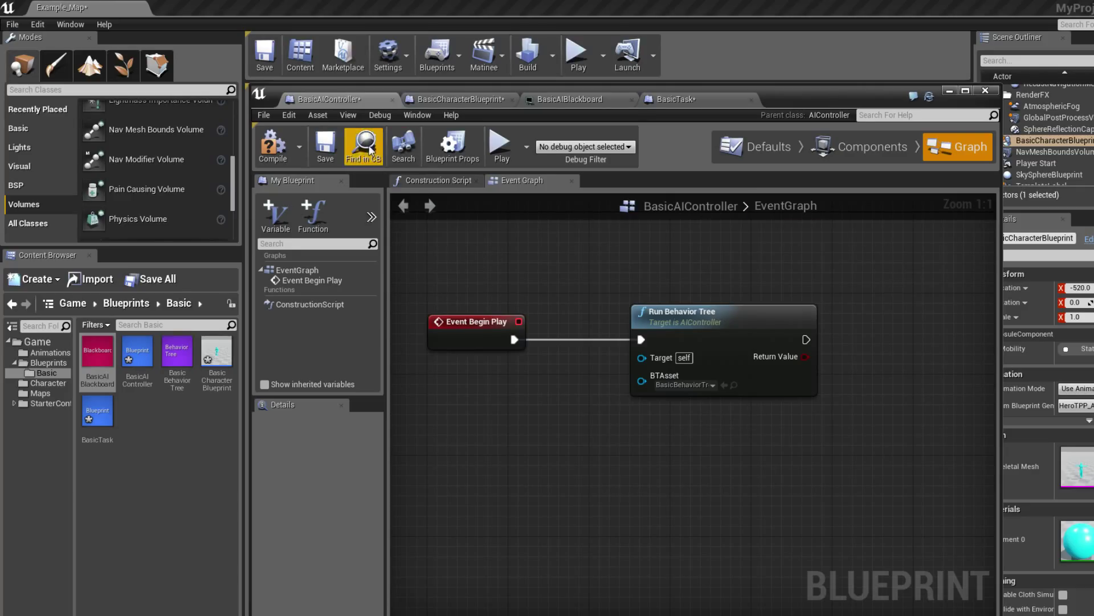
left_click(457, 99)
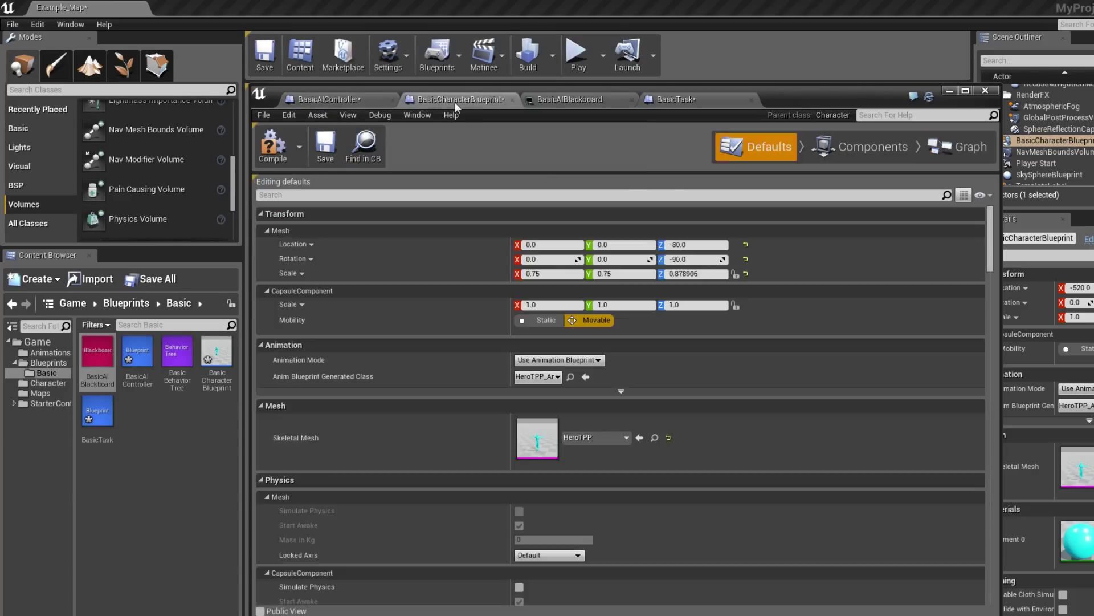
left_click(335, 99)
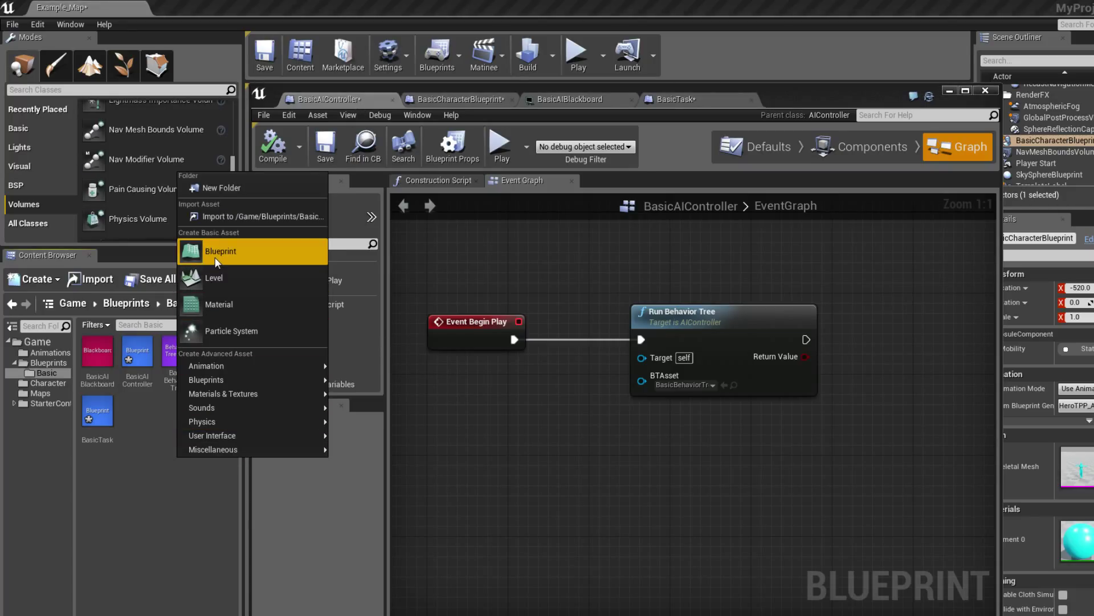
Browse new-blueprint parent classes for 'ai contro', then bring up the behavior tree graph
left_click(221, 251)
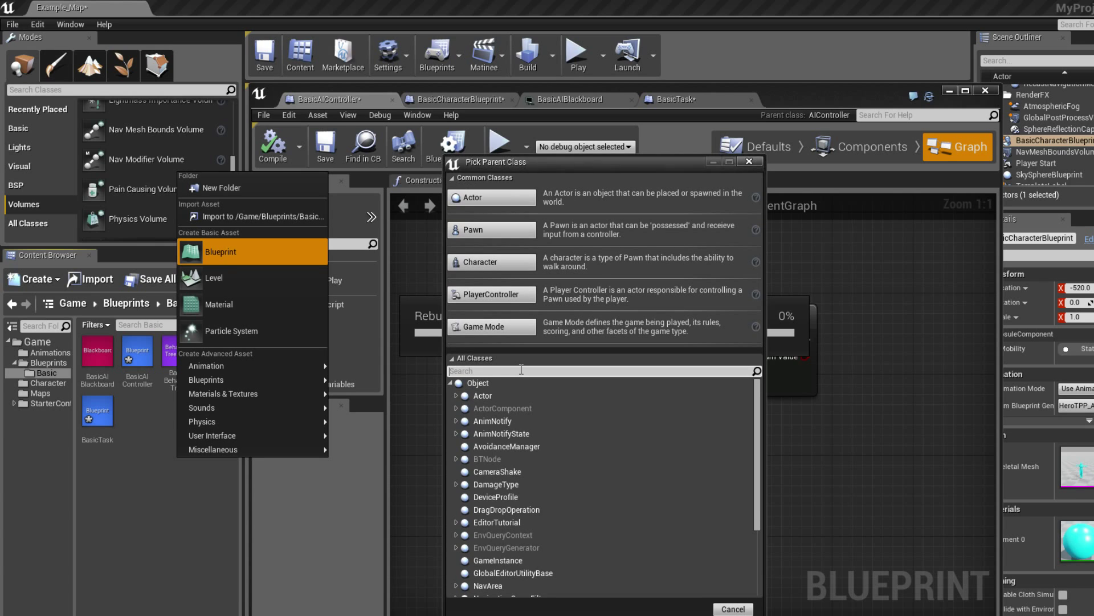
type("ai contro")
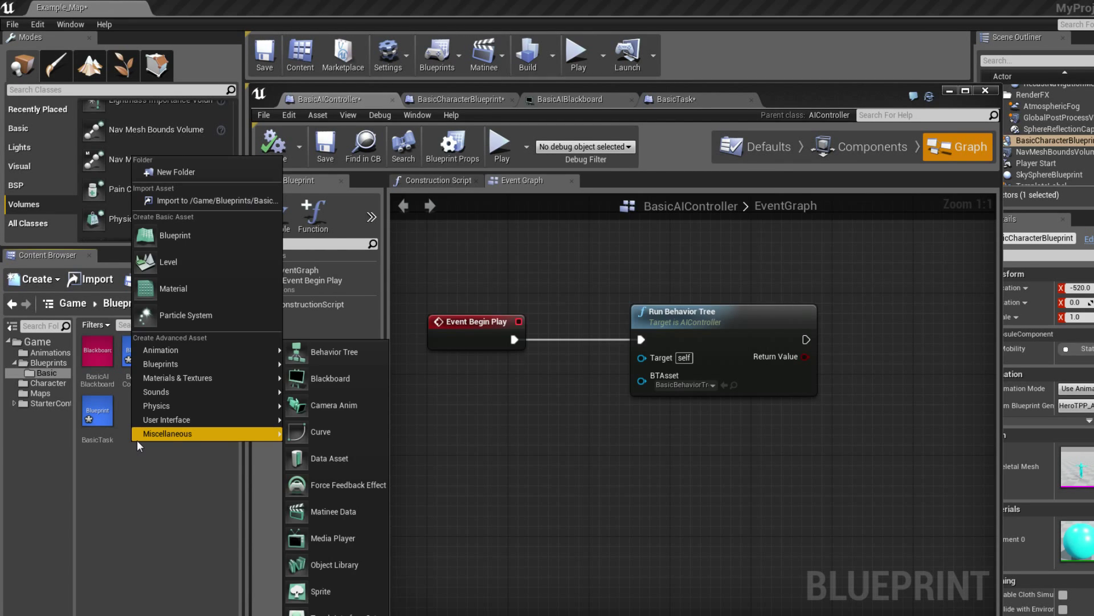
left_click(174, 236)
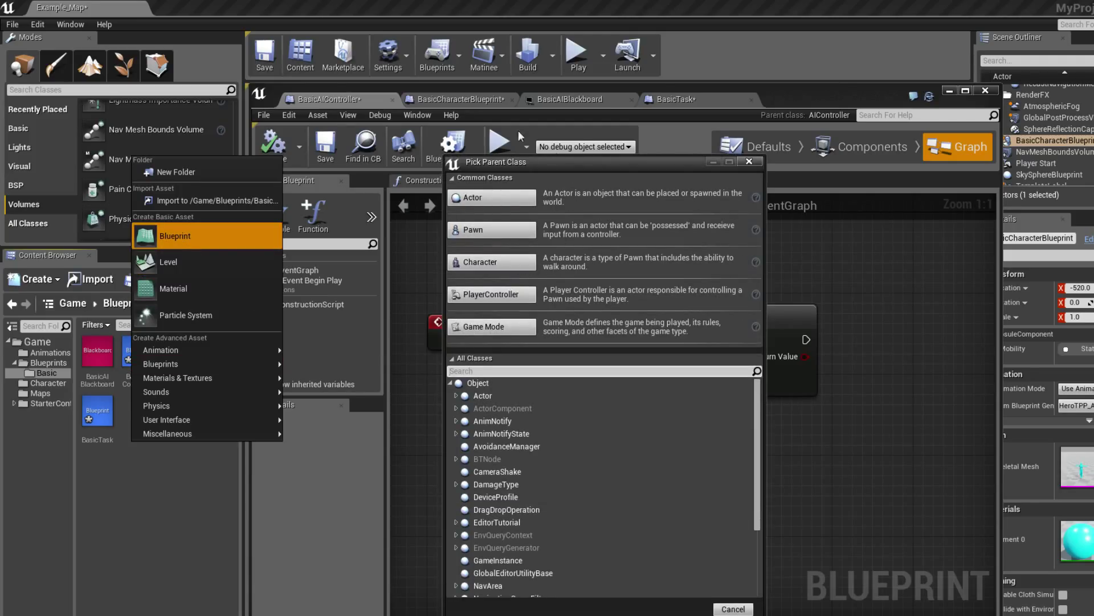
mouse_move(408, 167)
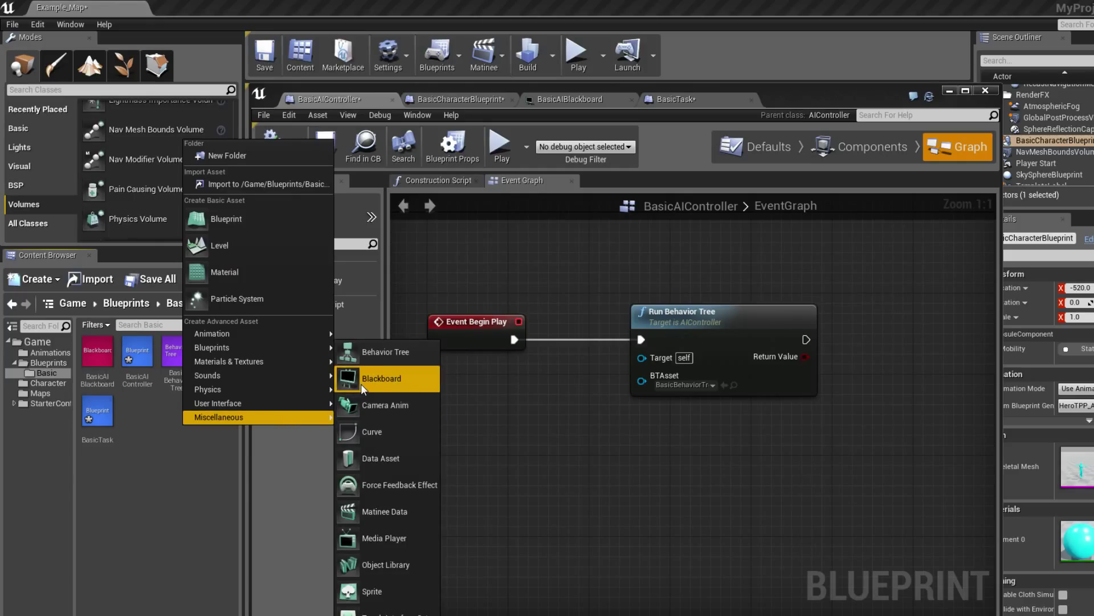
mouse_move(385, 351)
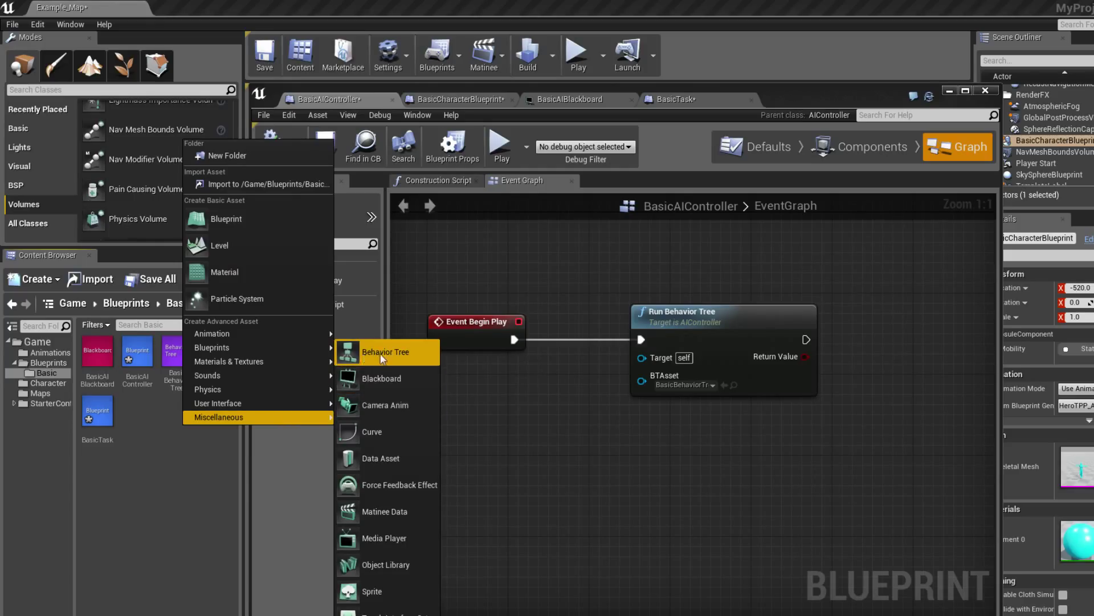
left_click(572, 99)
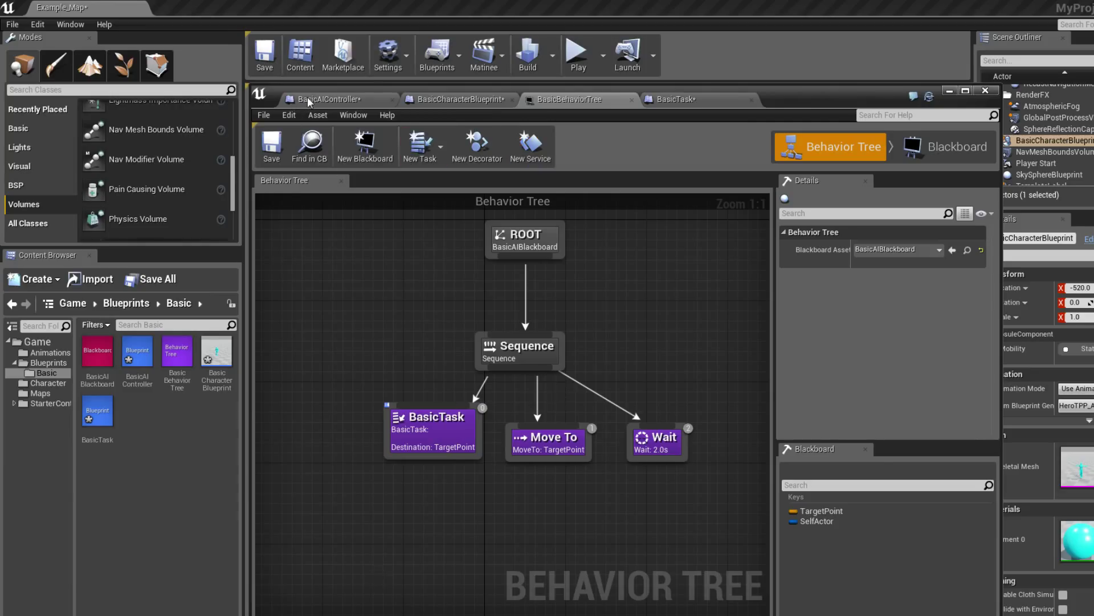
left_click(335, 100)
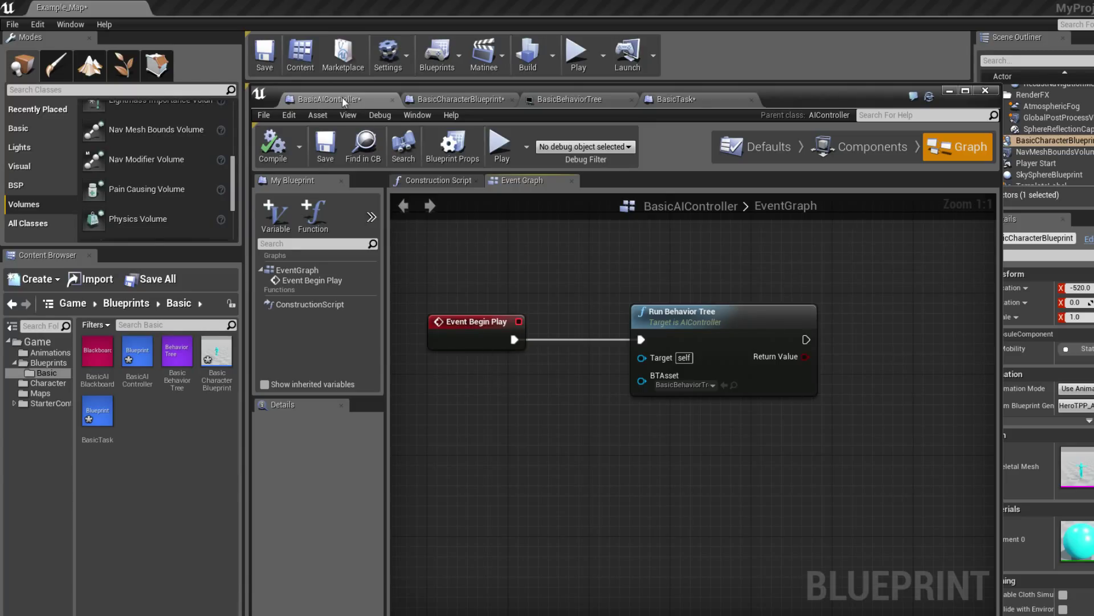
mouse_move(702, 429)
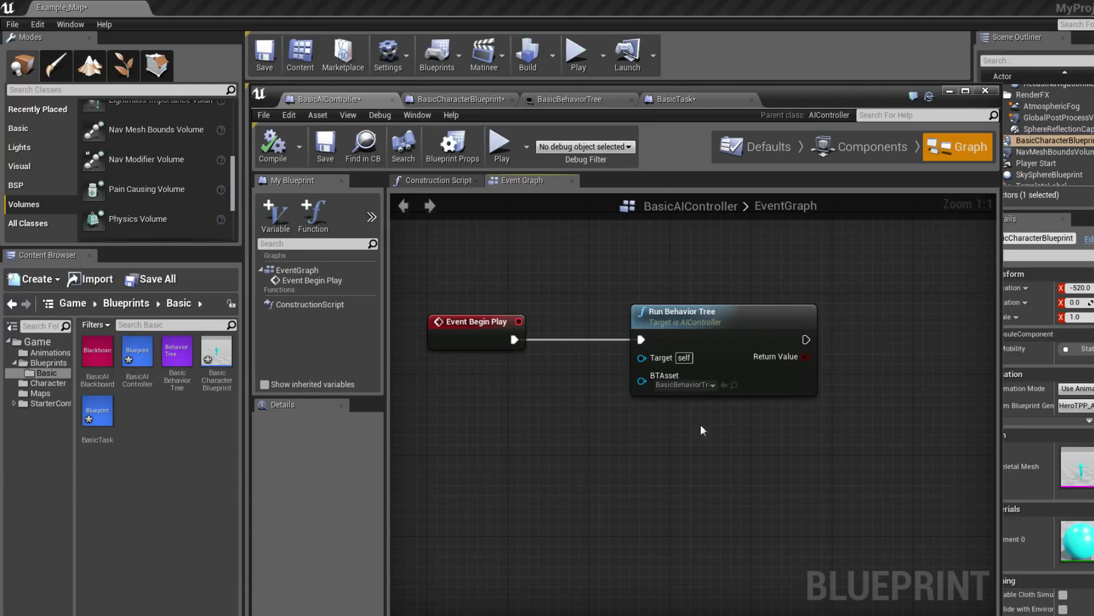
mouse_move(510, 377)
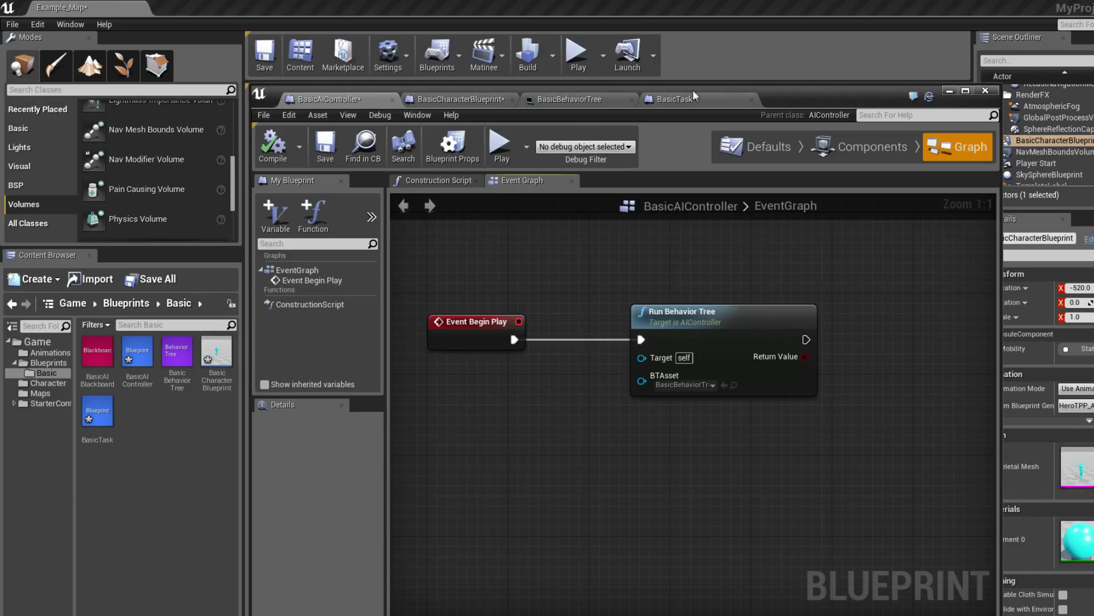
left_click(571, 99)
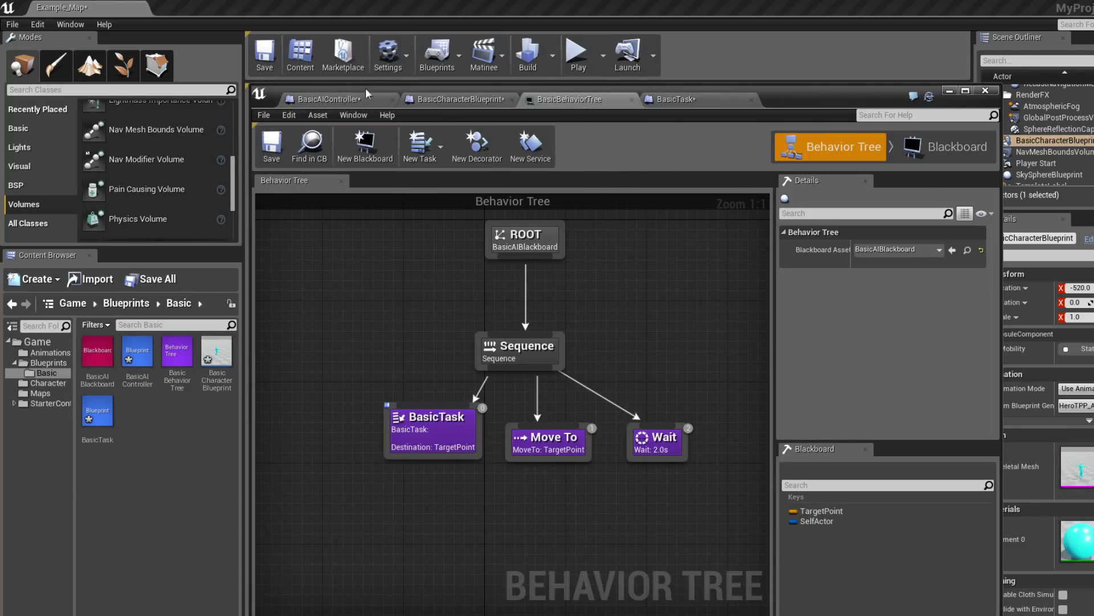
left_click(324, 99)
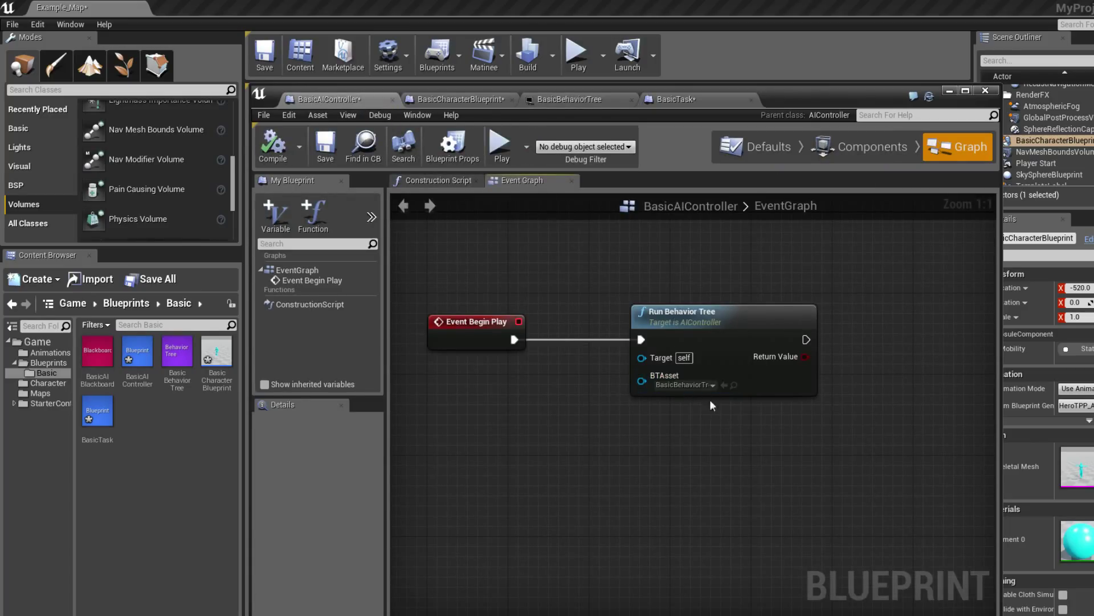
left_click(572, 99)
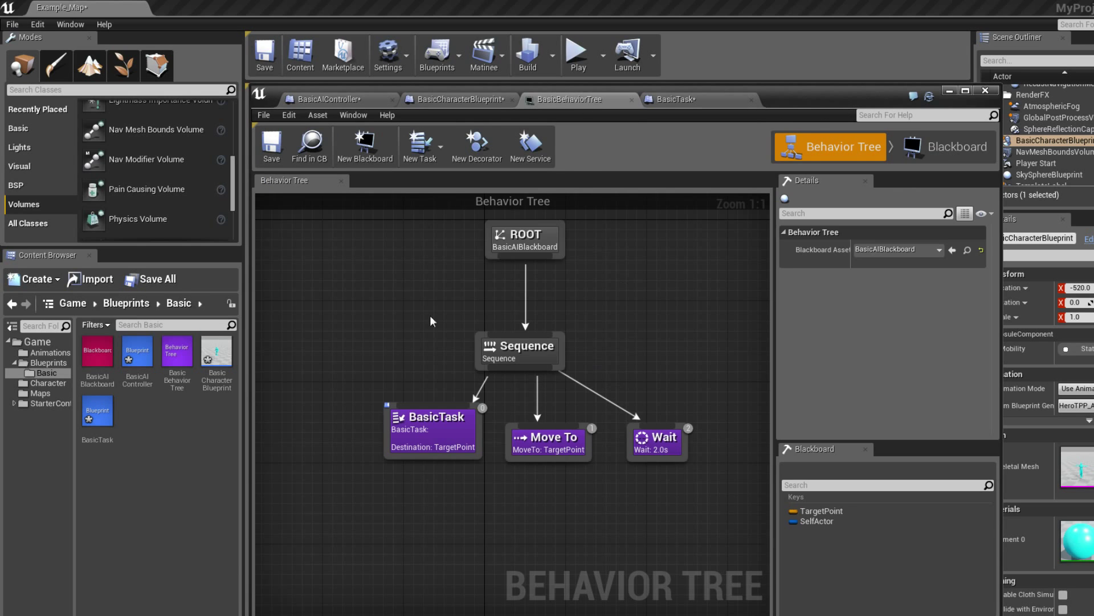
mouse_move(641, 261)
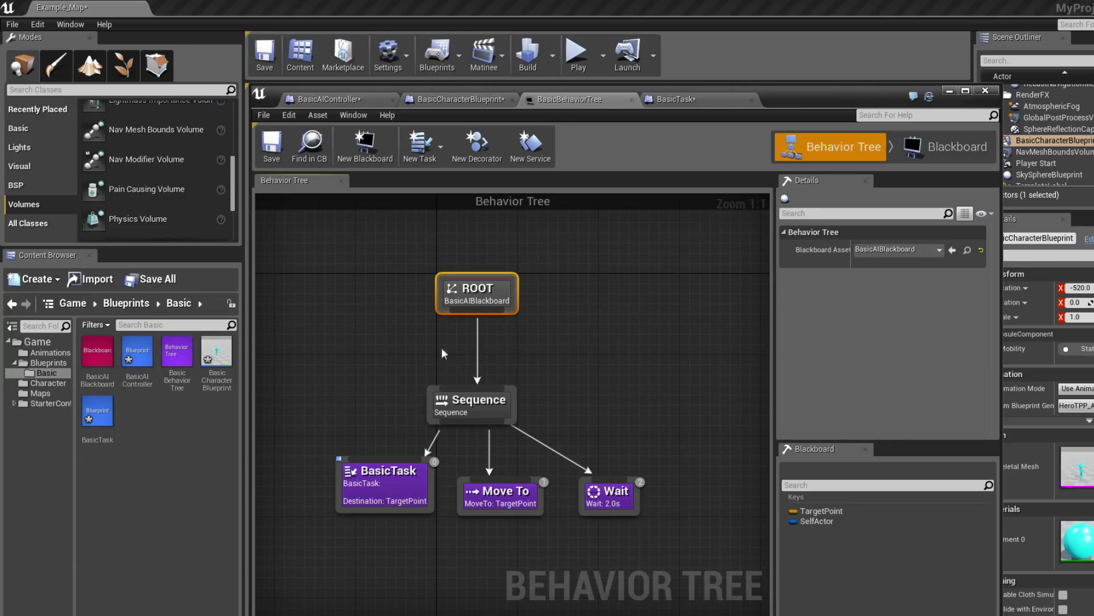
mouse_move(495, 287)
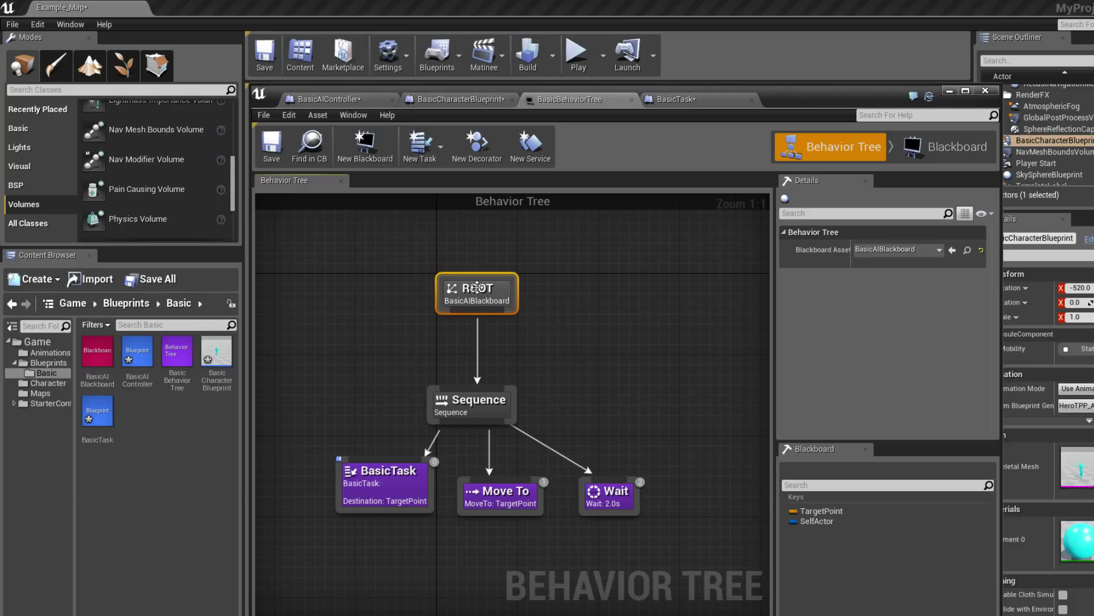
Inspect the Sequence node's details, then view BasicTask and the behavior tree again
left_click(470, 404)
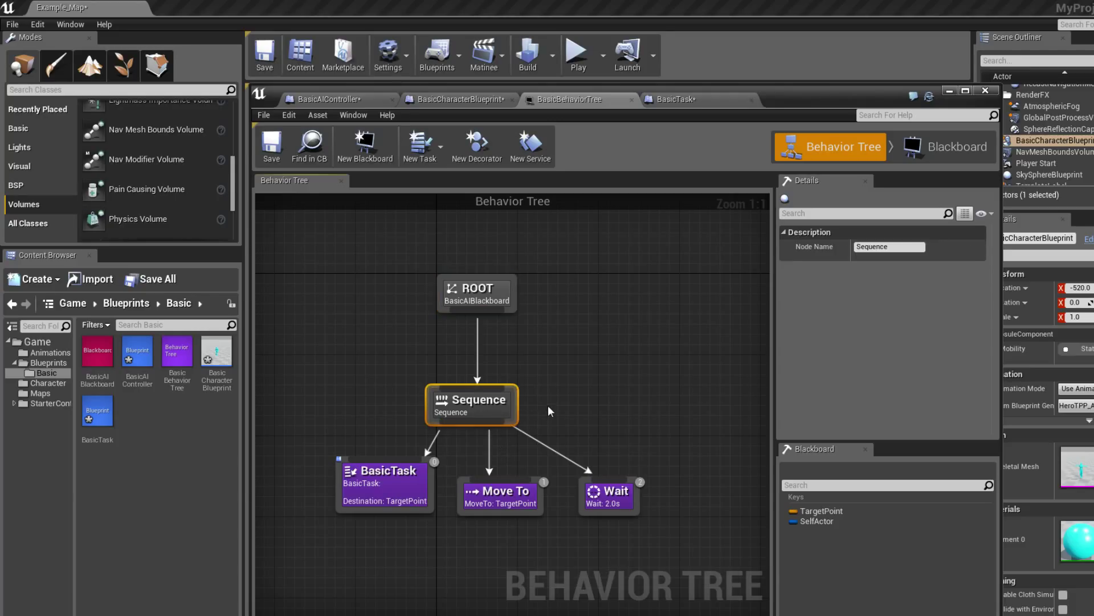
left_click(383, 482)
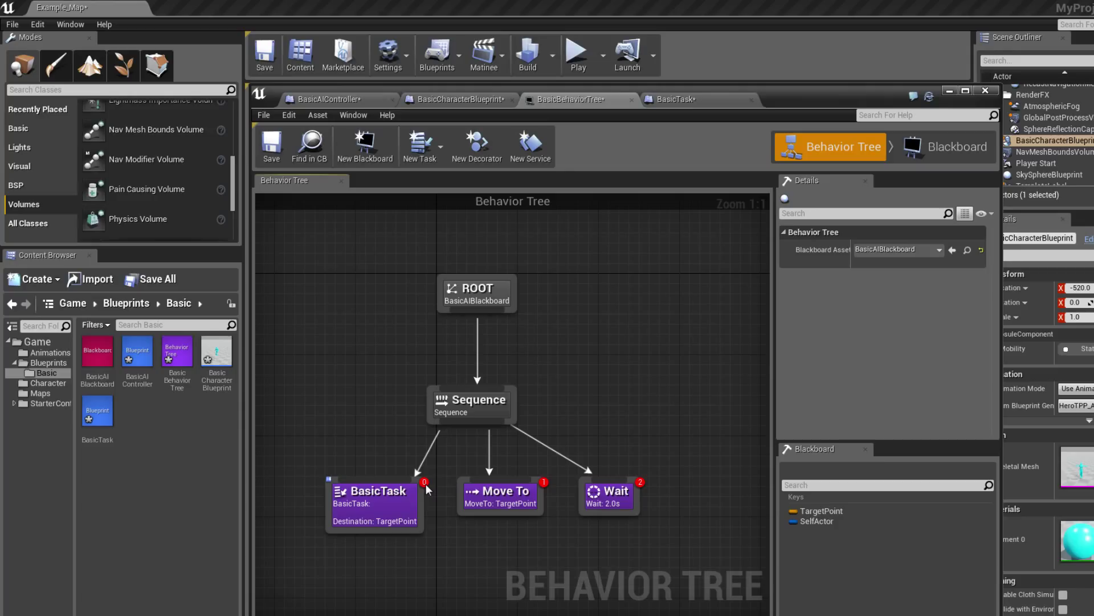
mouse_move(428, 488)
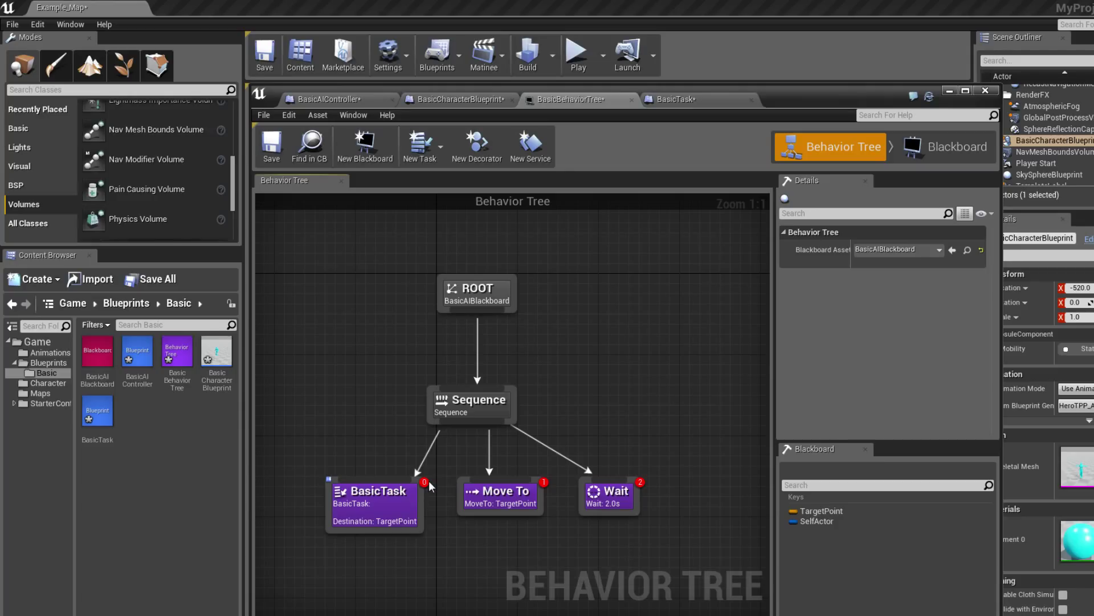
mouse_move(349, 523)
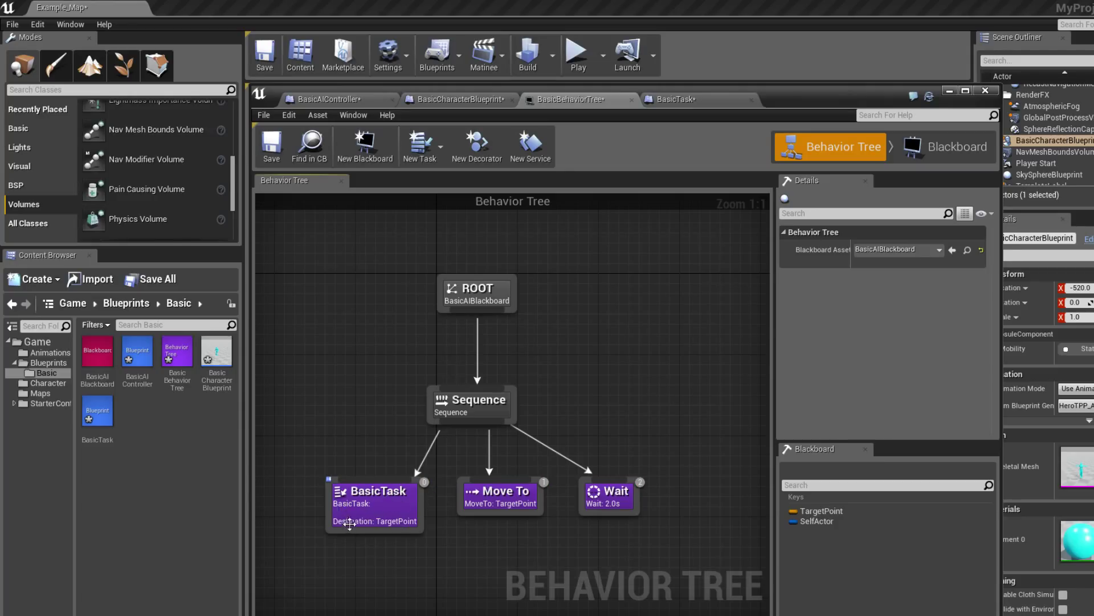
left_click(672, 99)
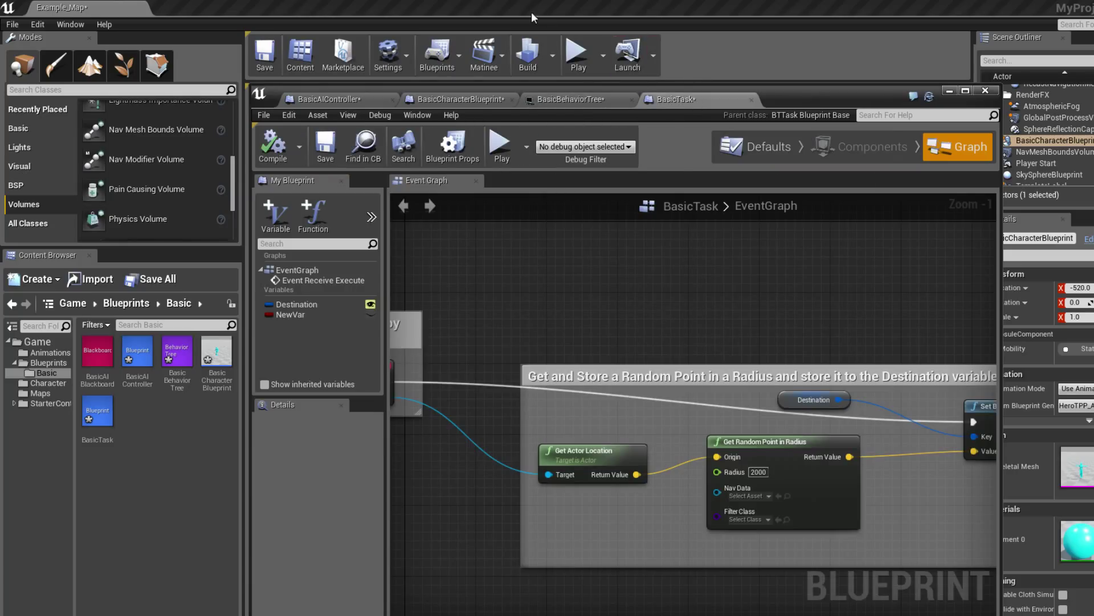
left_click(570, 99)
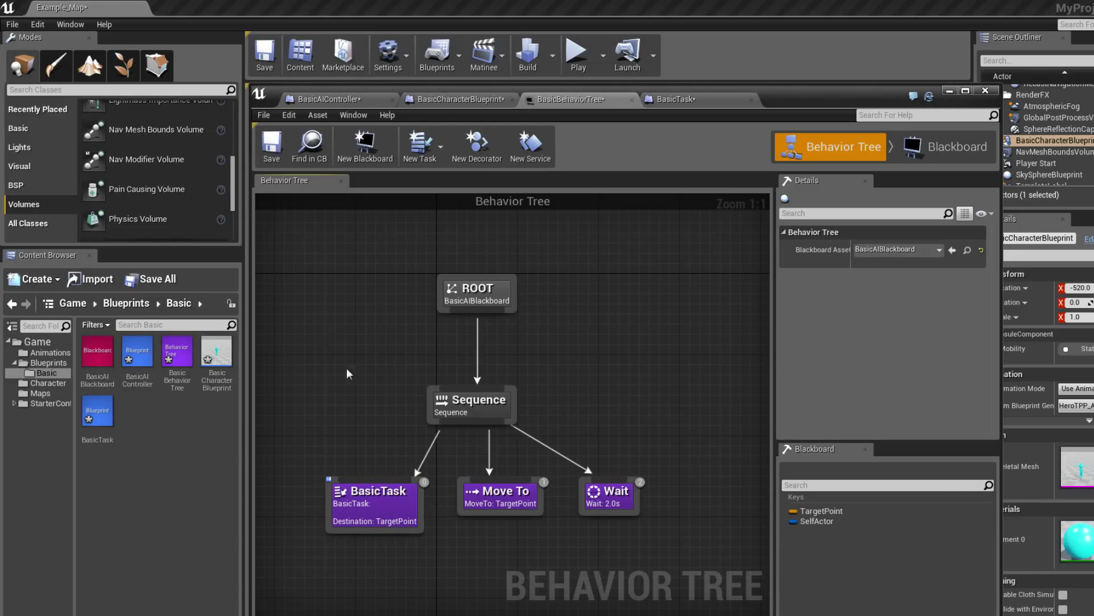
View BasicTask's graph and search 'bt' among new blueprint parent classes
left_click(676, 99)
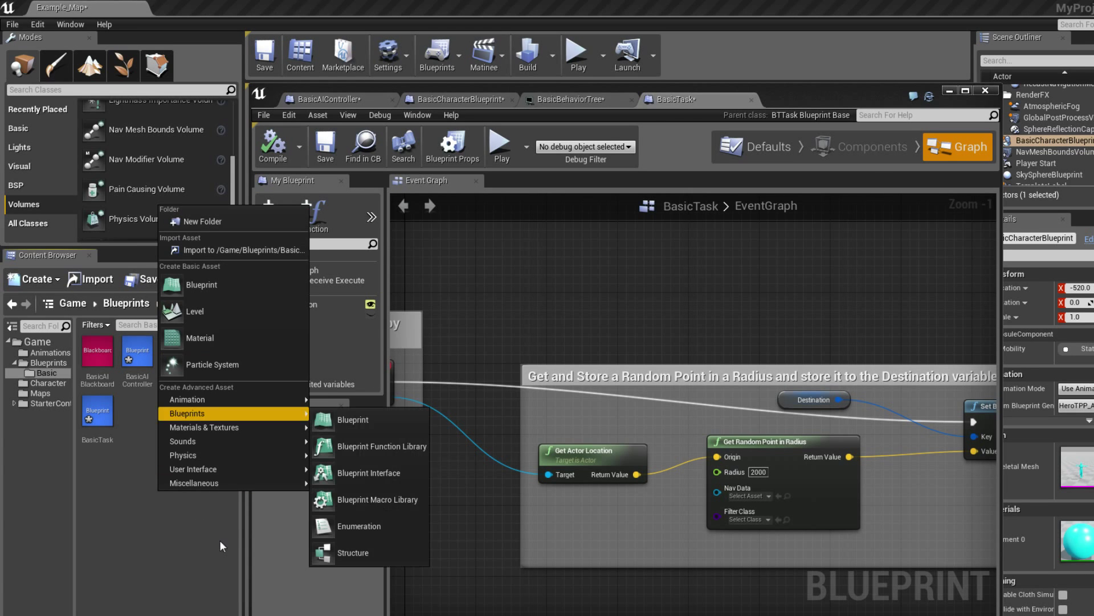
left_click(201, 285)
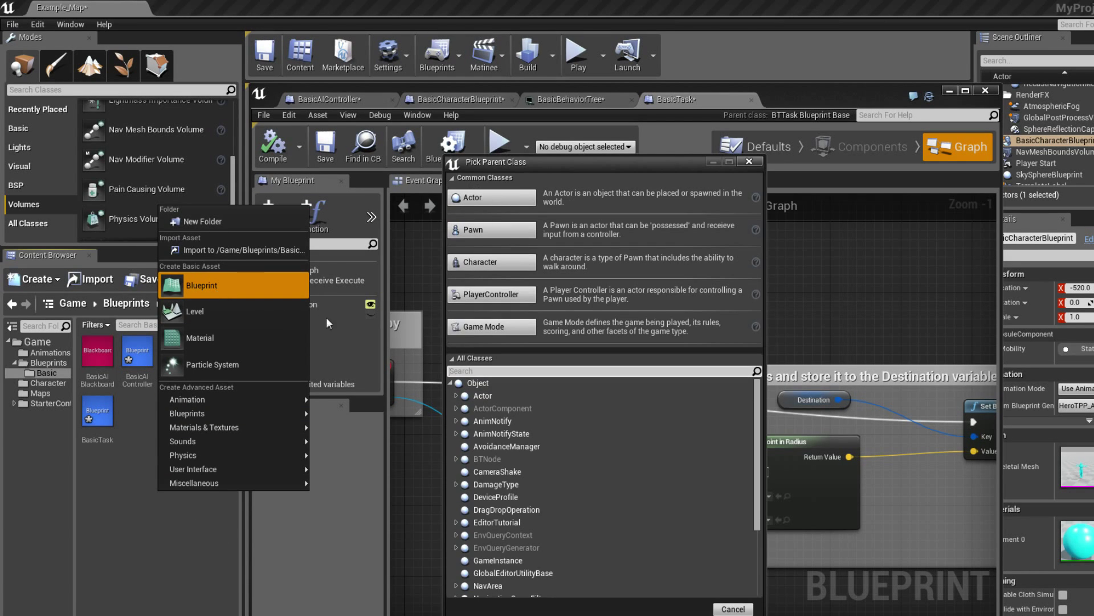
type("btt")
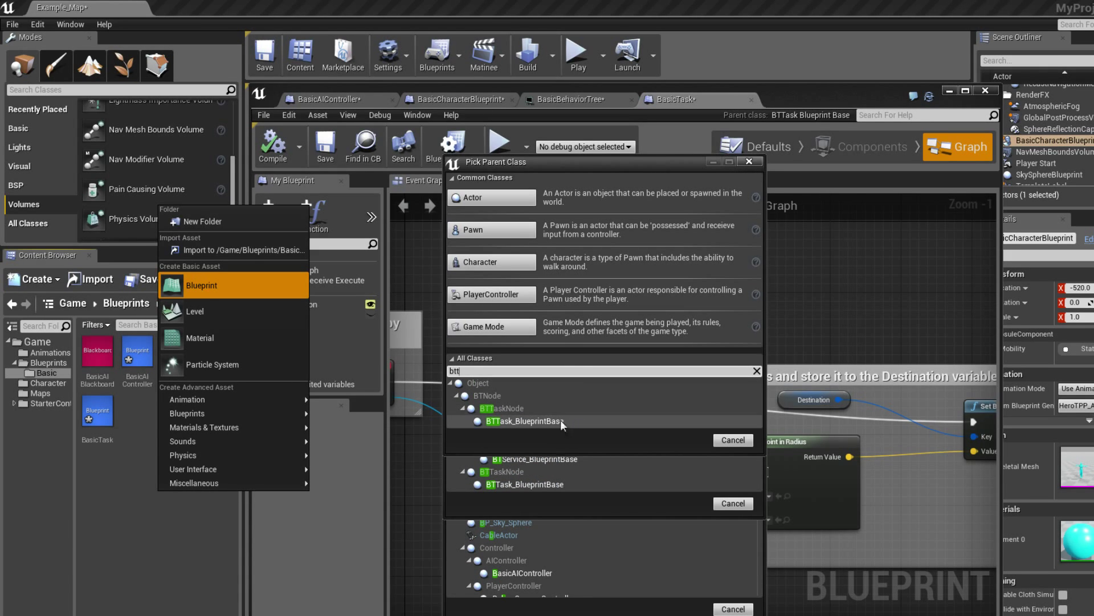
mouse_move(729, 527)
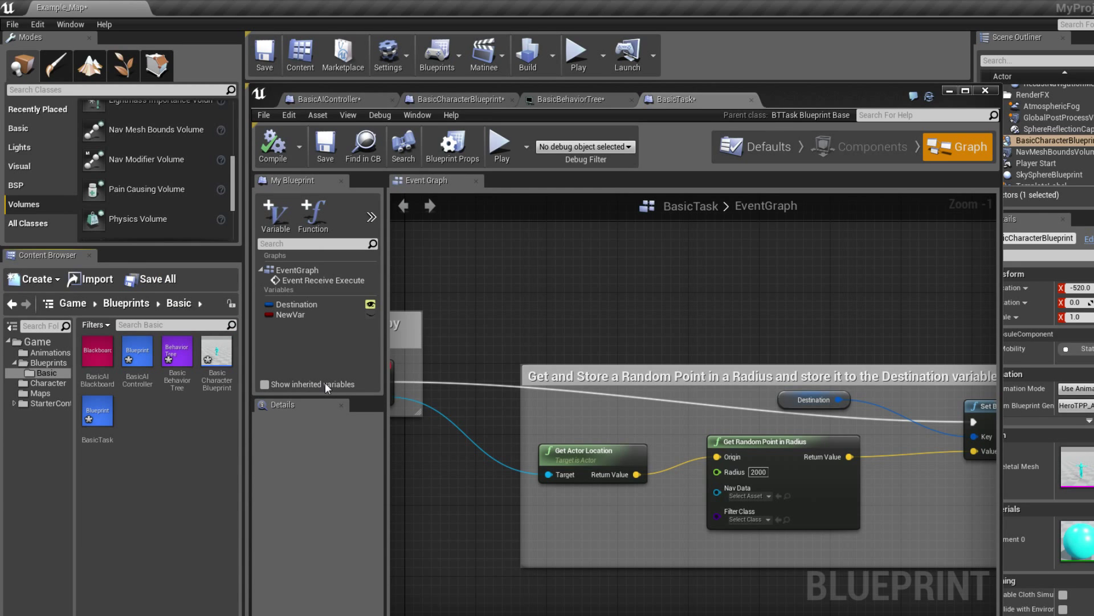
mouse_move(752, 204)
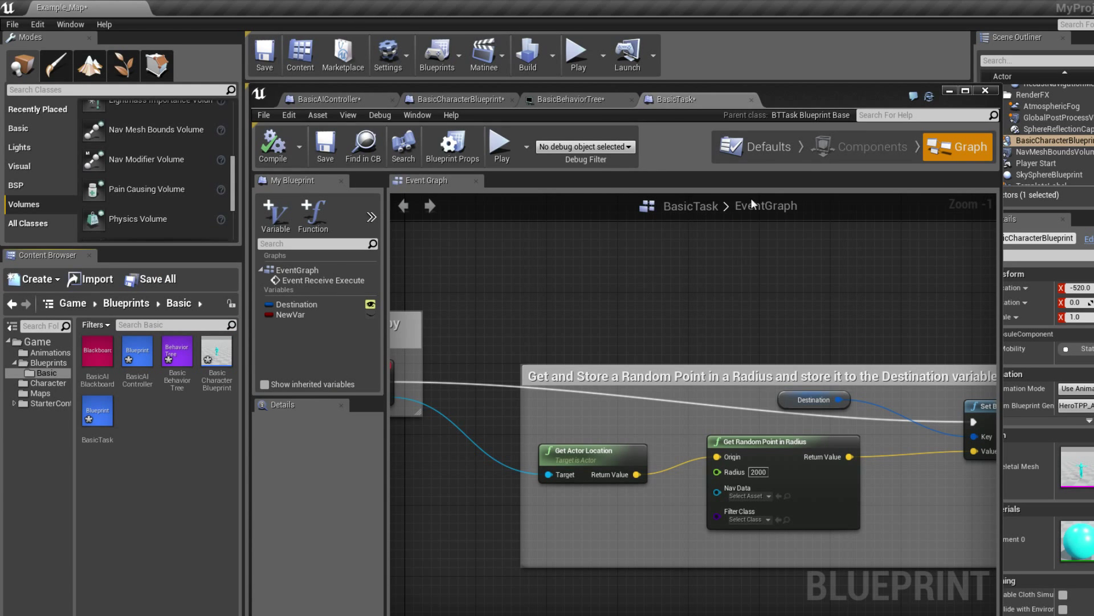
Cycle through the editor tabs and delete the unused NewVar variable from BasicTask
left_click(572, 99)
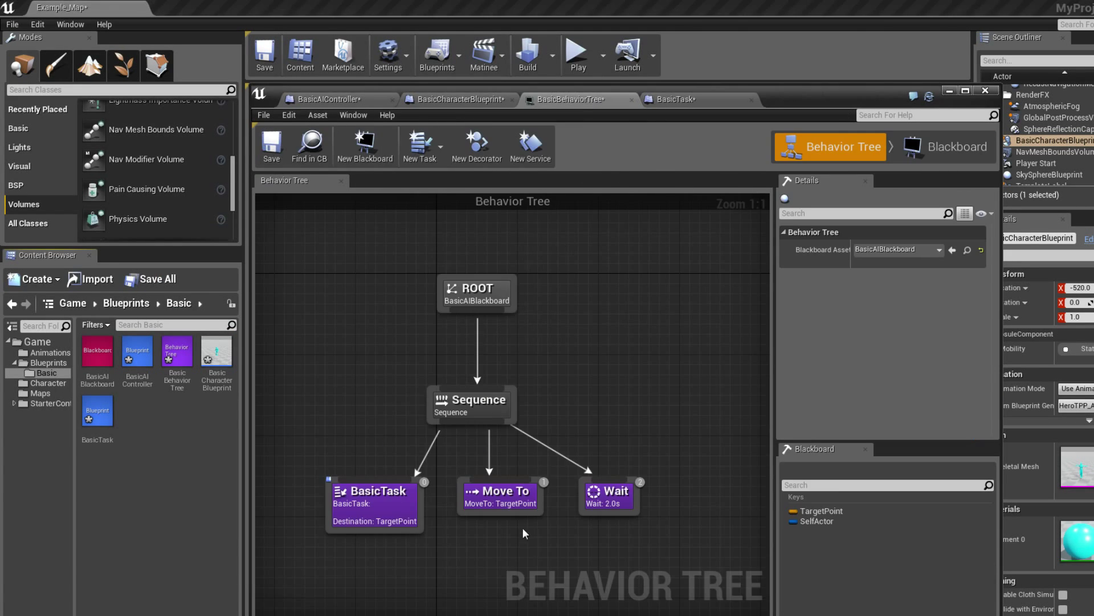
mouse_move(351, 542)
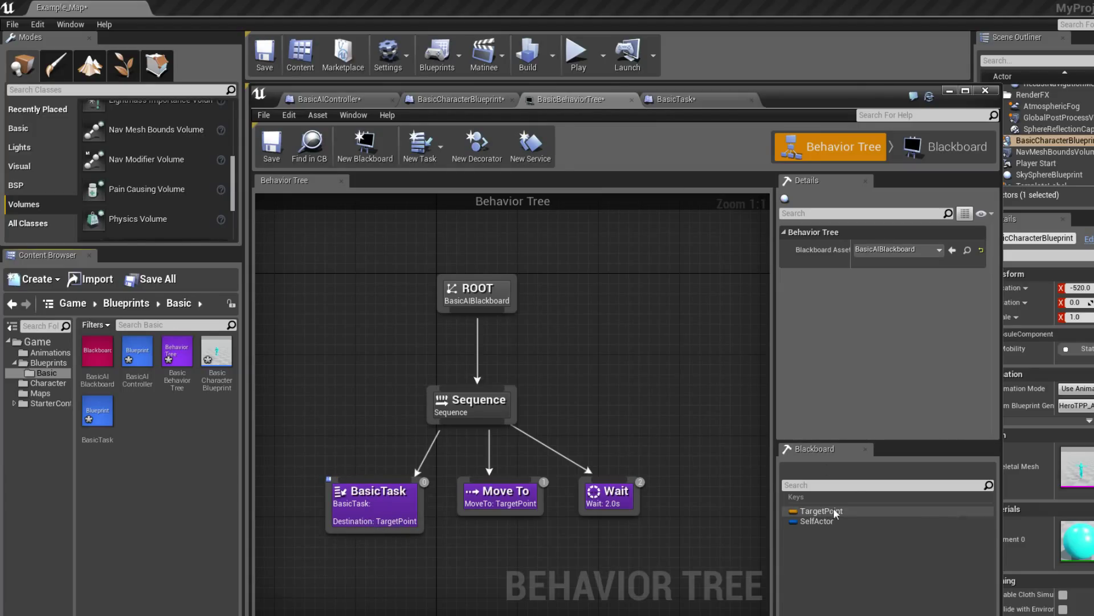
left_click(458, 99)
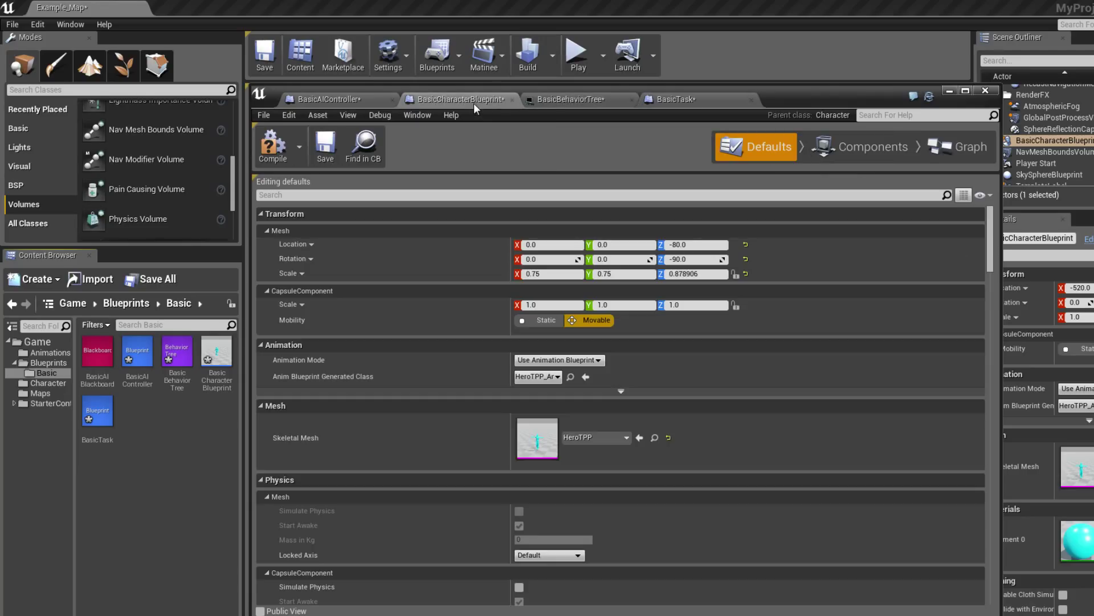
left_click(675, 99)
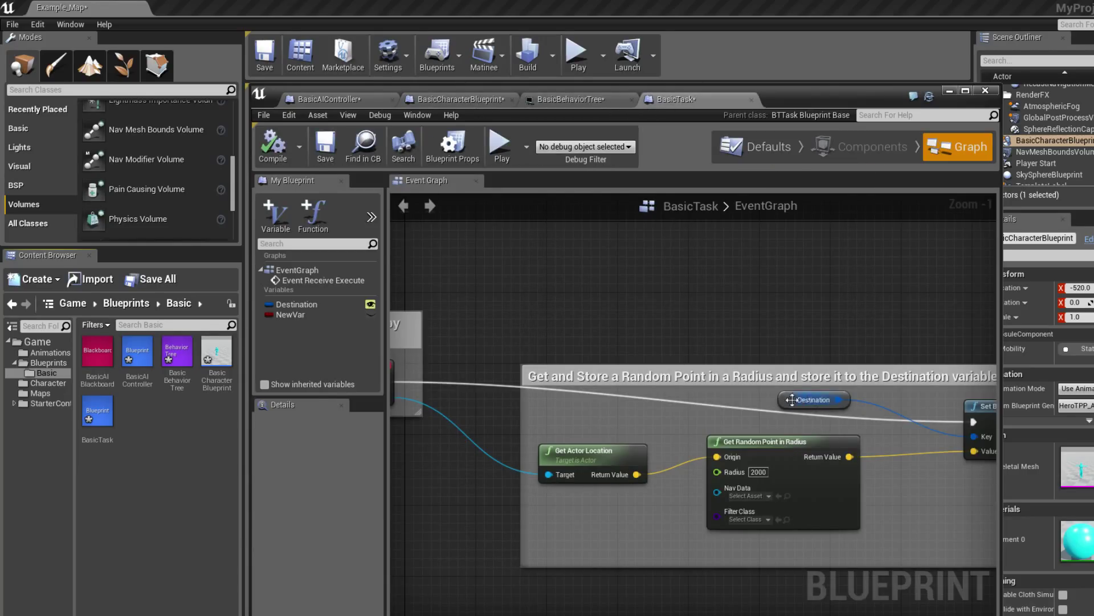
left_click(574, 99)
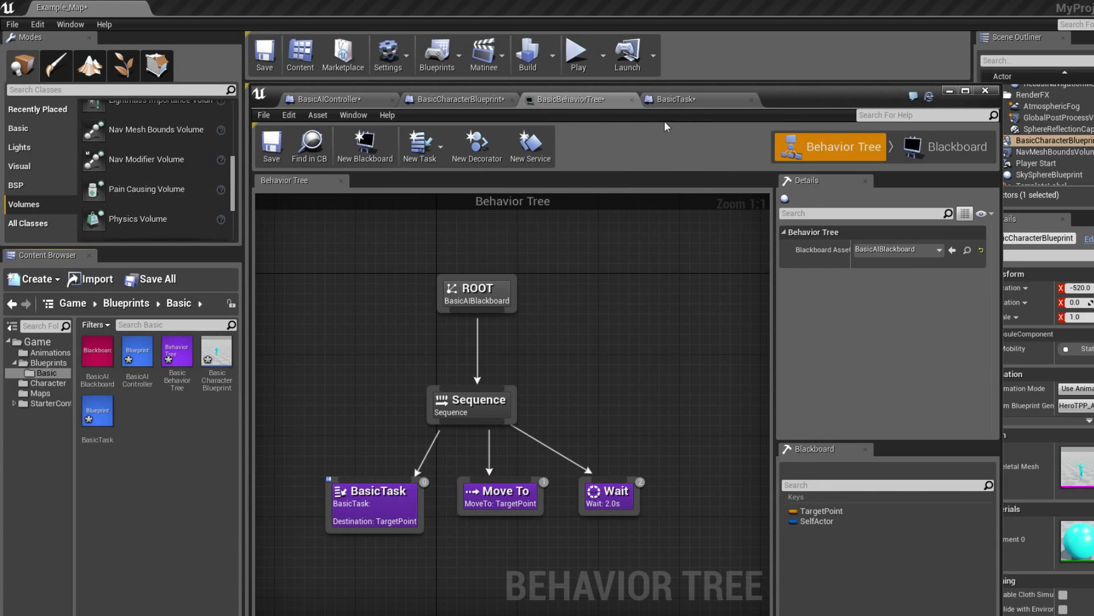
left_click(673, 99)
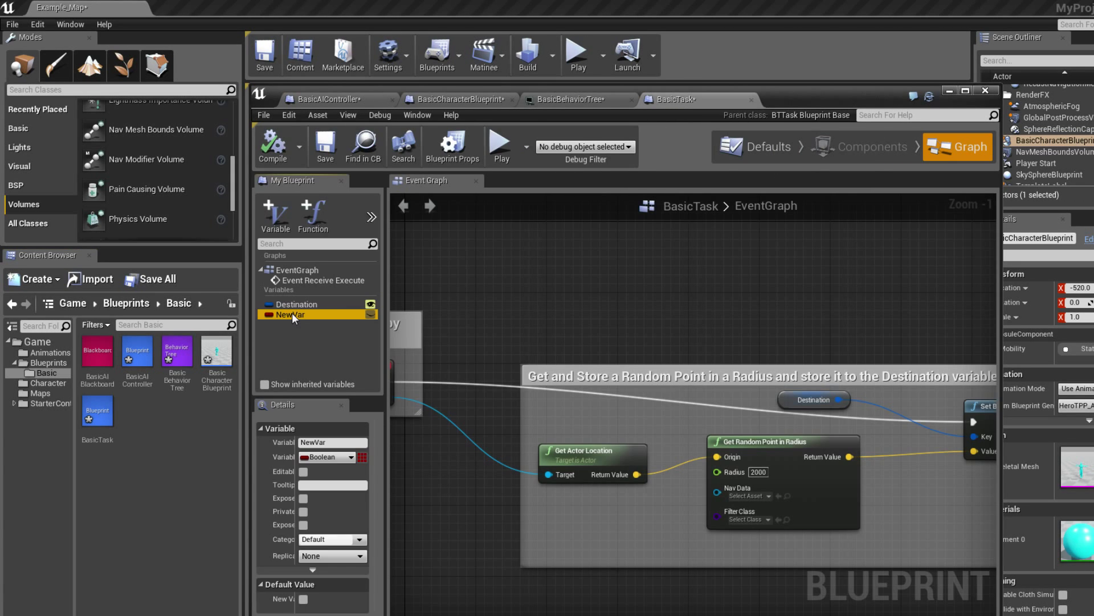
left_click(572, 100)
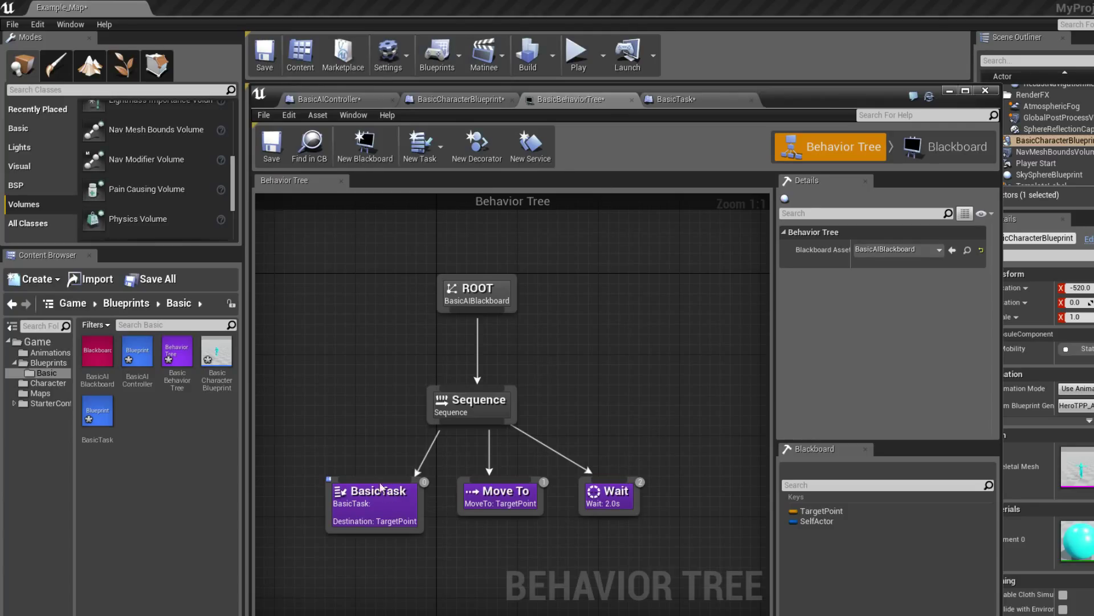
mouse_move(460, 446)
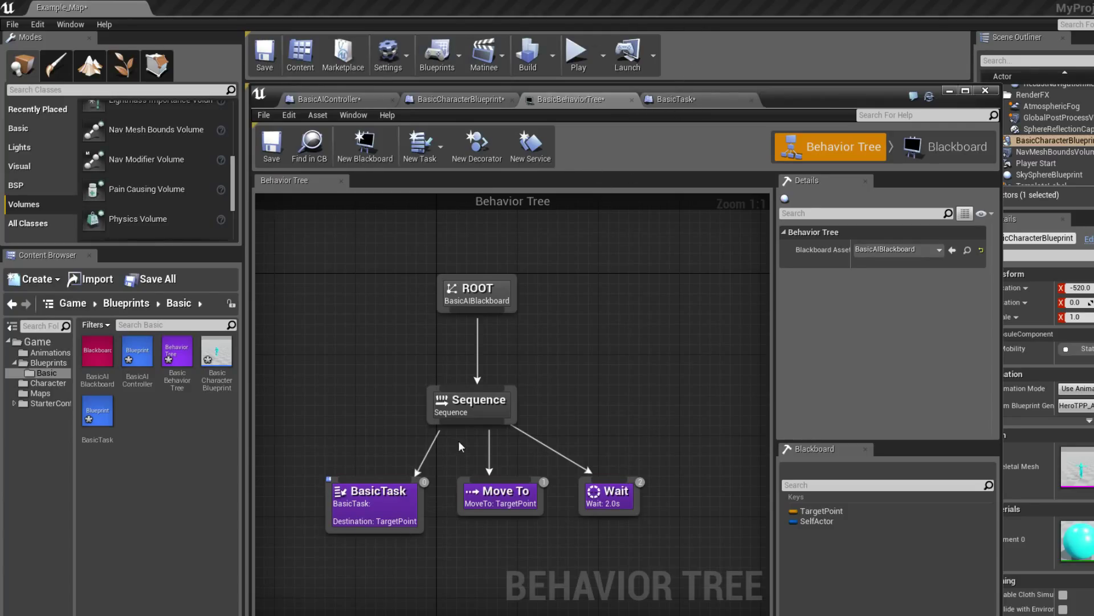
left_click(676, 99)
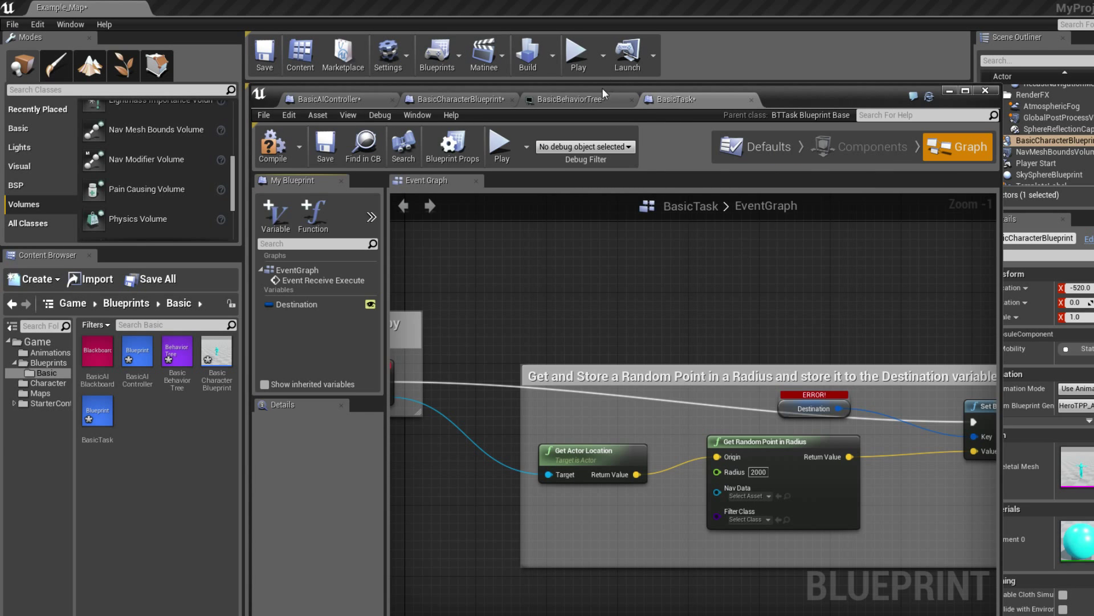
Scroll over the BasicTask graph through Finish Execute, then return to BasicBehaviorTree
left_click(578, 99)
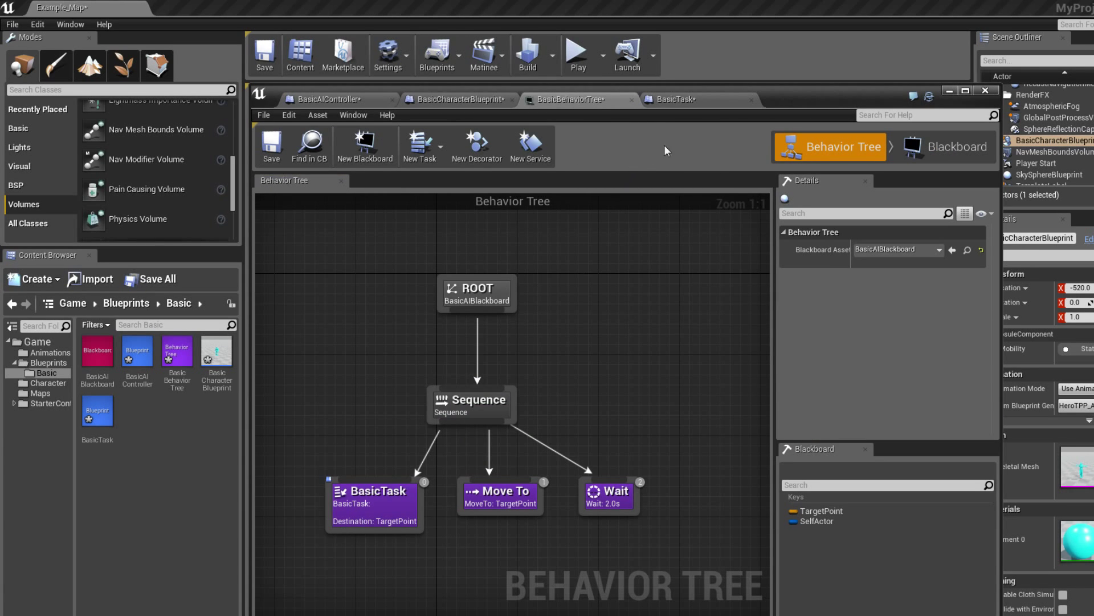
left_click(672, 99)
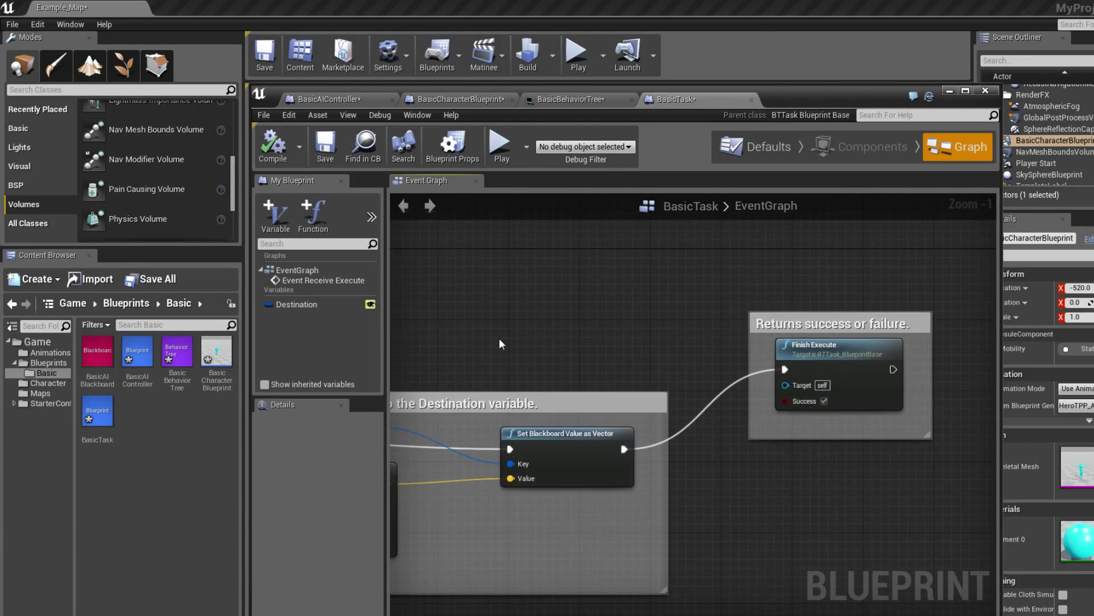
scroll("down", 3)
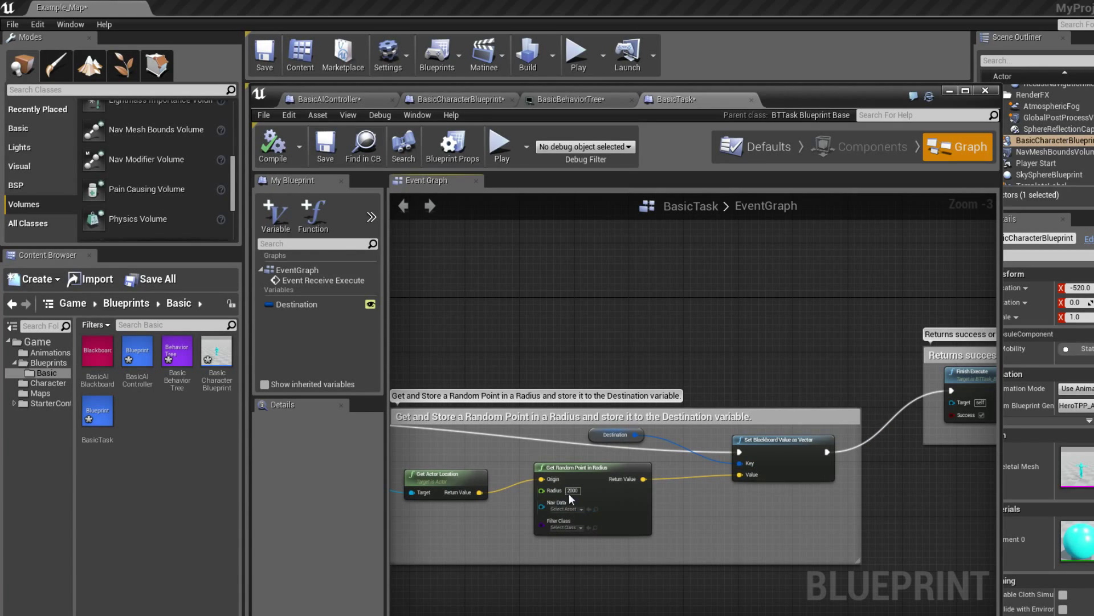
left_click(571, 99)
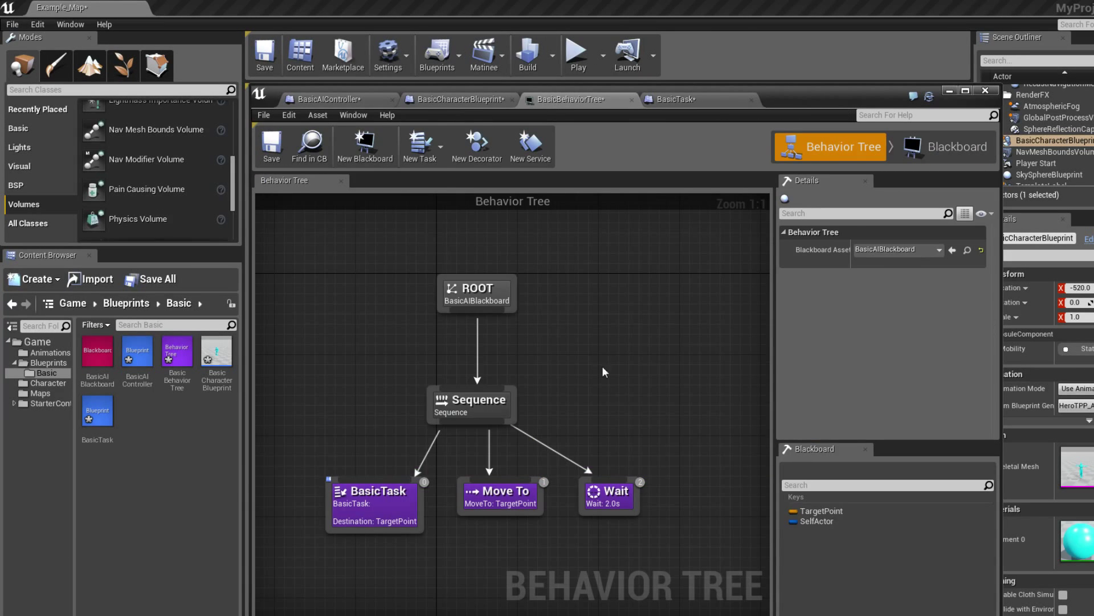
mouse_move(417, 531)
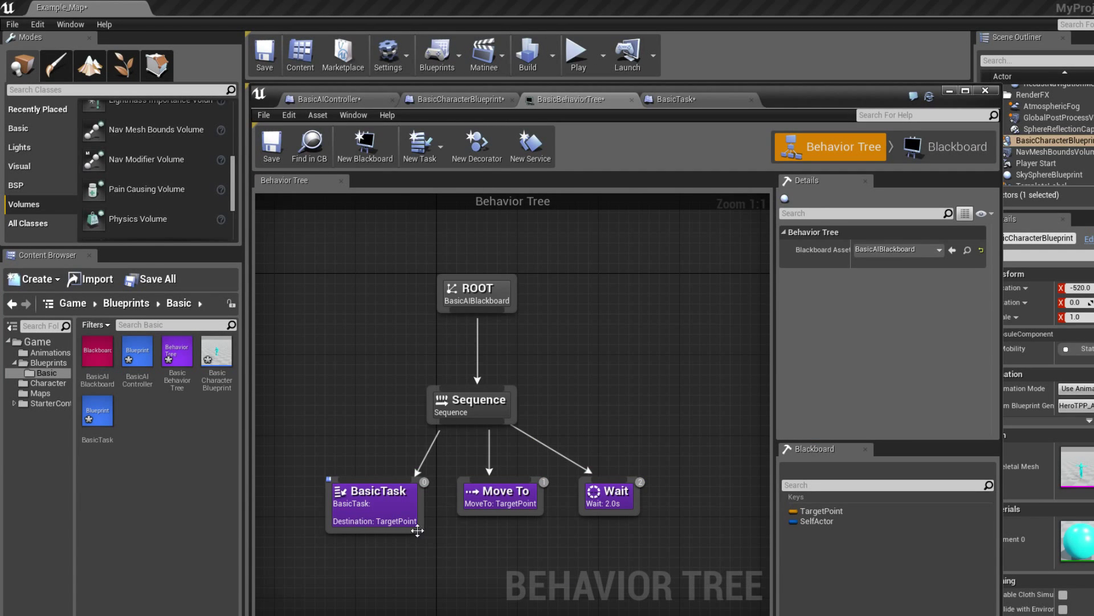
mouse_move(464, 510)
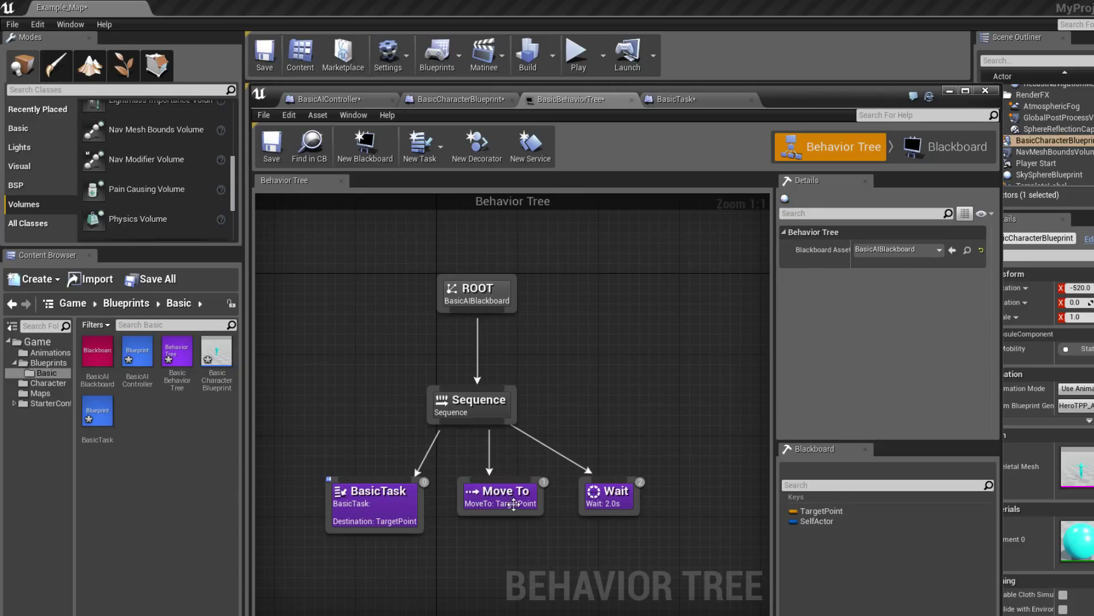
left_click(500, 495)
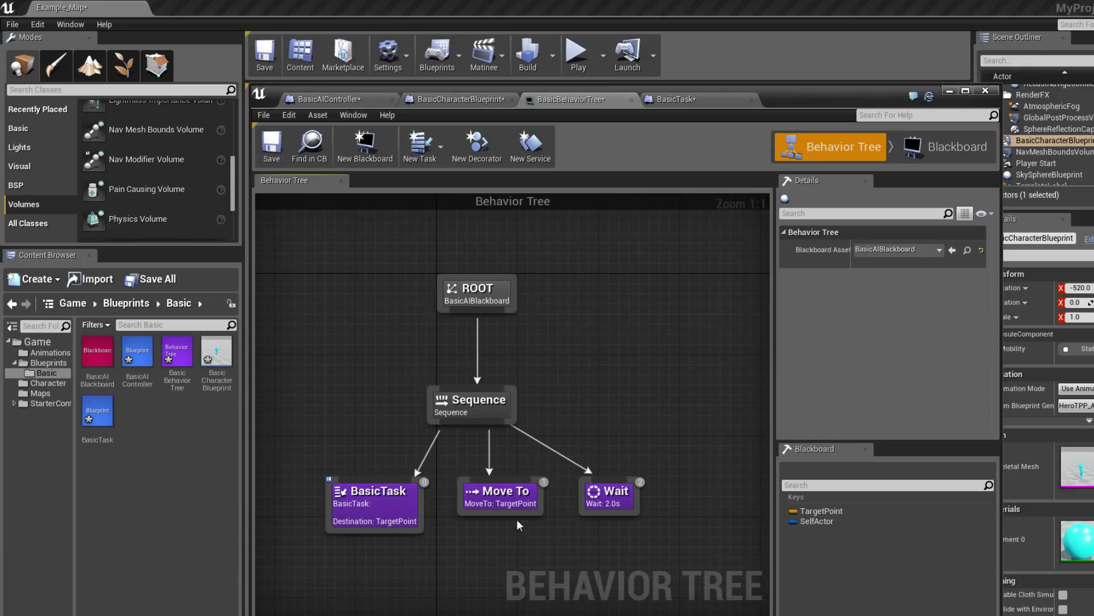
mouse_move(391, 515)
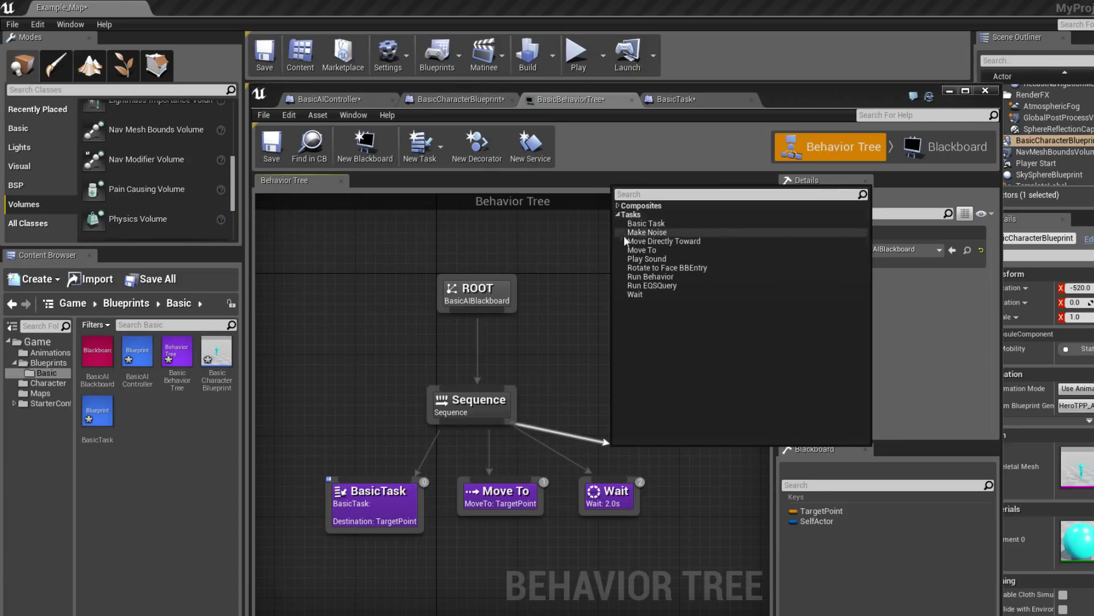
mouse_move(645, 294)
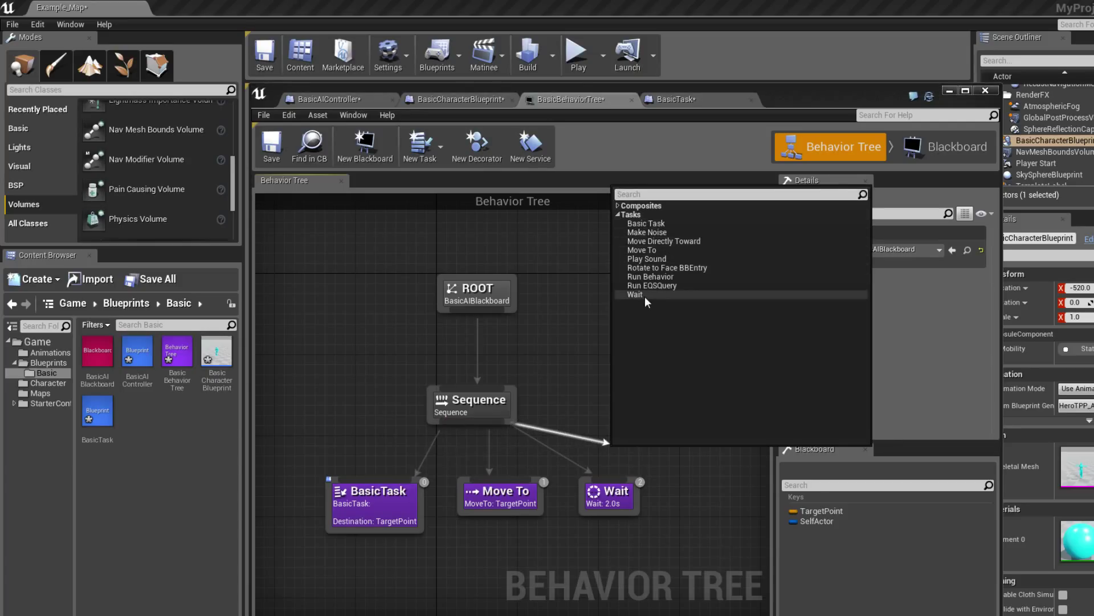
mouse_move(643, 298)
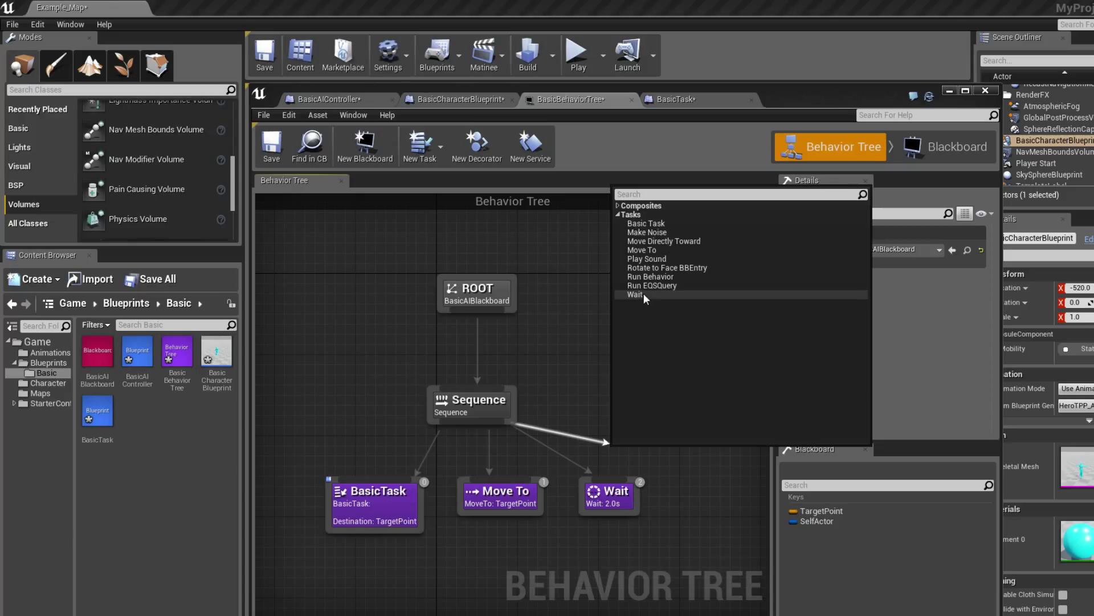
mouse_move(655, 300)
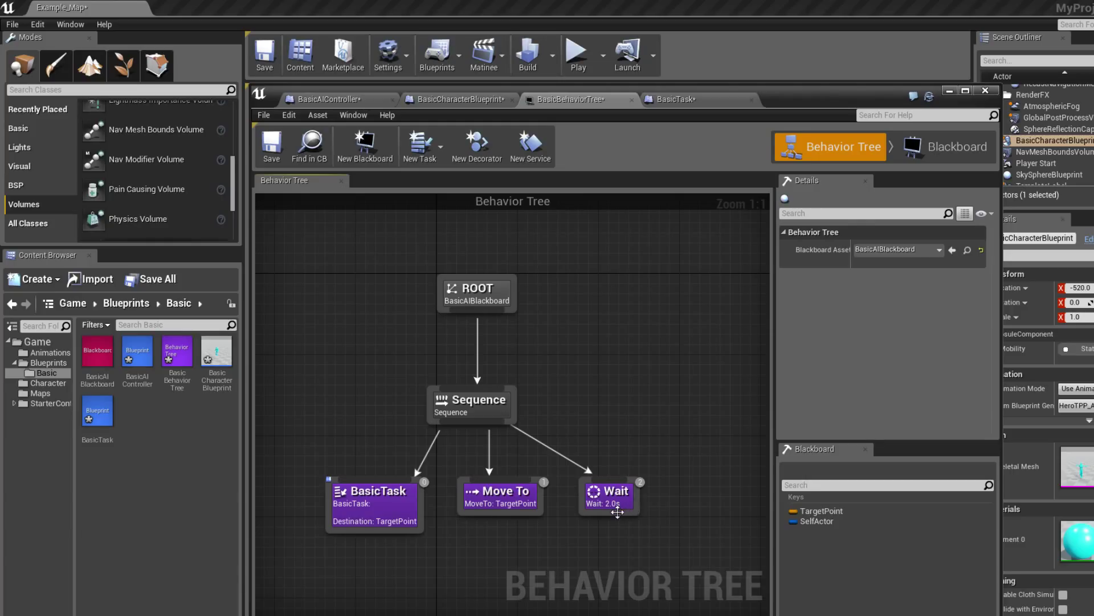
mouse_move(583, 468)
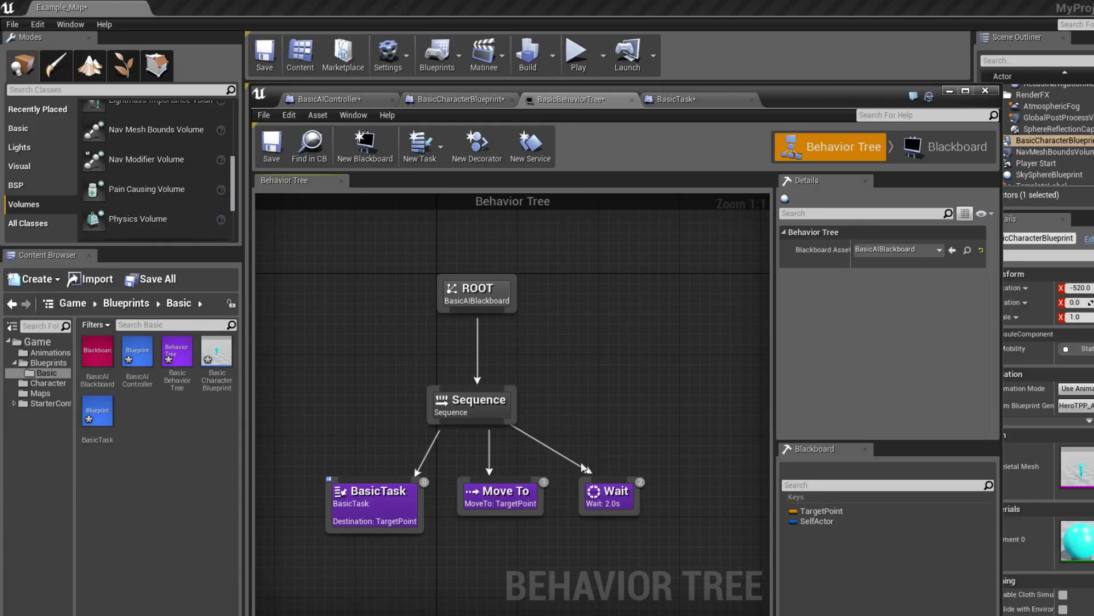
mouse_move(536, 460)
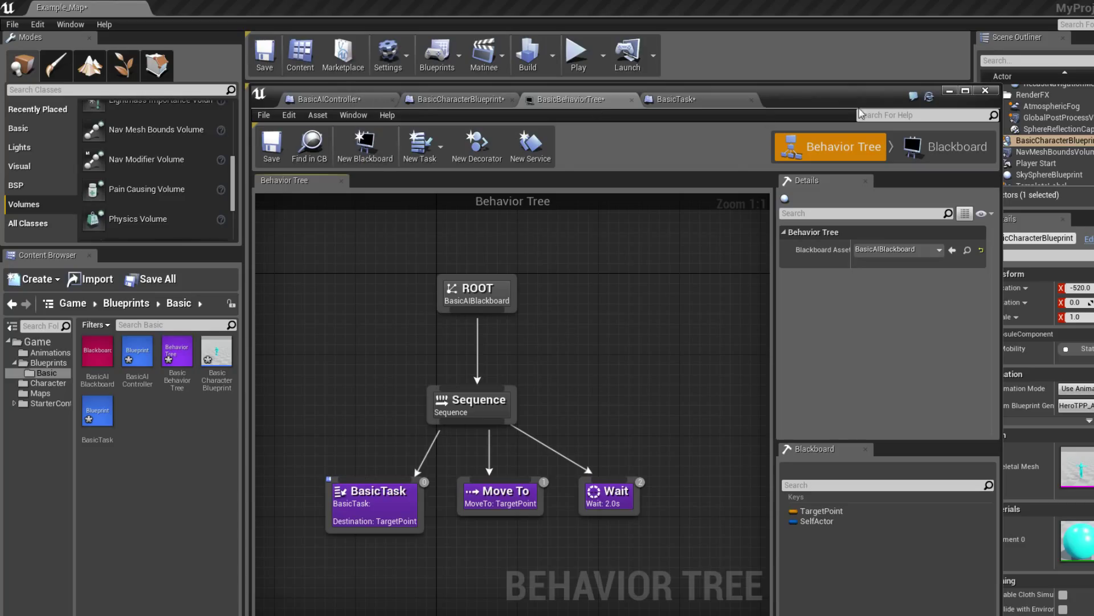
Glance at BasicAIController's Run Behavior Tree graph, then return to BasicBehaviorTree
left_click(457, 99)
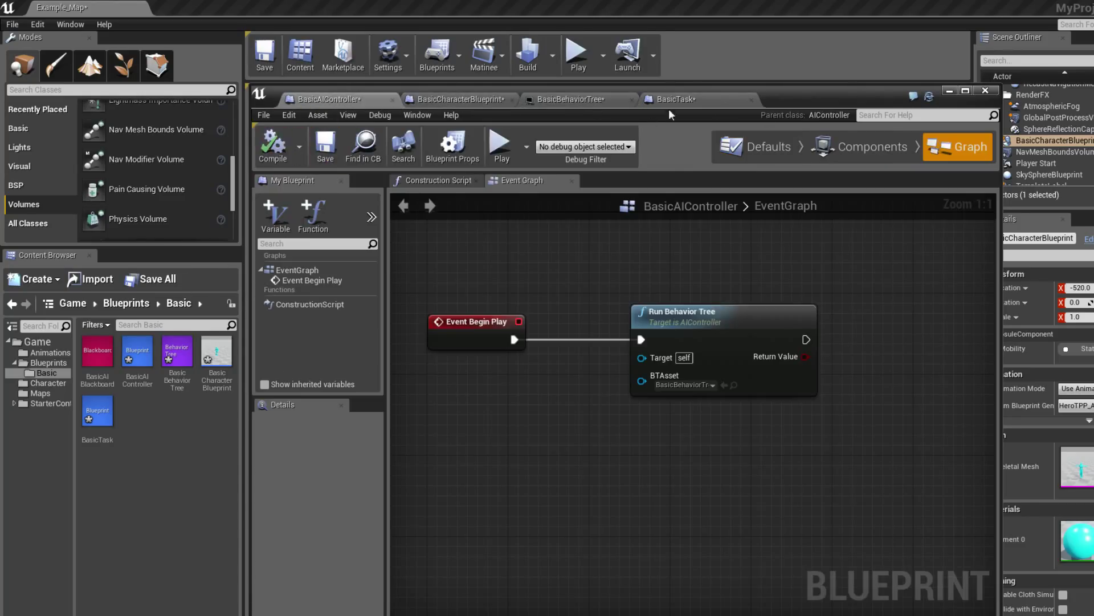
left_click(570, 99)
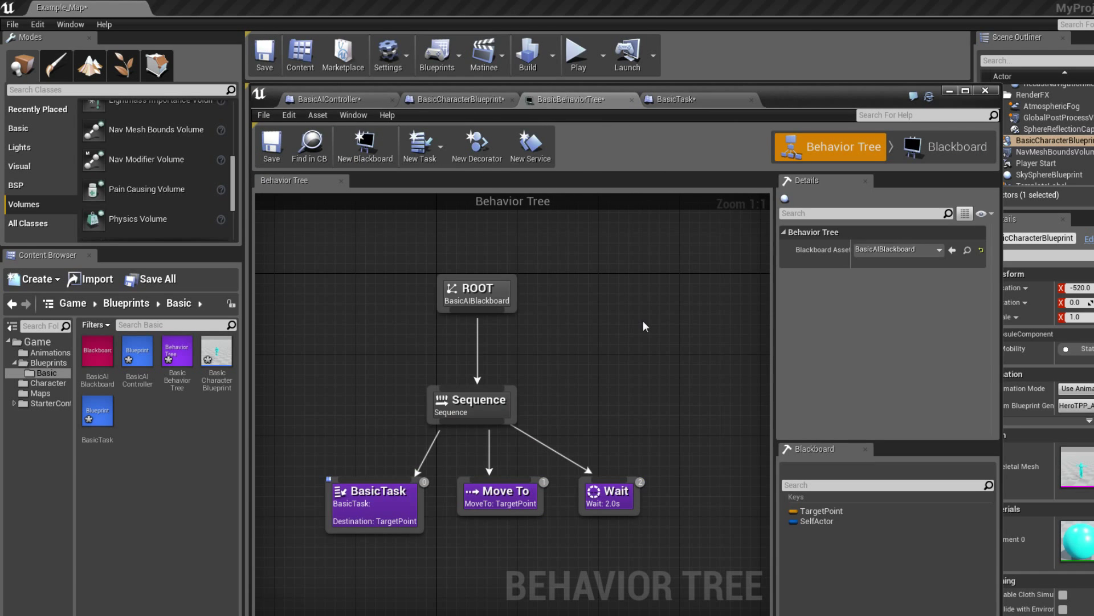
mouse_move(591, 349)
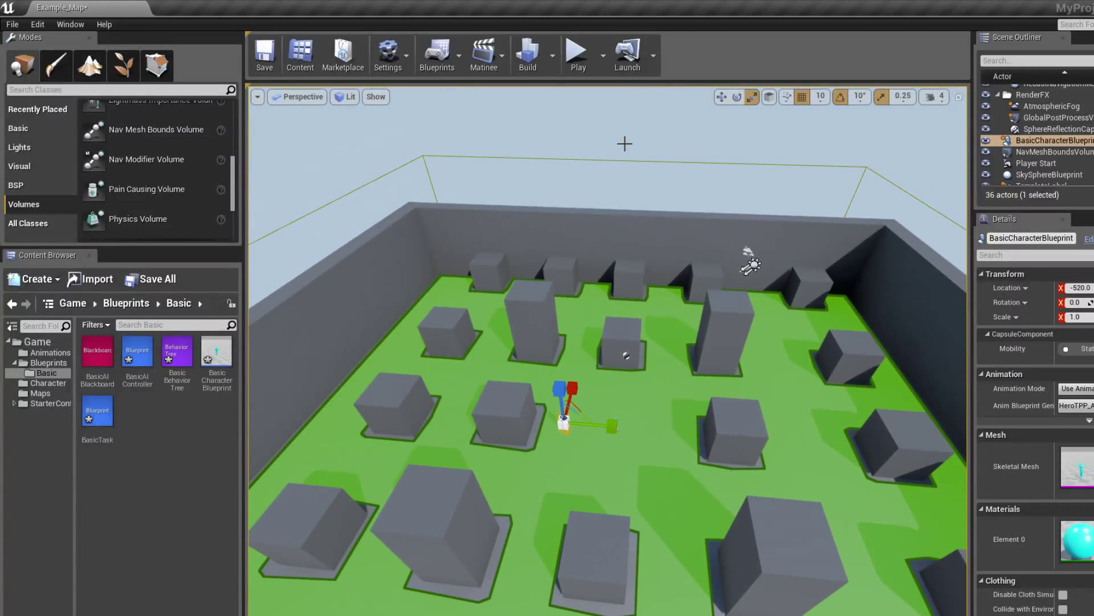
Restore the BasicBehaviorTree editor showing the BasicTask, Move To and Wait nodes
left_click(576, 50)
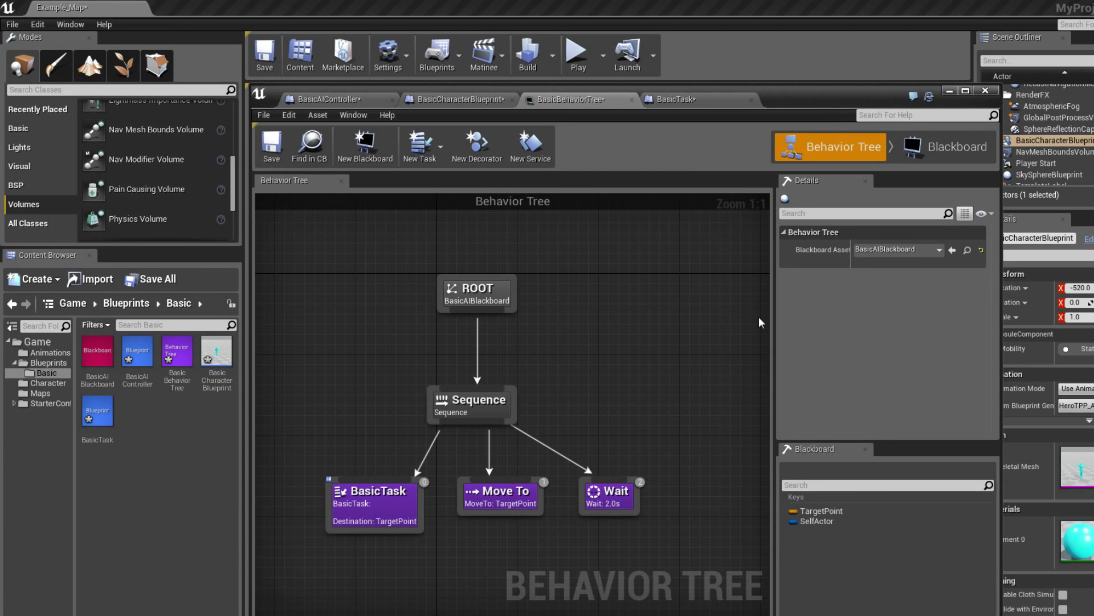
Set BasicTask's Get Random Point in Radius radius to 50 and minimize the editor
left_click(499, 494)
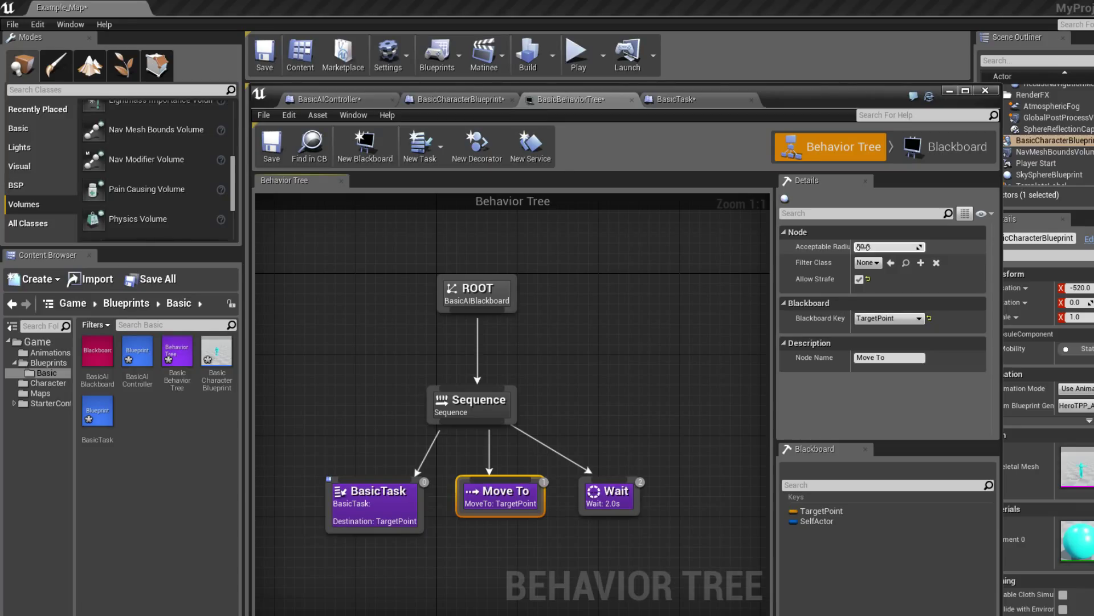
left_click(458, 99)
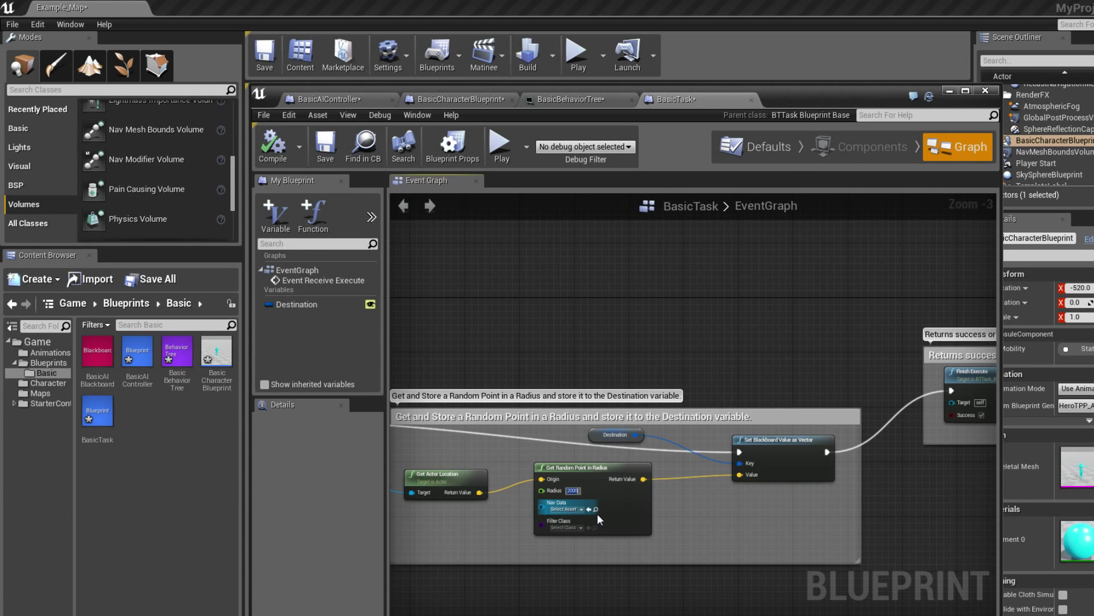
type("50")
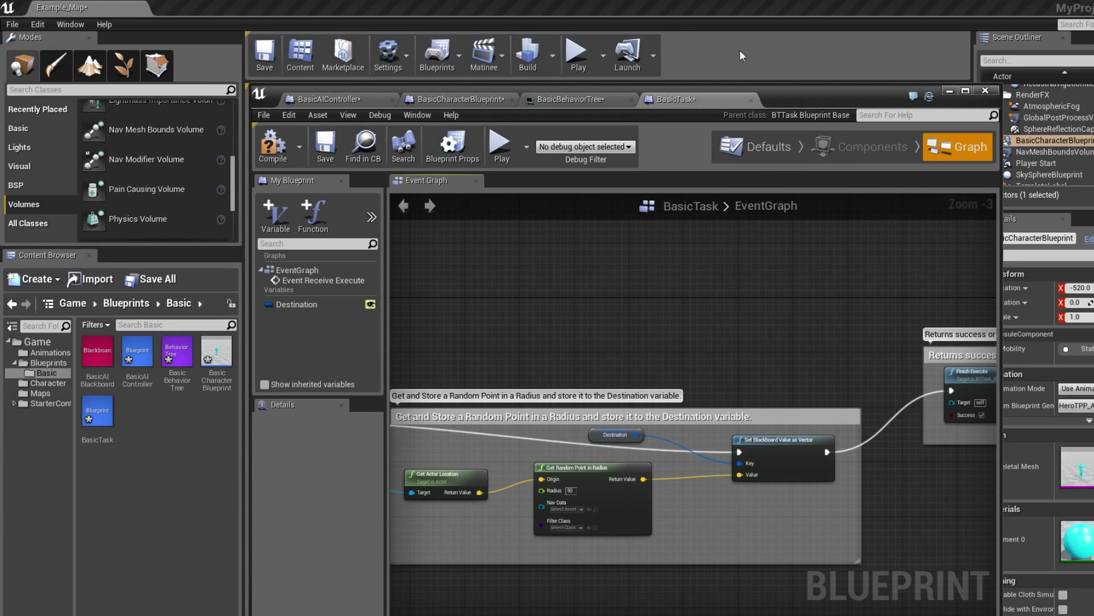
left_click(985, 90)
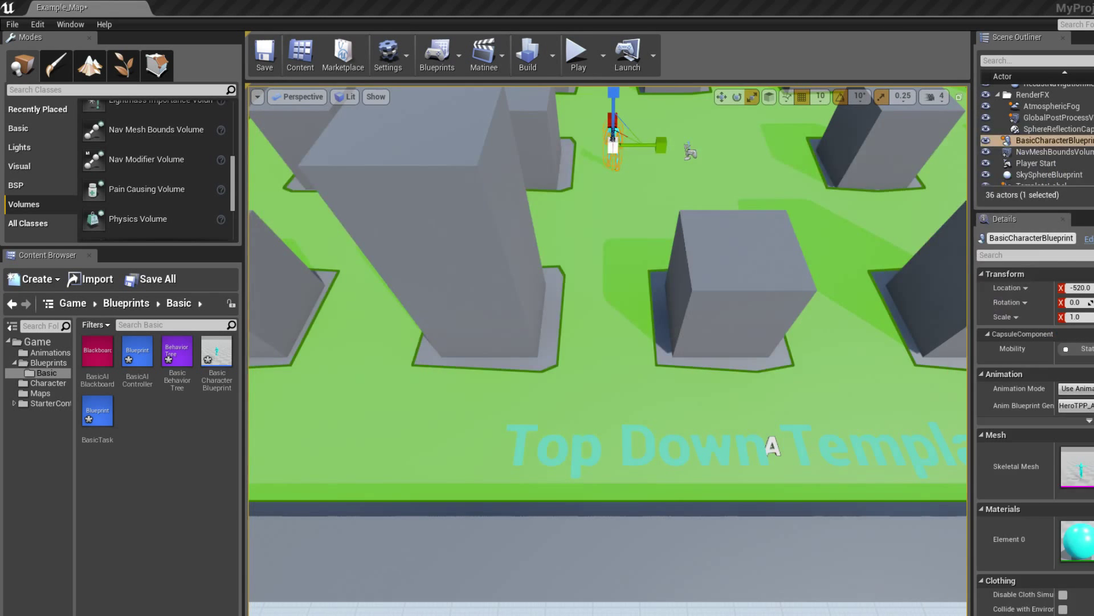
Play the level and watch the two AI characters move around the arena
left_click(576, 54)
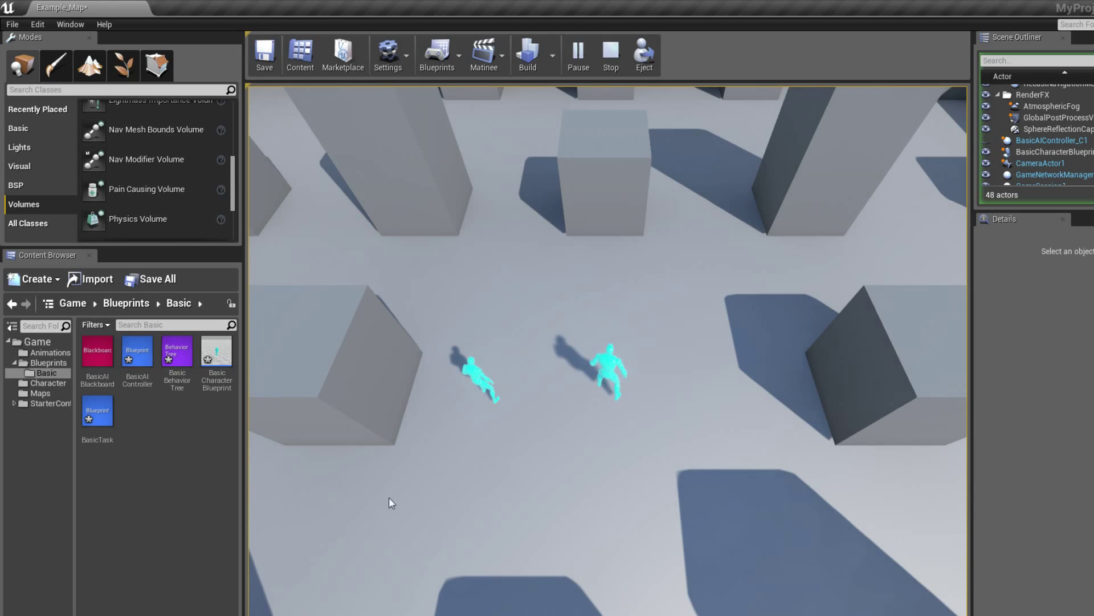
mouse_move(526, 443)
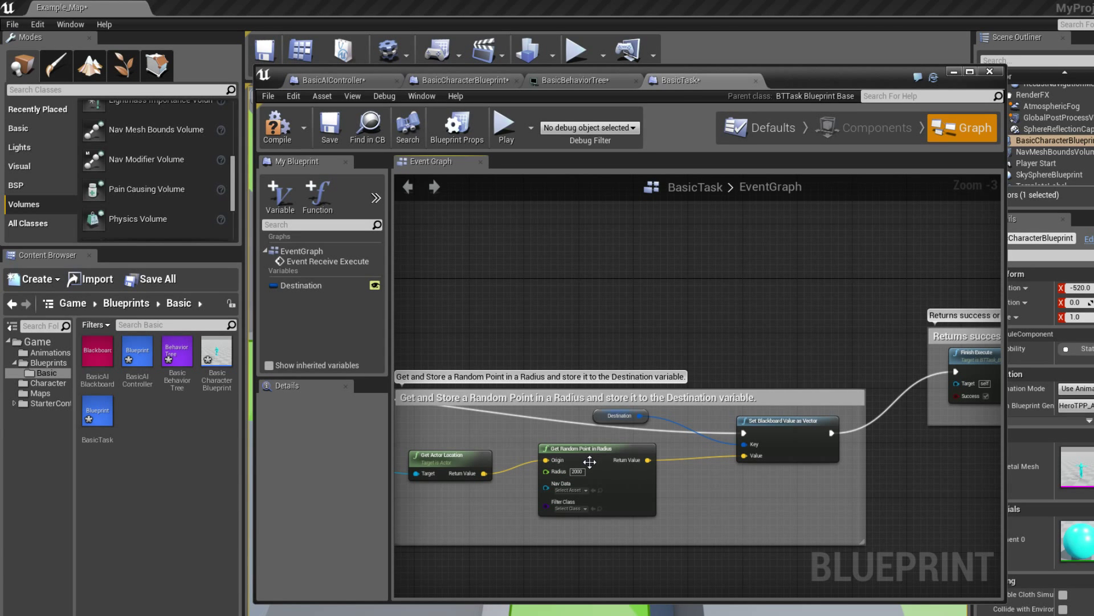
mouse_move(609, 103)
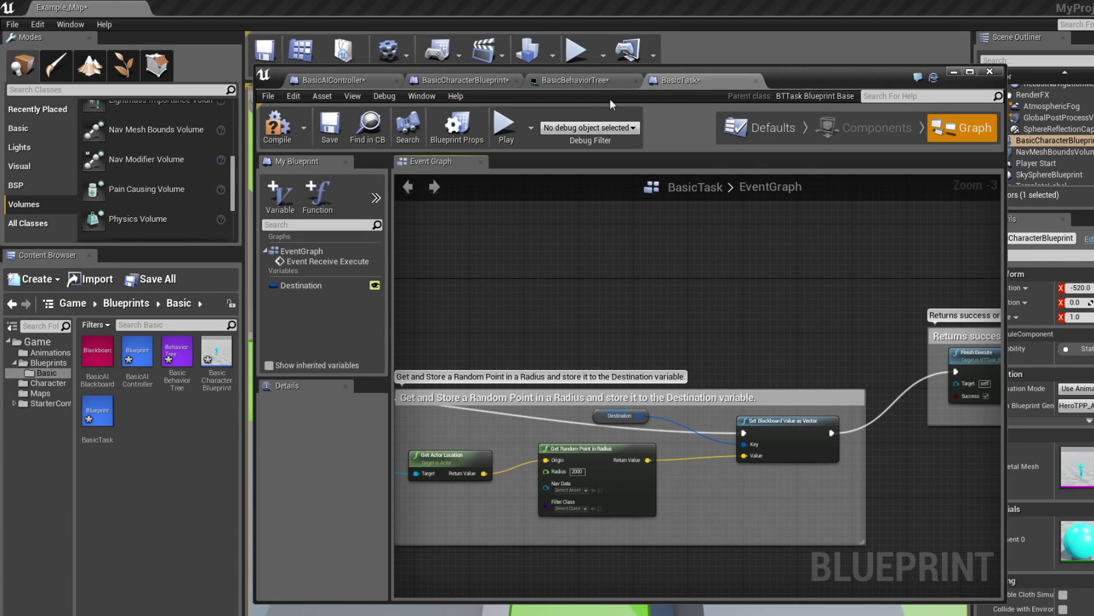
Save all modified AI assets and Example_Map via Save All, then minimize the editor
left_click(572, 80)
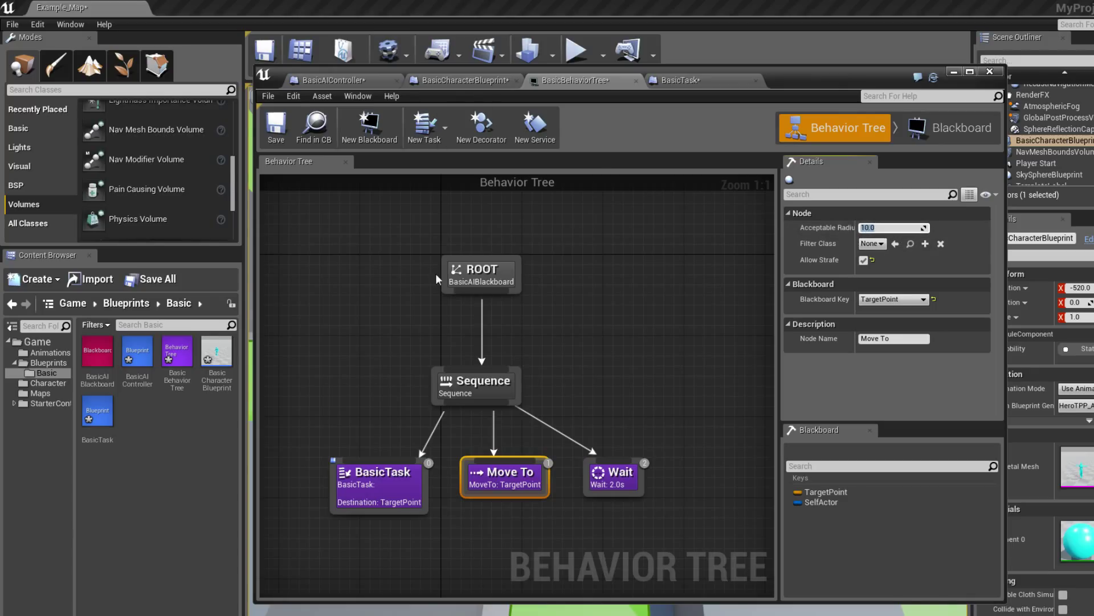
left_click(151, 279)
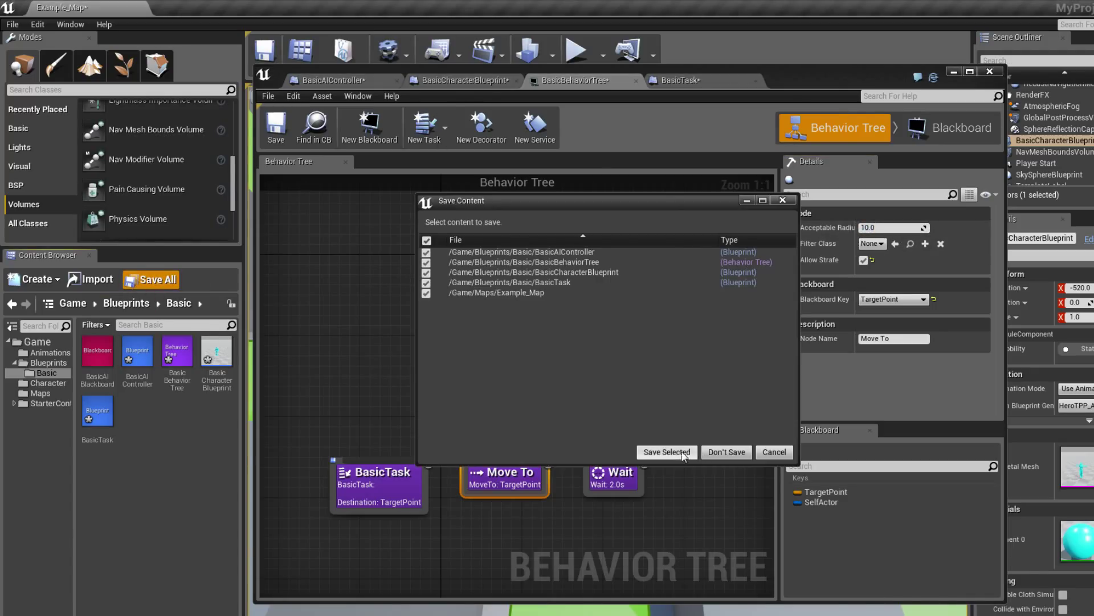
left_click(665, 452)
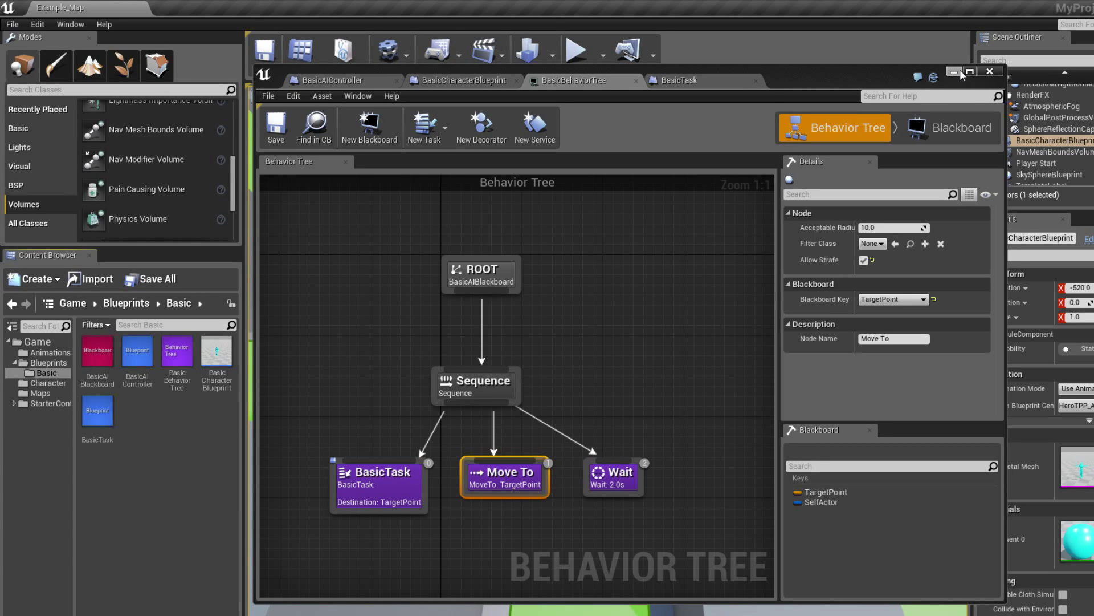
left_click(990, 71)
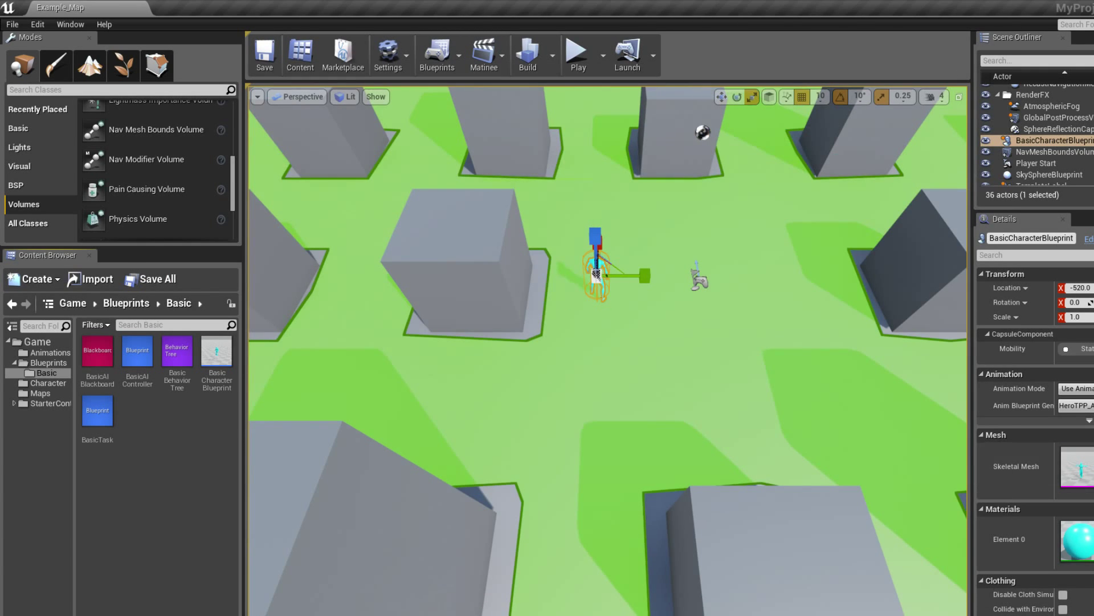
scroll("down", 3)
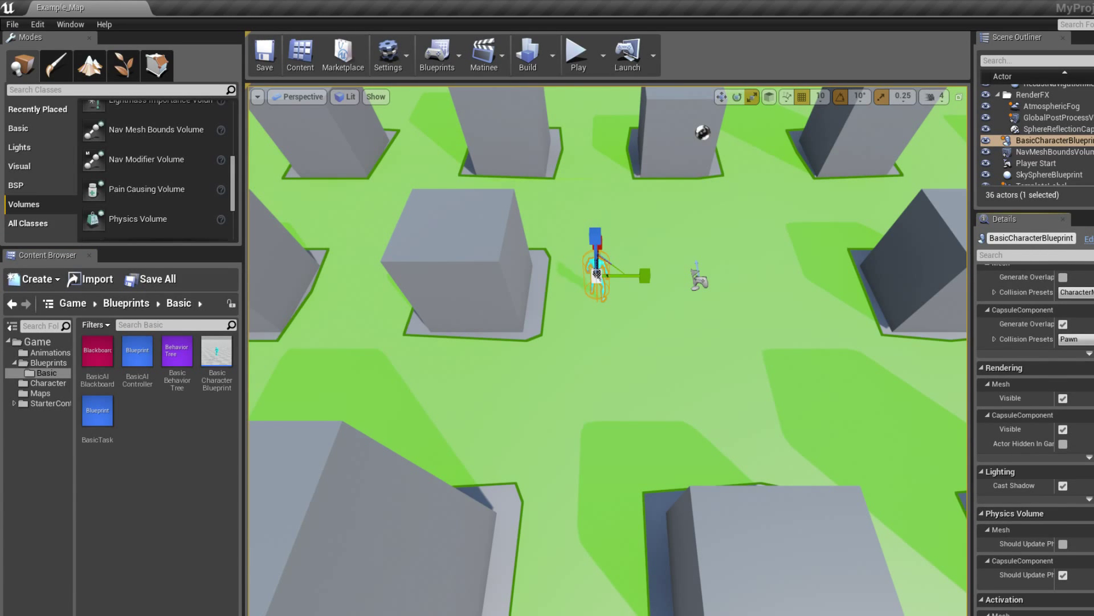
scroll("down", 3)
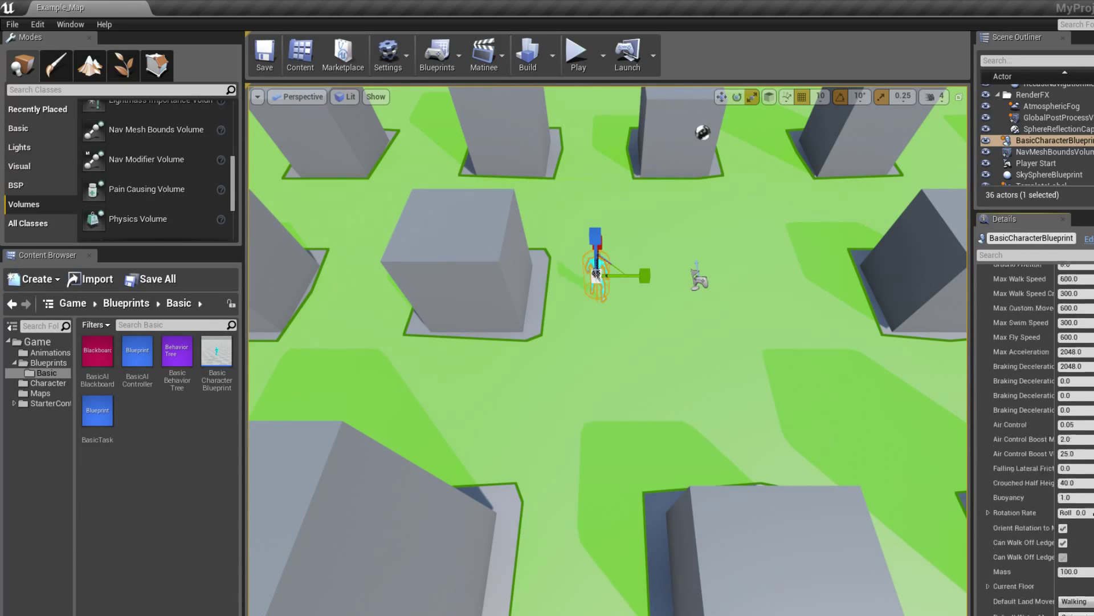
scroll("down", 3)
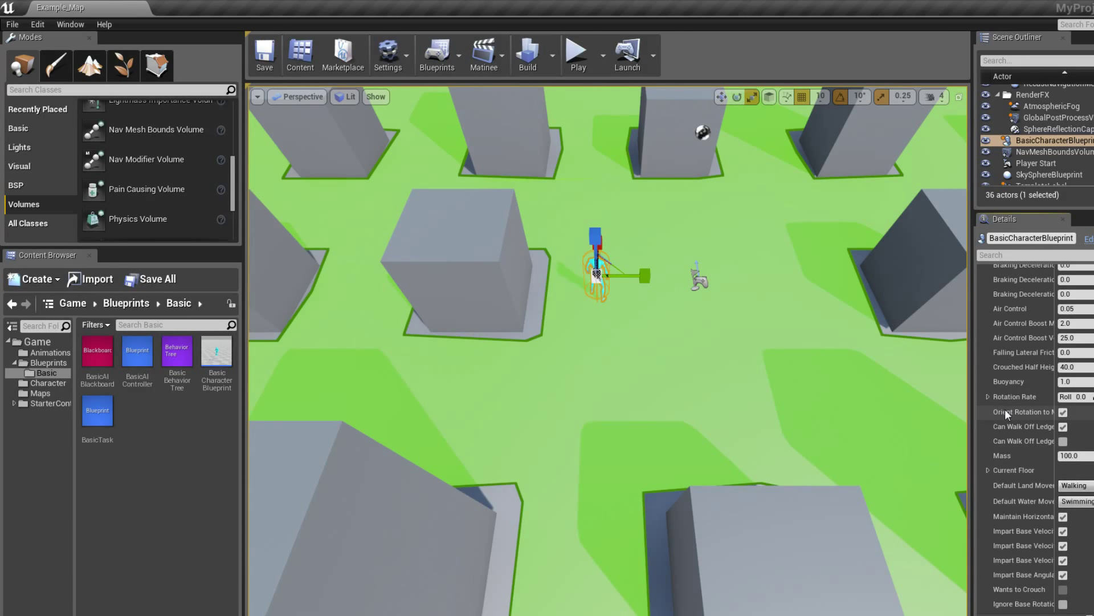
mouse_move(1010, 419)
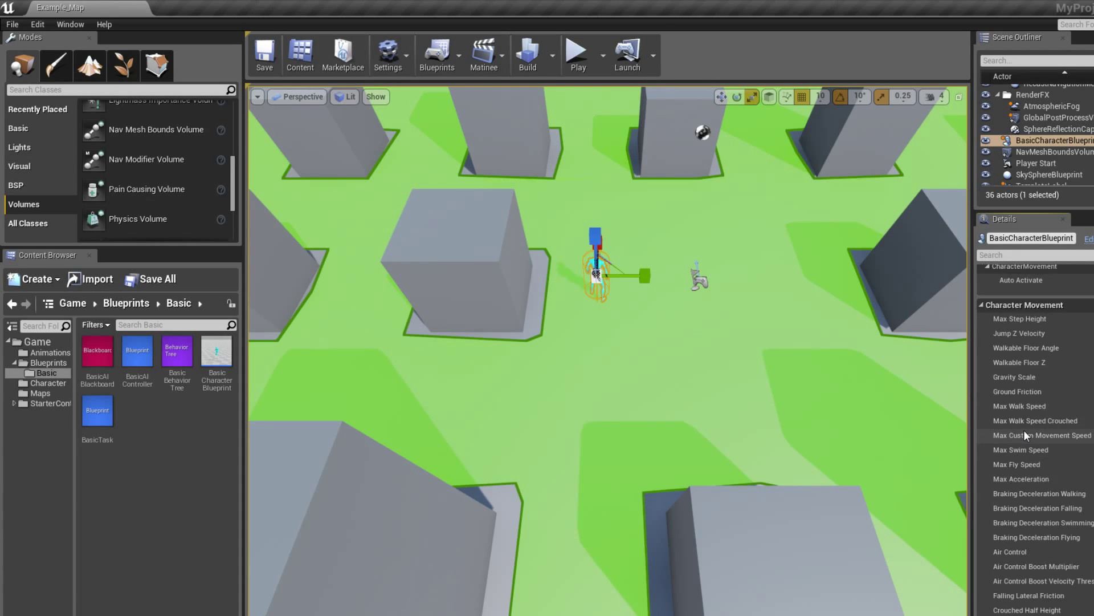
scroll("down", 3)
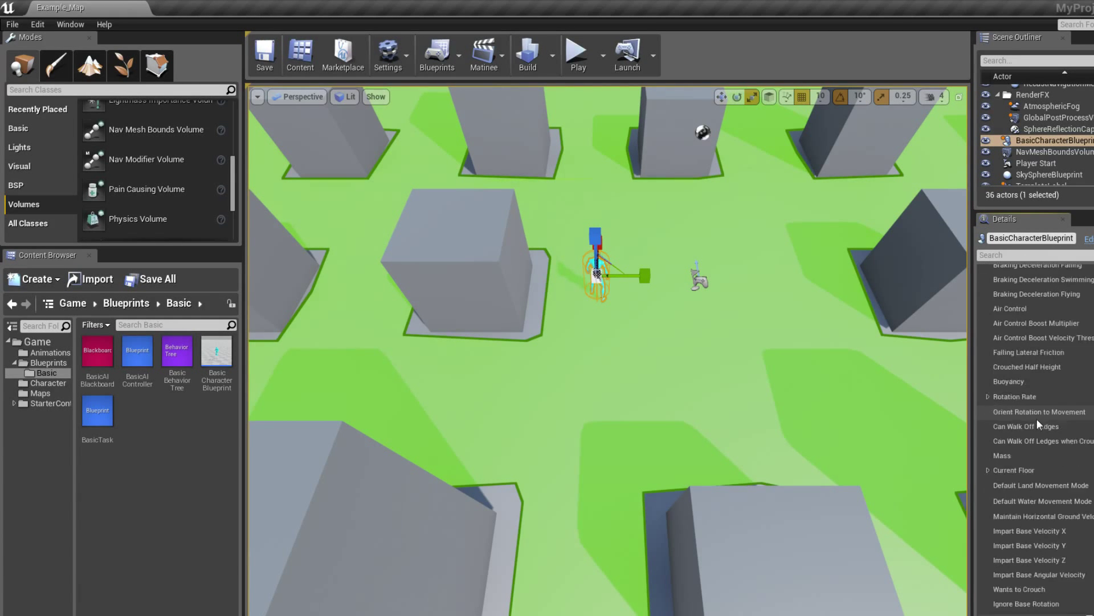
scroll("down", 3)
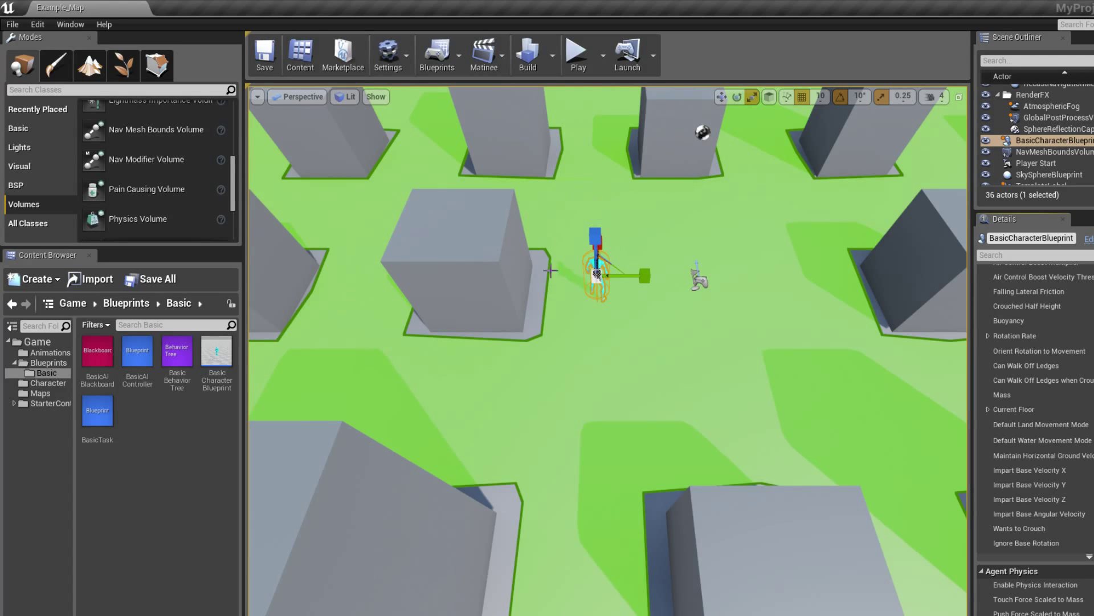
scroll("down", 3)
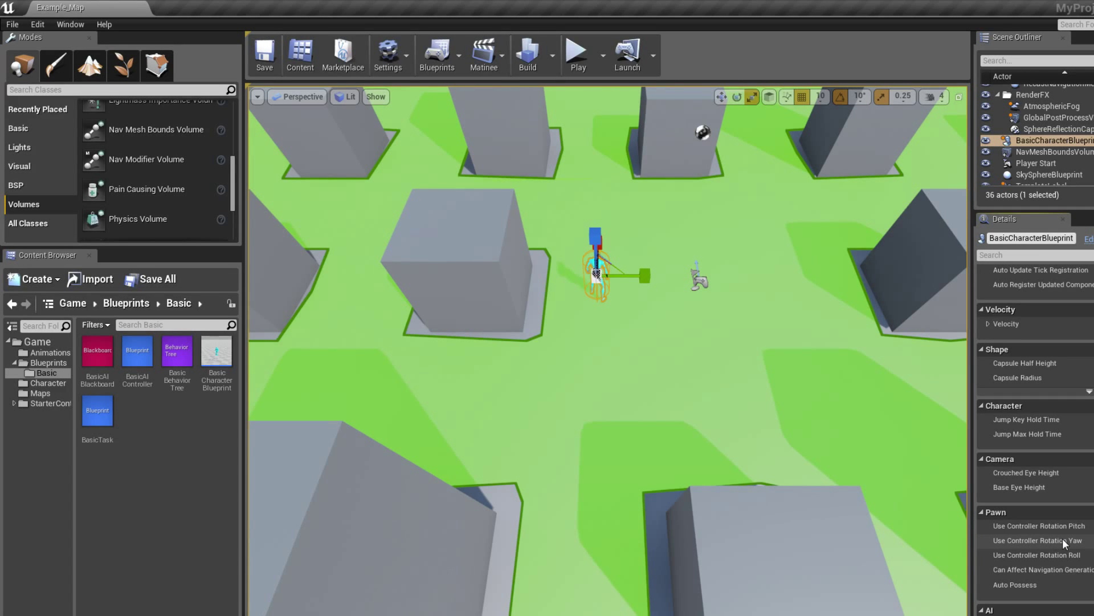
mouse_move(669, 313)
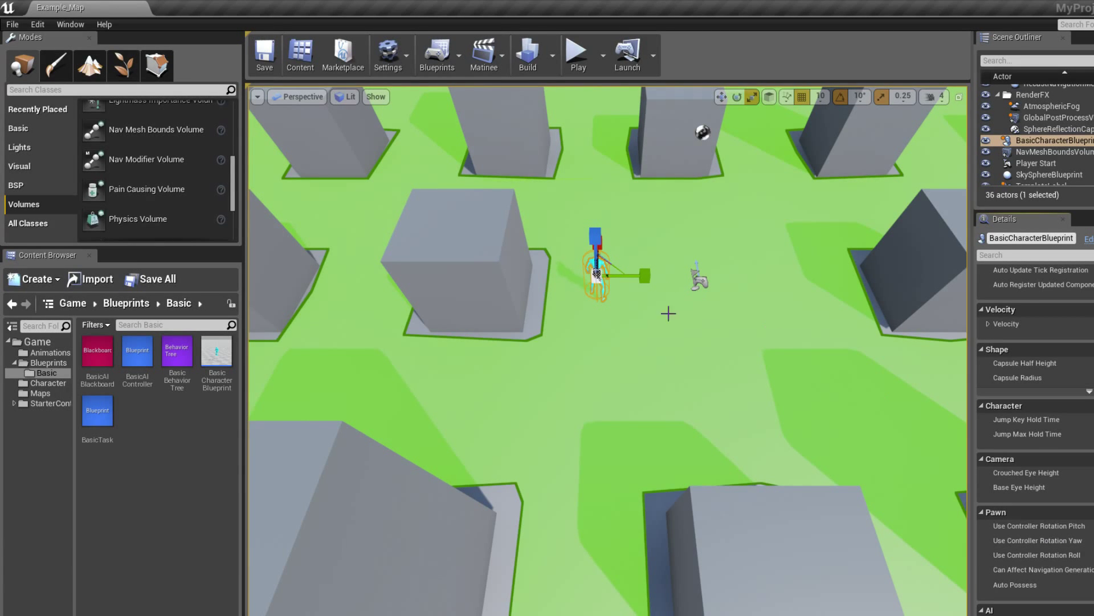
mouse_move(729, 293)
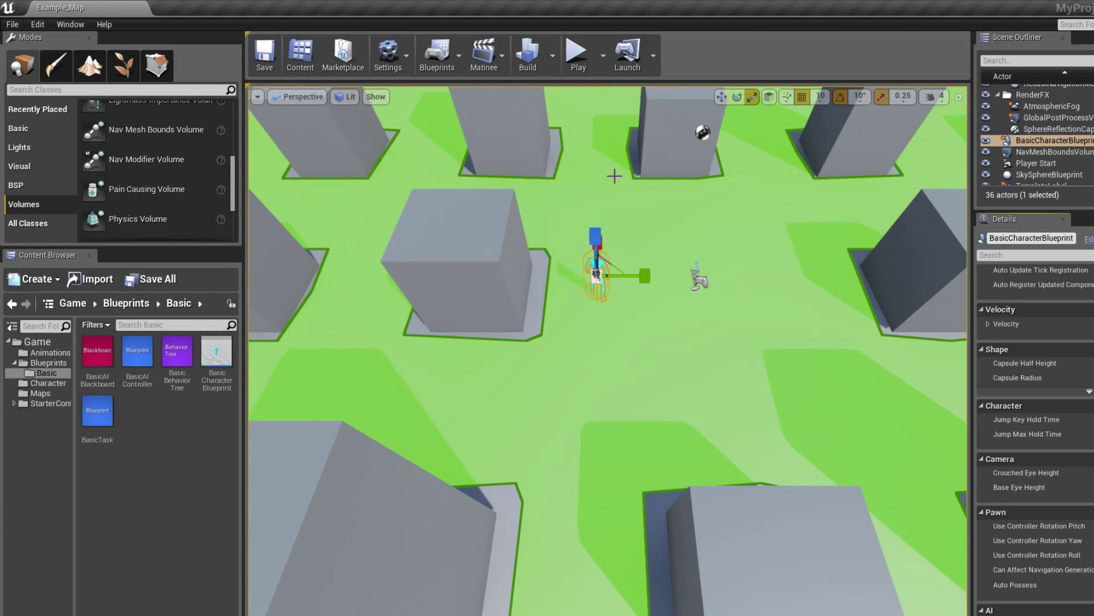
mouse_move(630, 411)
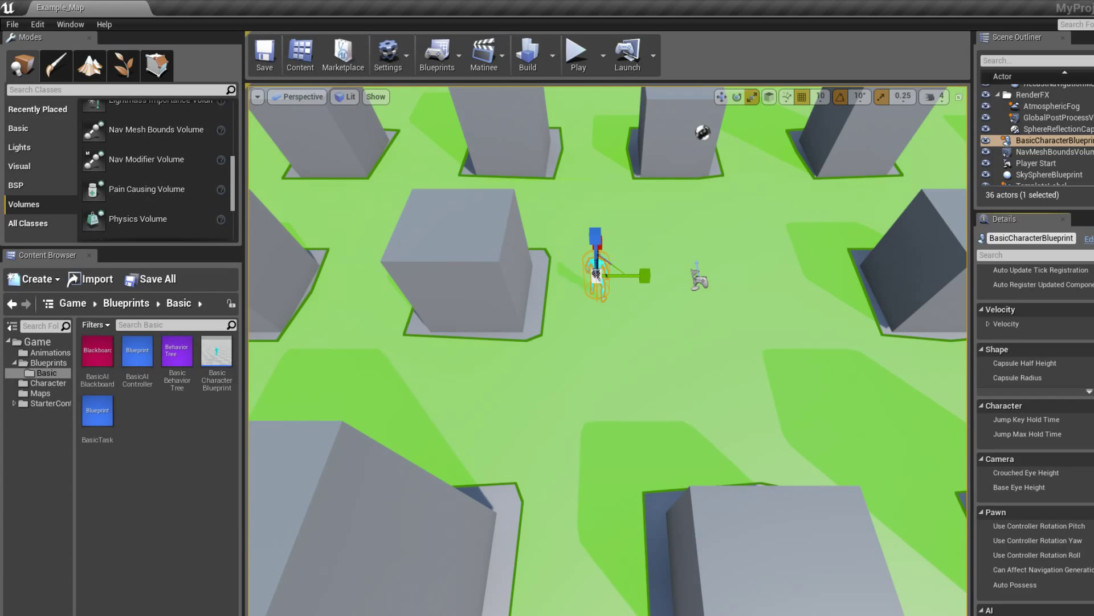
mouse_move(784, 364)
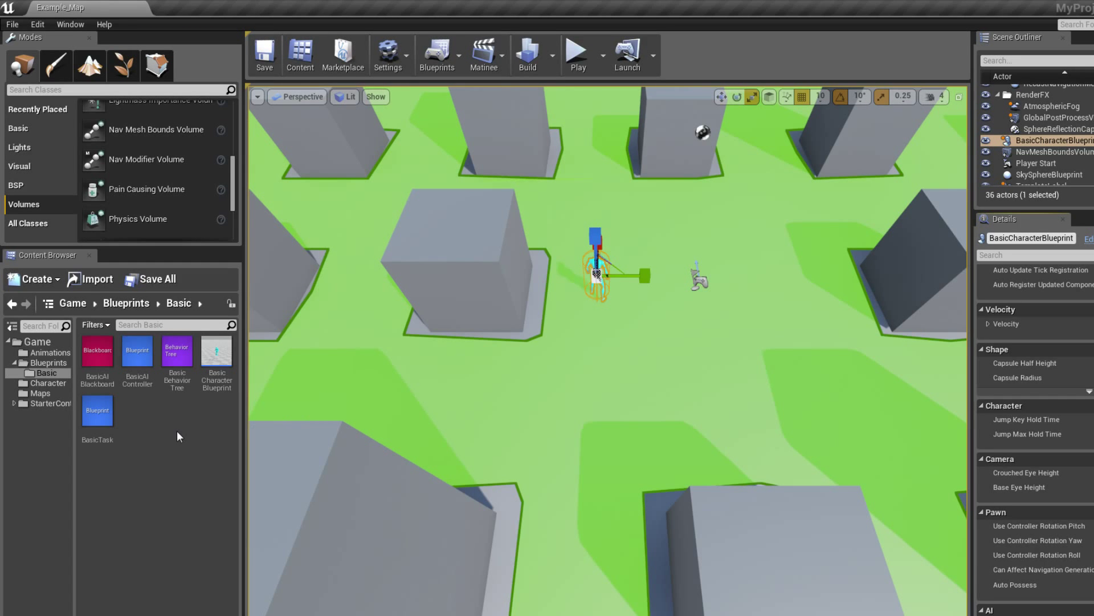
Show the Character folder's HeroTPP assets and open the Blueprints toolbar dropdown
left_click(48, 383)
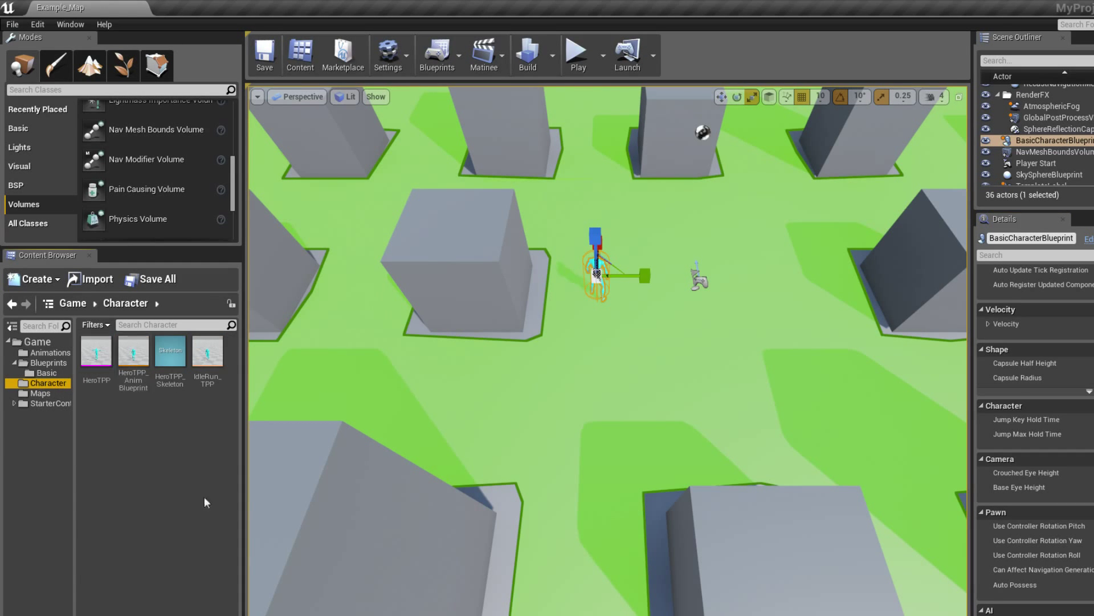
mouse_move(133, 352)
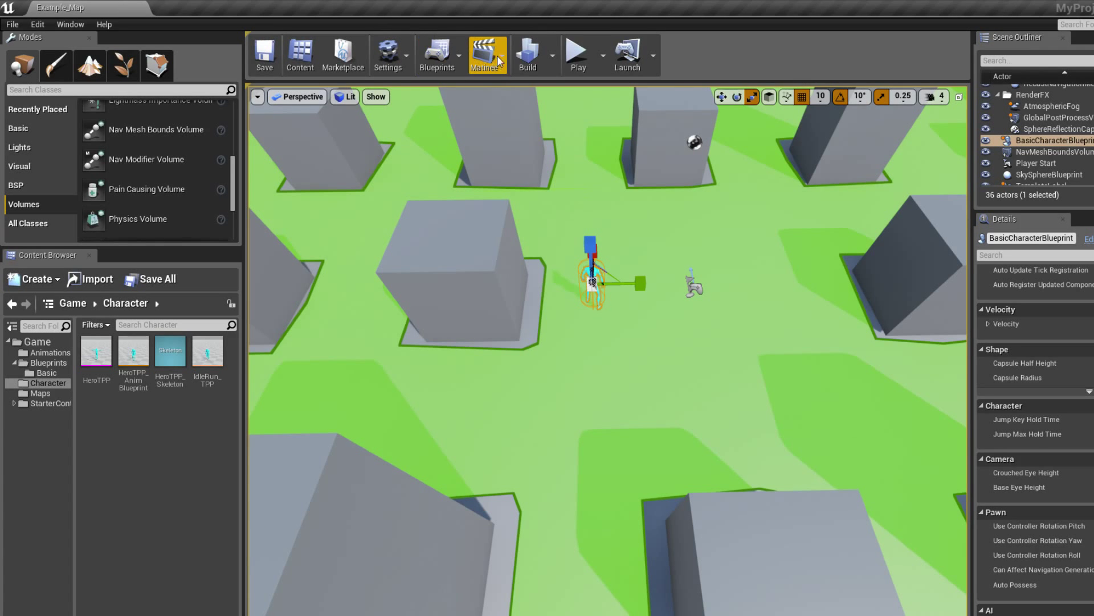
left_click(438, 55)
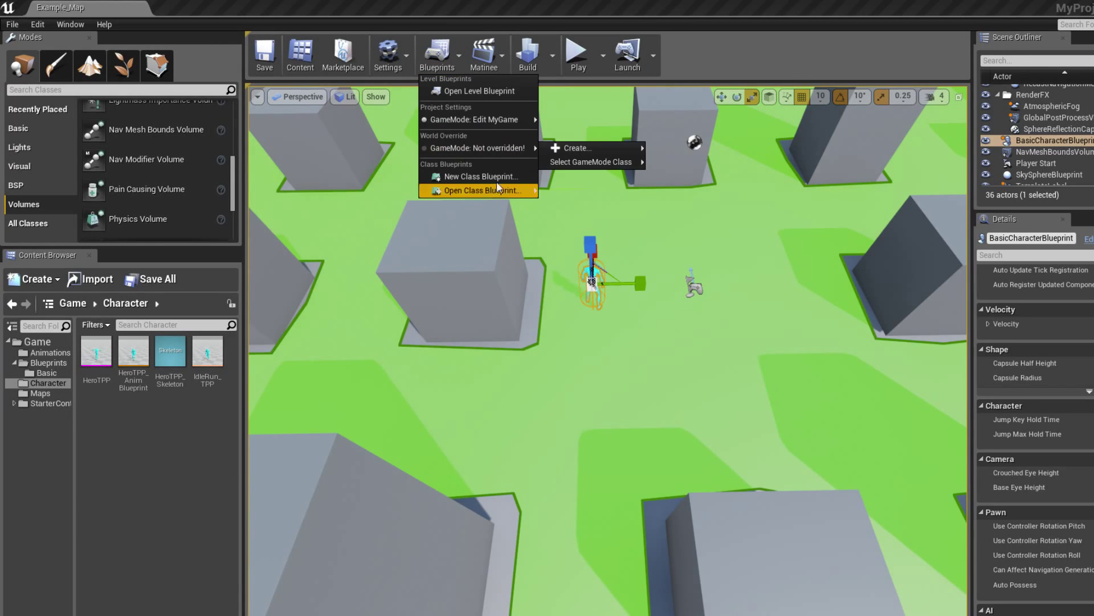